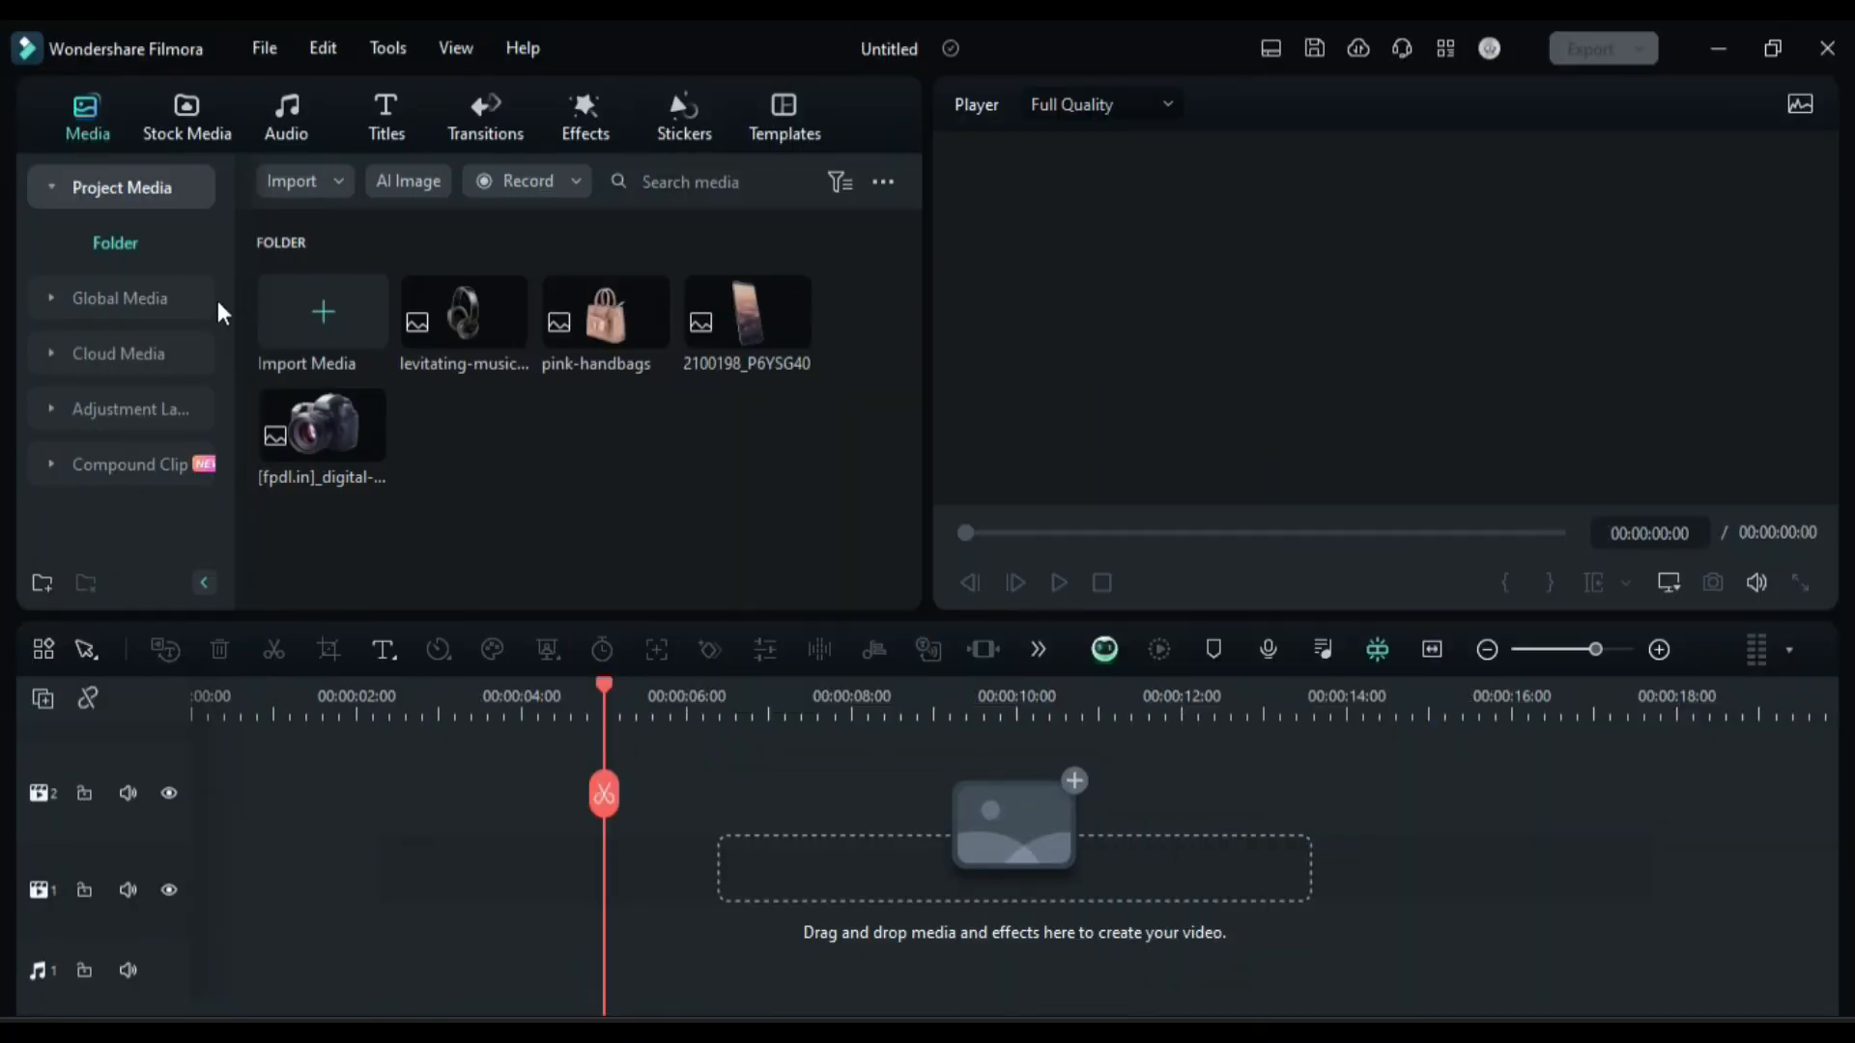
# Place the grey Sample Color Gradient 07 on track 1, stretch it to about 16 seconds and darken it with Curves.
pyautogui.click(186, 116)
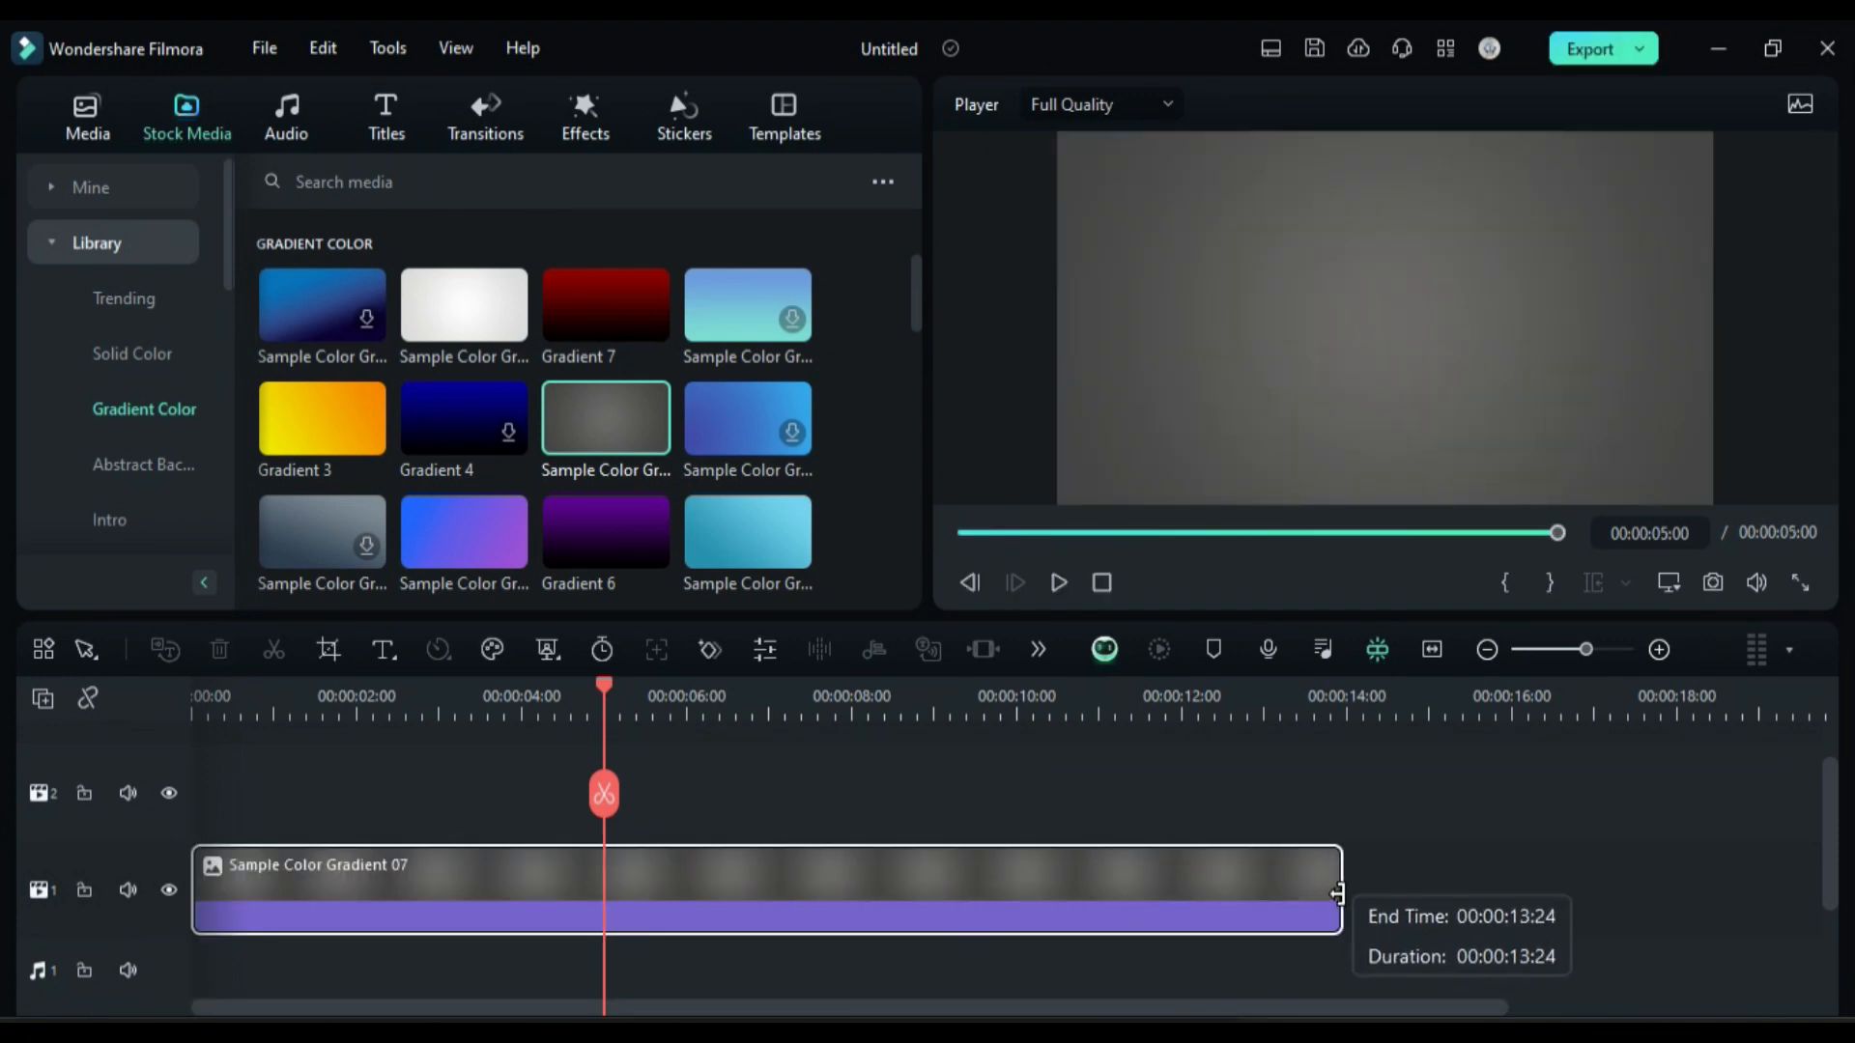
pyautogui.moveTo(1335, 889); pyautogui.dragTo(1571, 898)
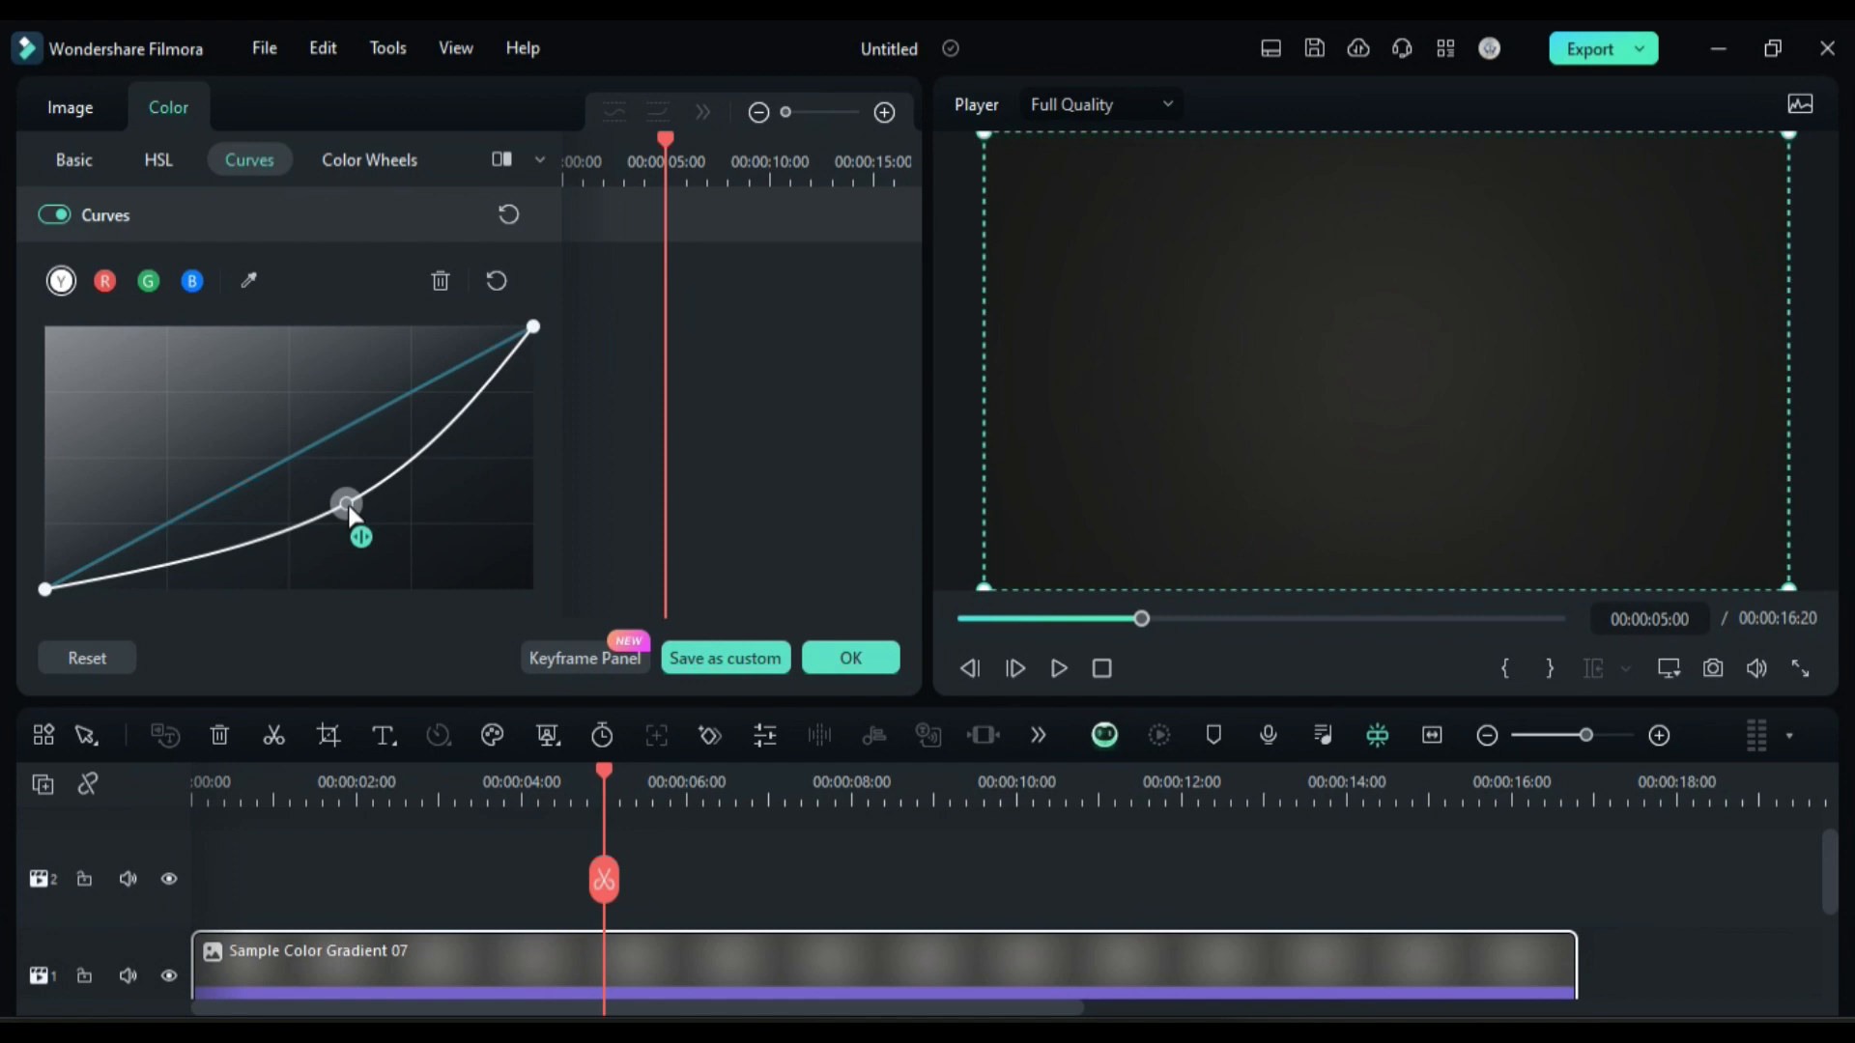
pyautogui.click(83, 116)
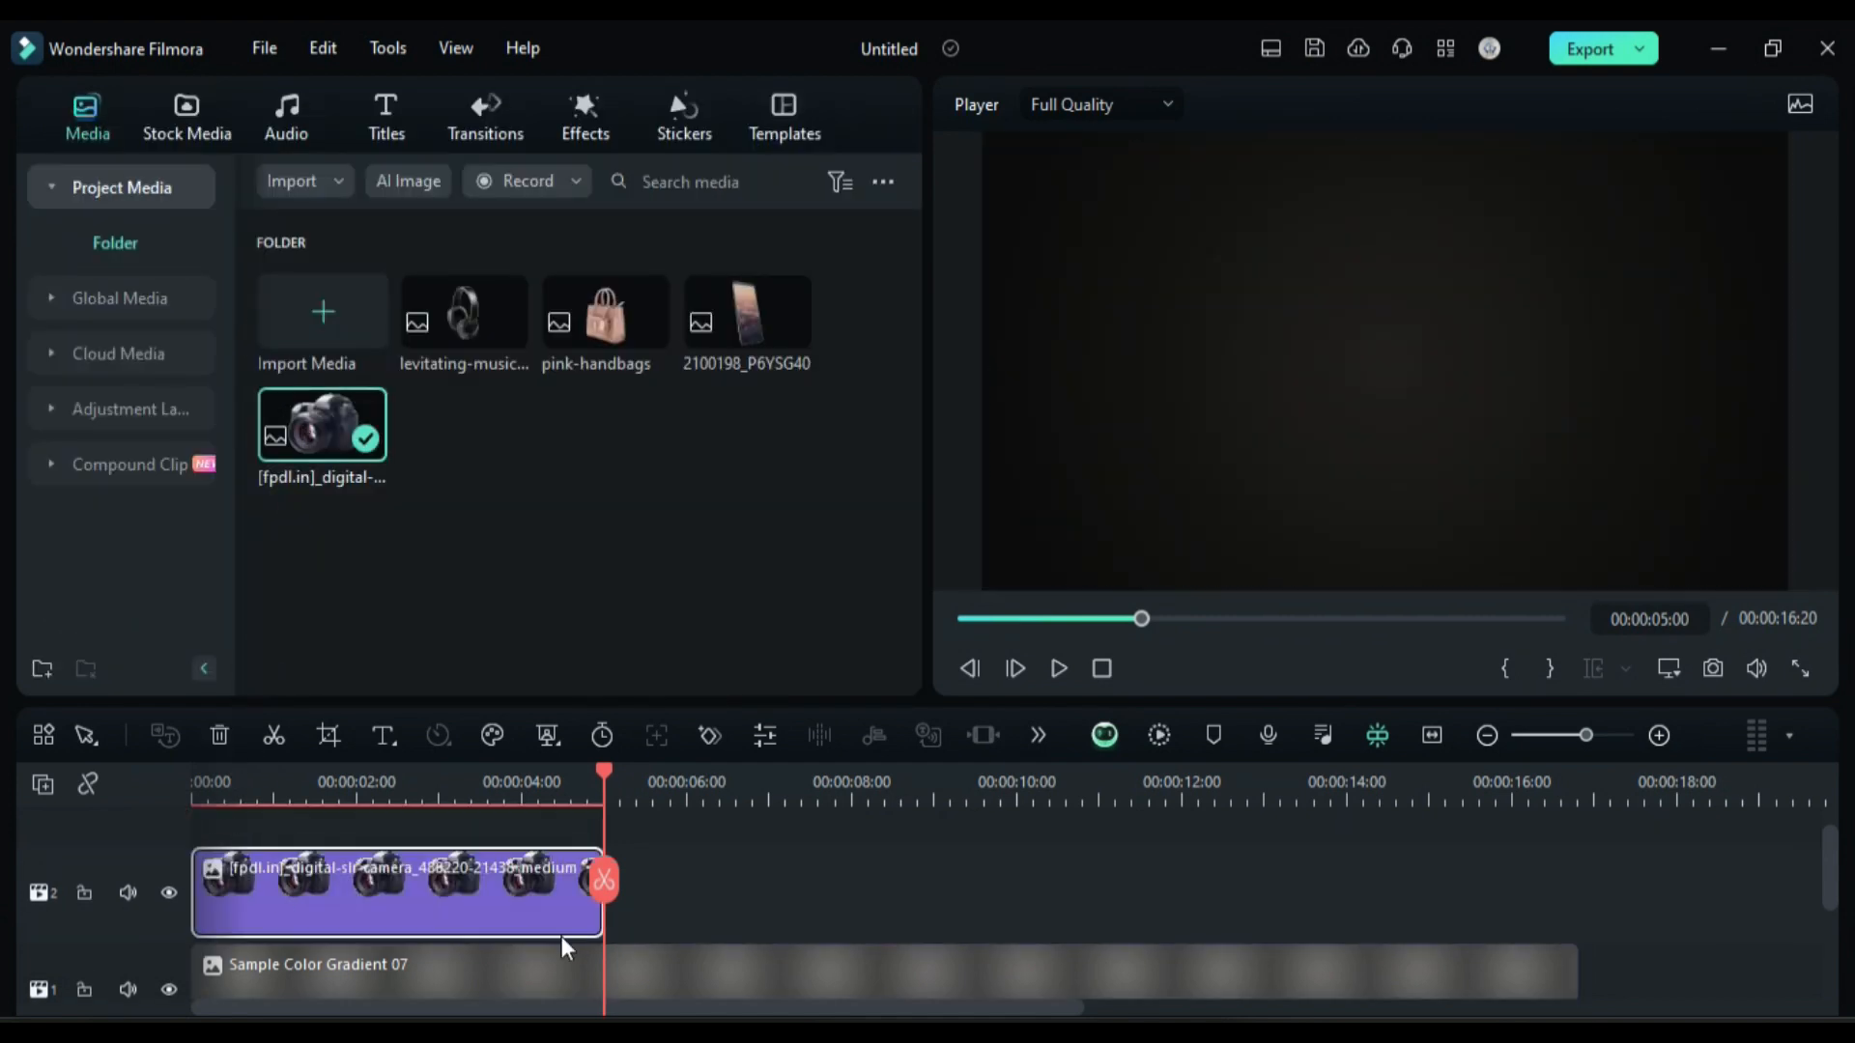
# Keyframe the camera PNG with Position X 1087, Rotate 15 and Scale 70 so it slides in and tilts.
pyautogui.doubleClick(396, 892)
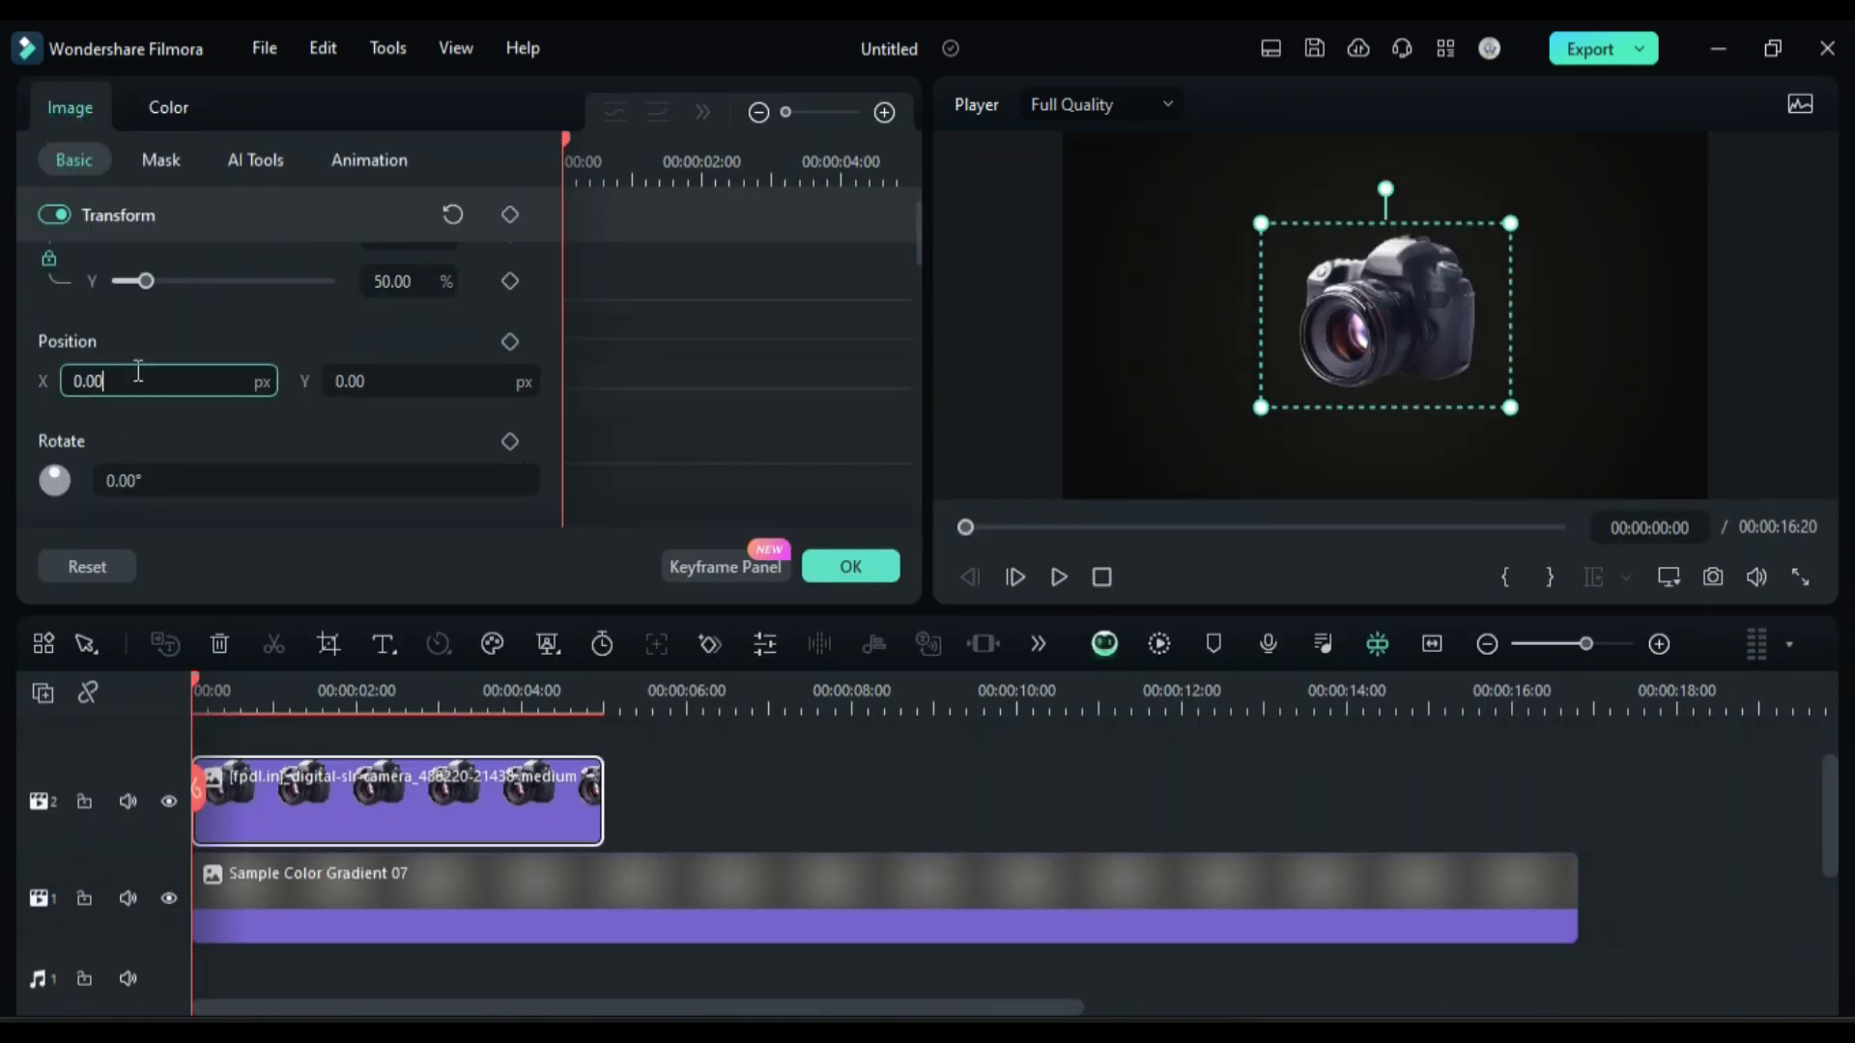
pyautogui.write('1087.00')
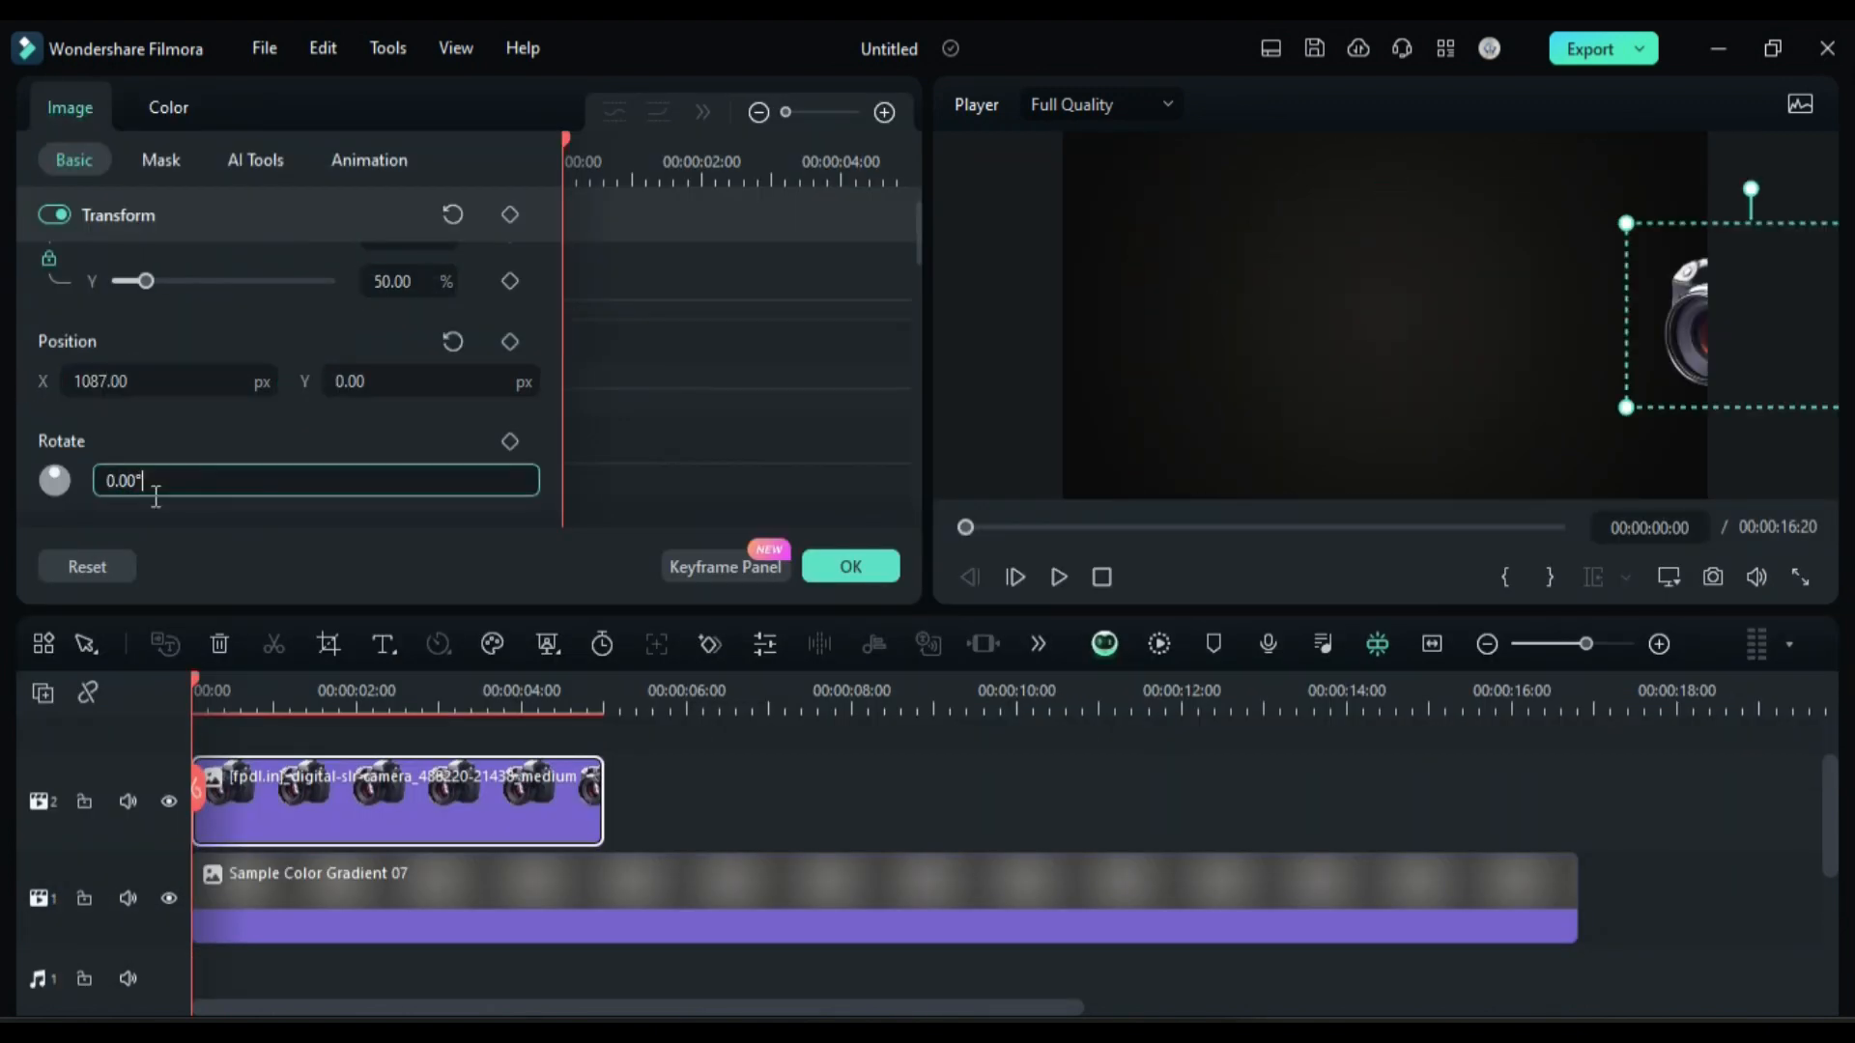
pyautogui.write('15.00')
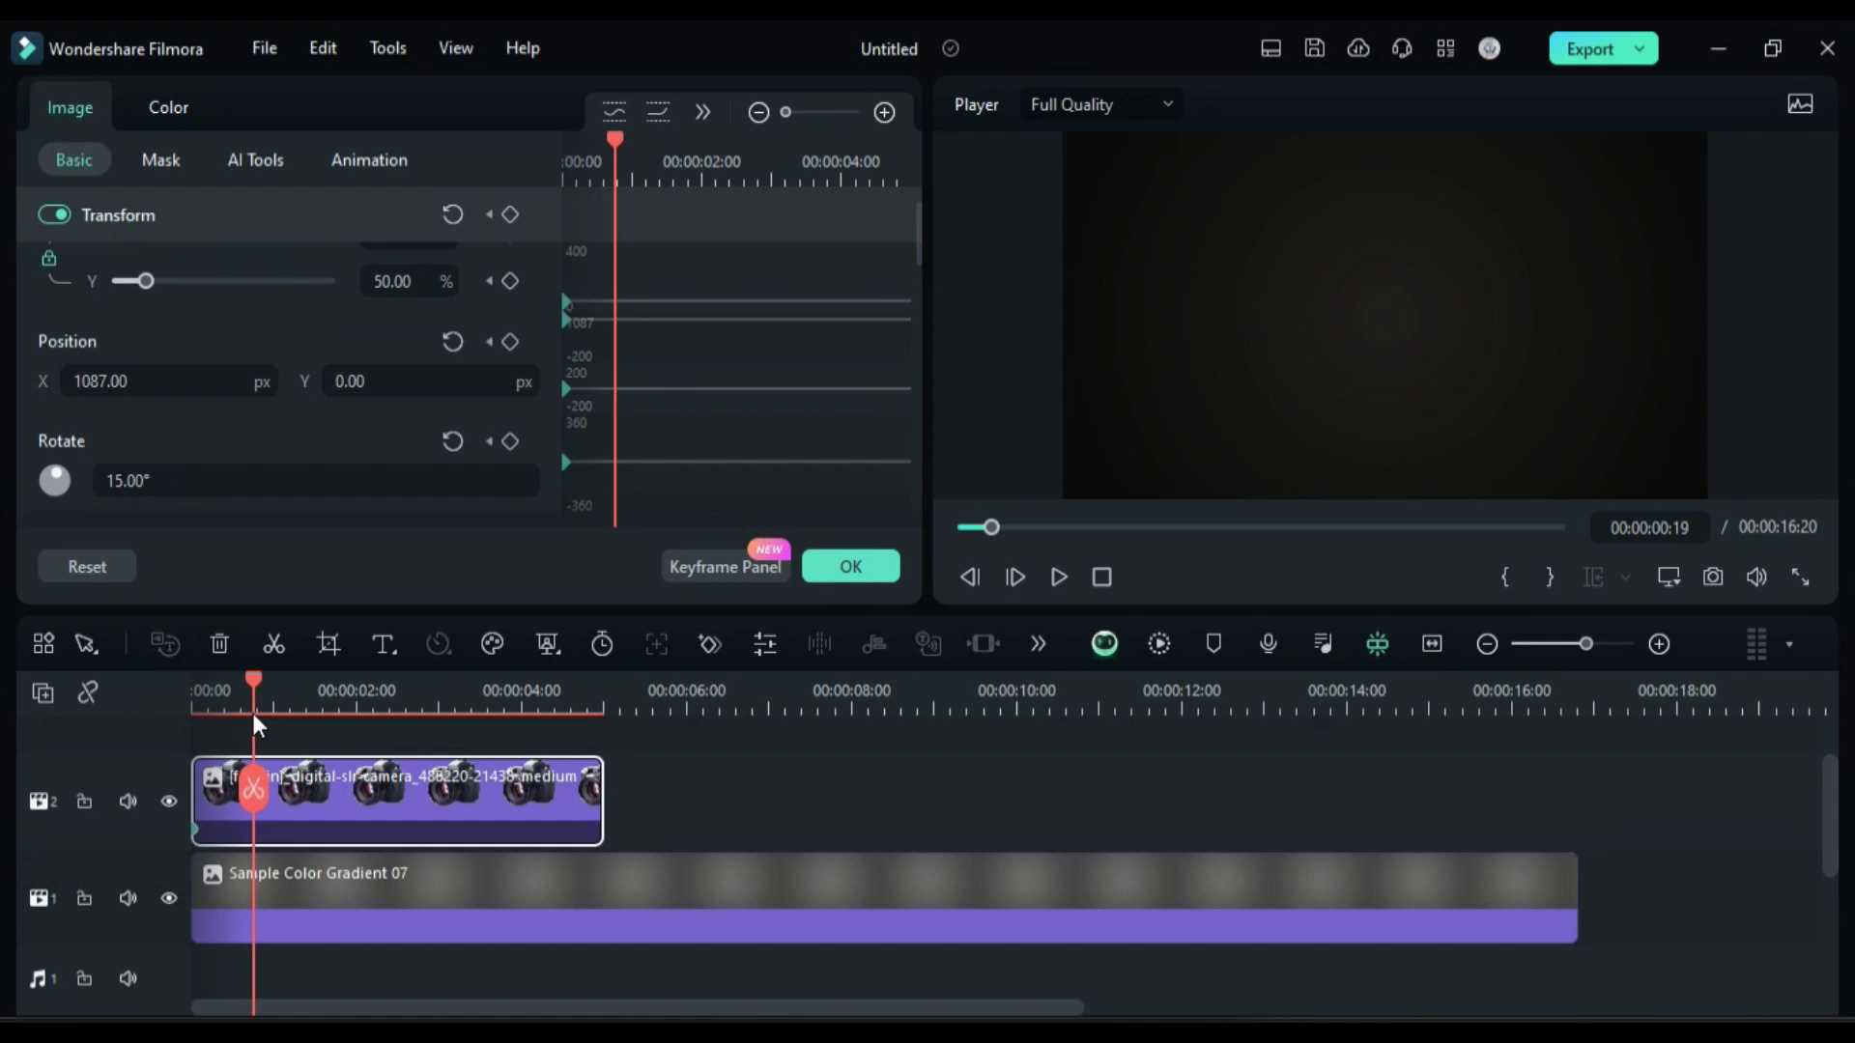
pyautogui.write('70')
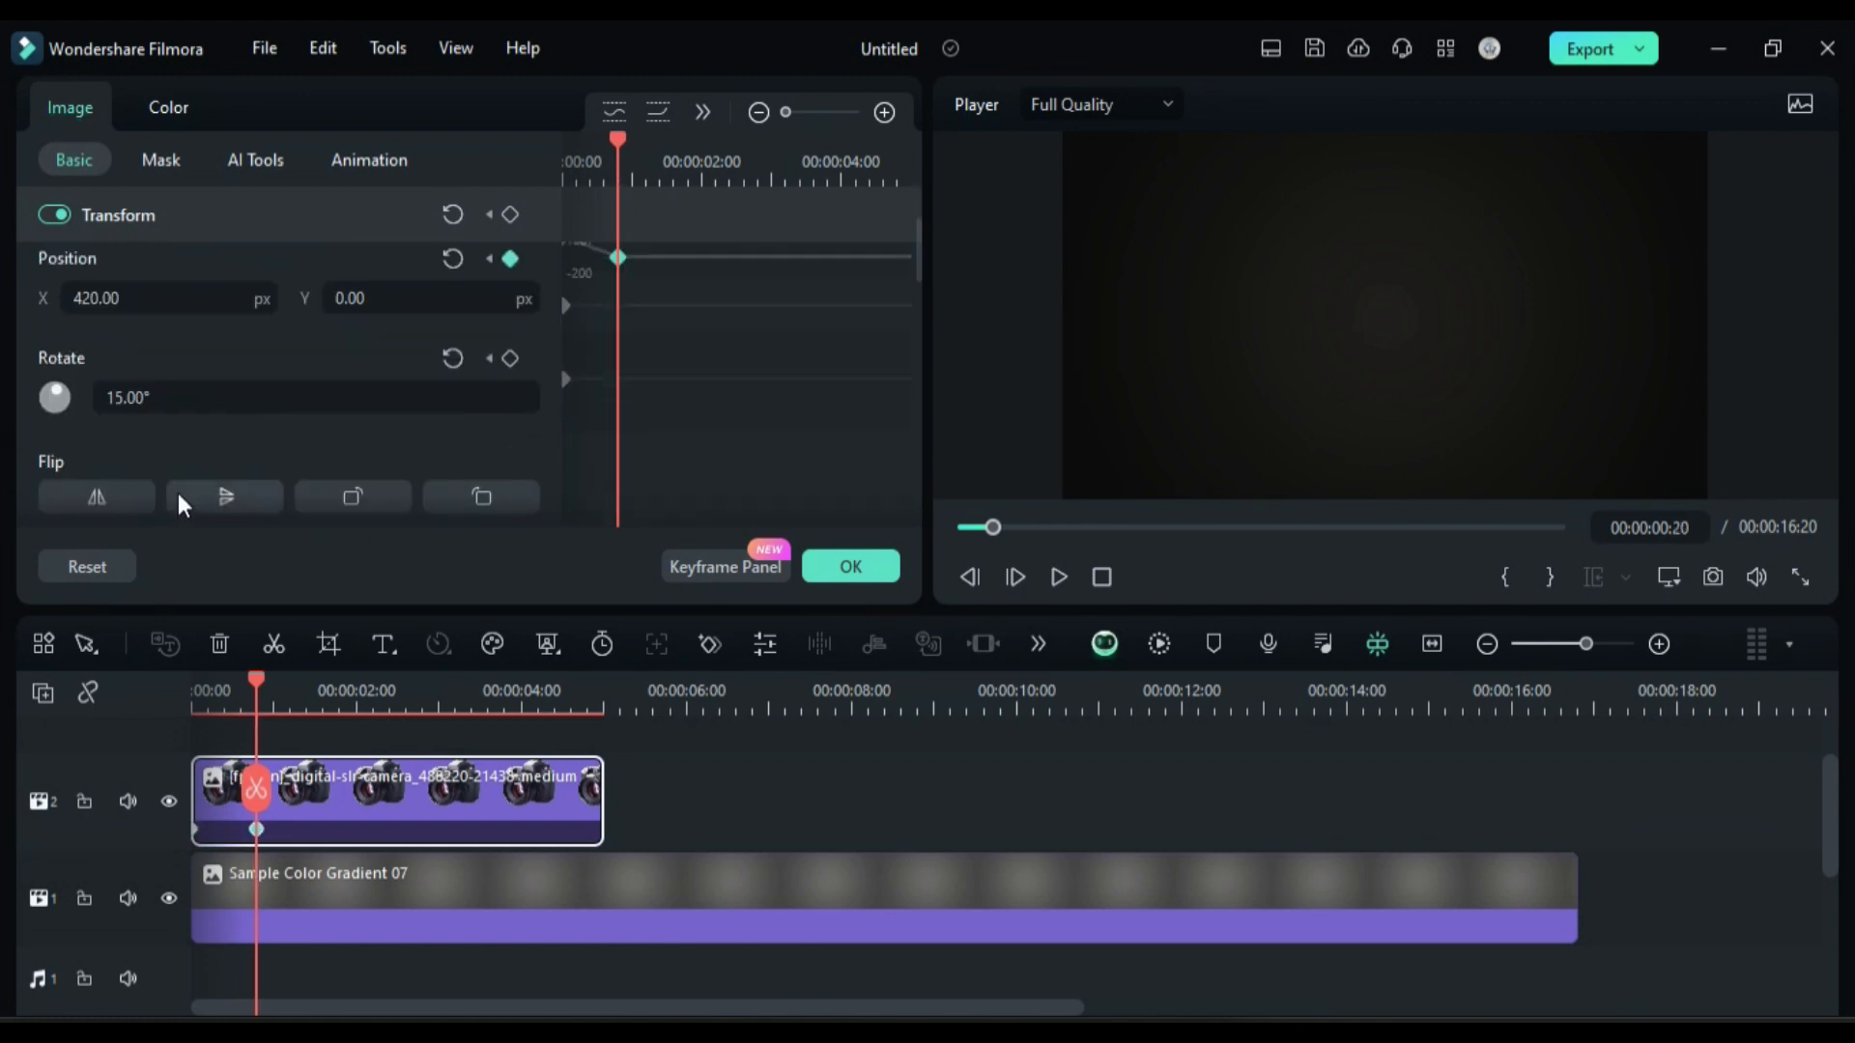
pyautogui.scroll(-3)
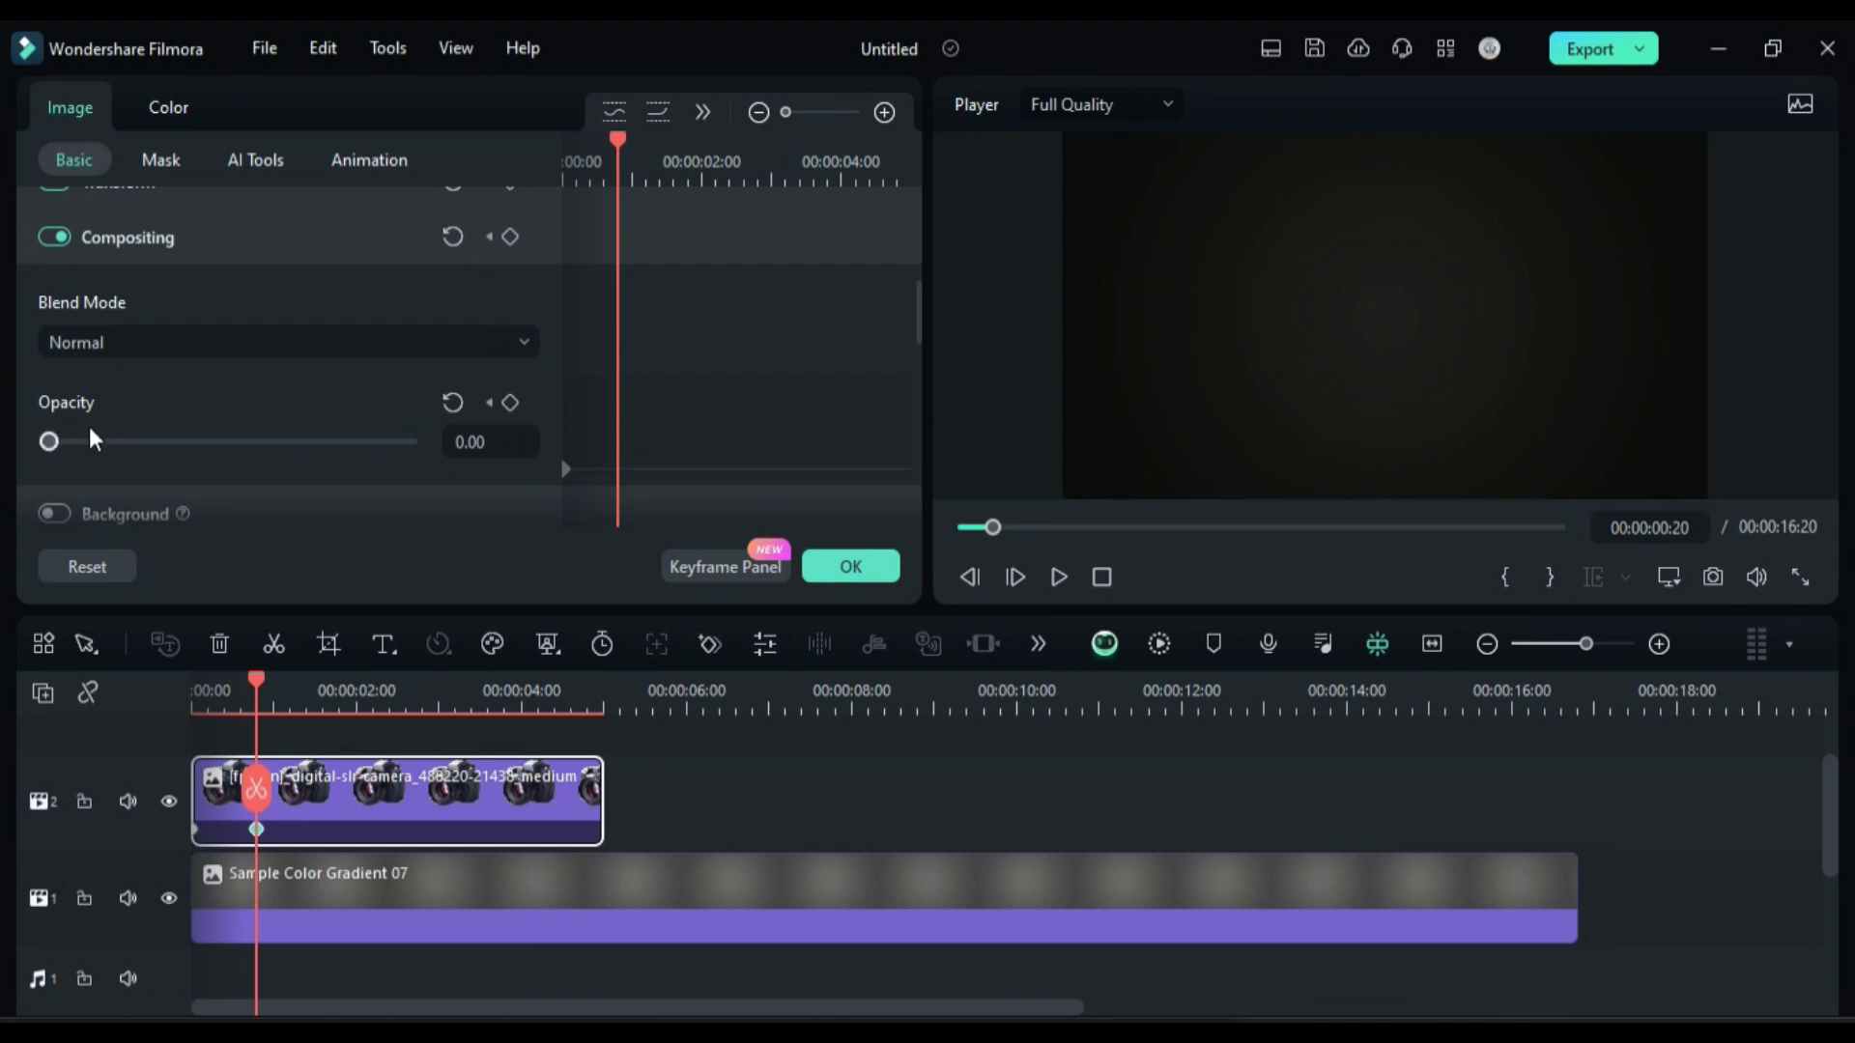
# Add opacity keyframes down to 20 for the fade and lengthen the camera clip to about 14:10.
pyautogui.moveTo(50, 440); pyautogui.dragTo(408, 440)
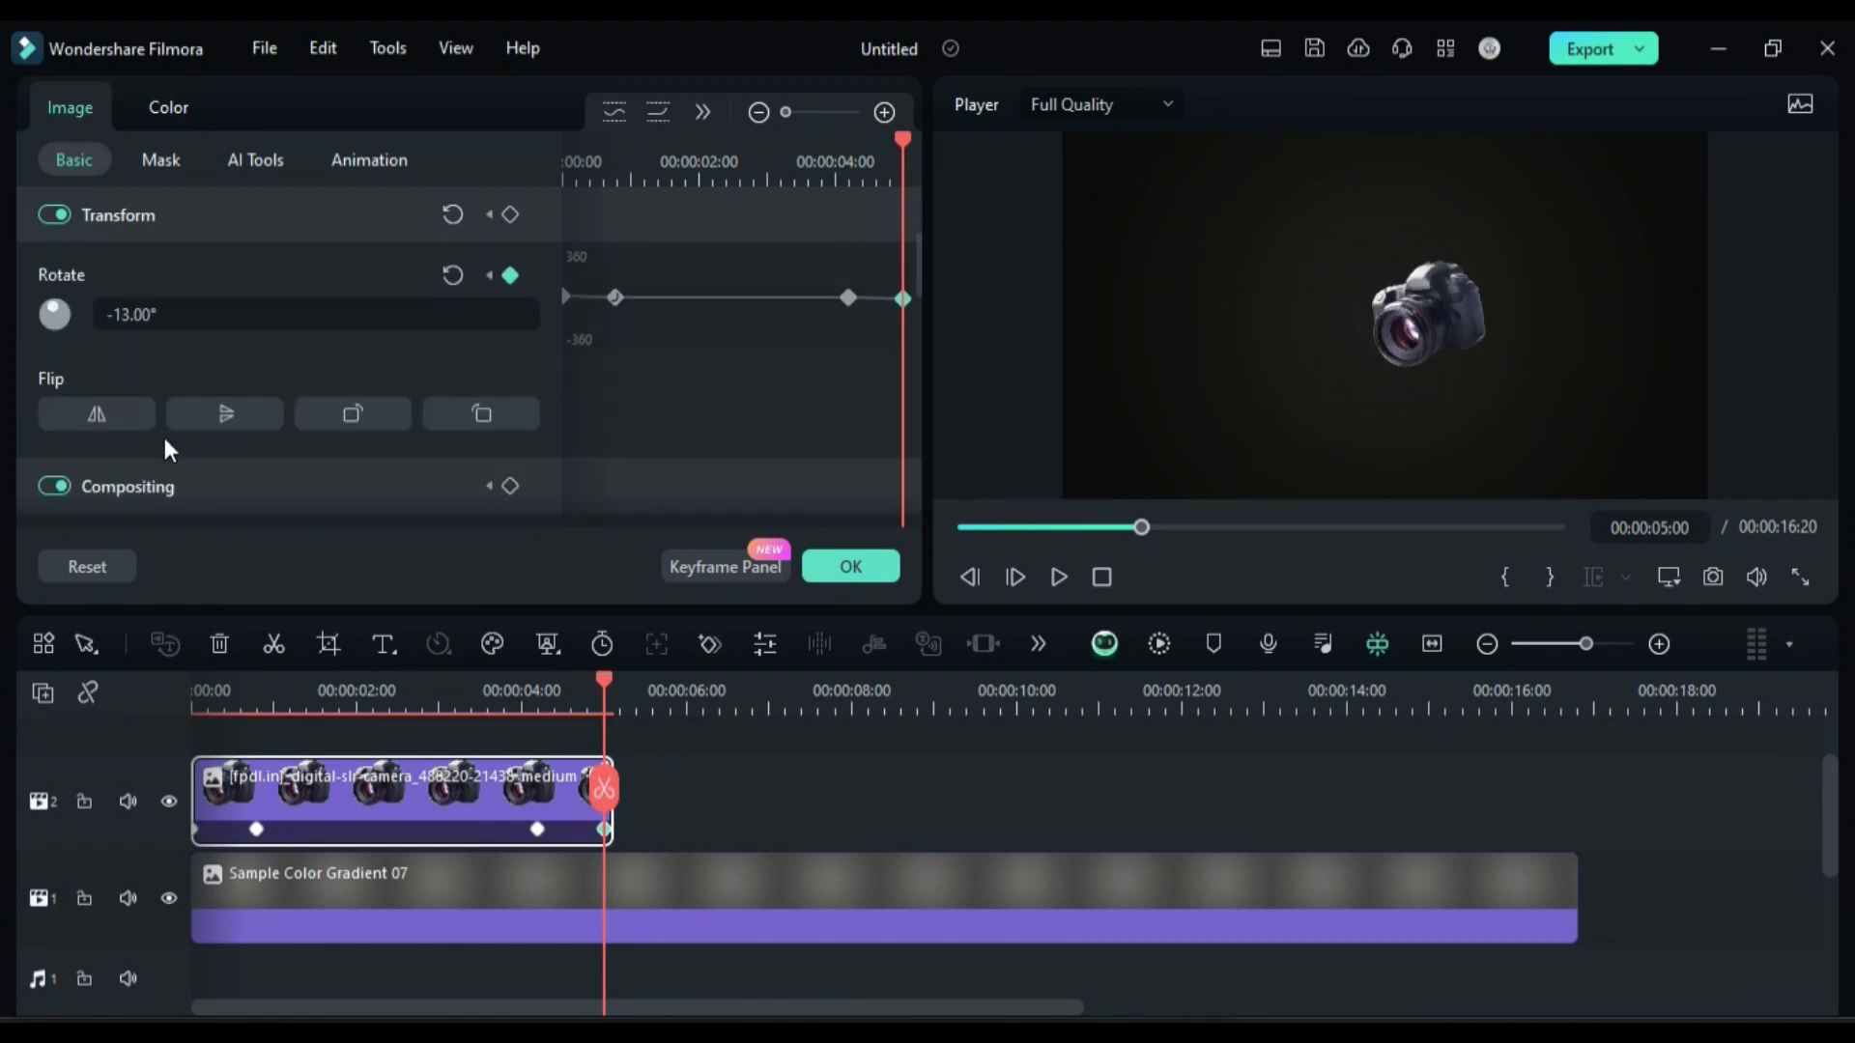
pyautogui.moveTo(605, 800); pyautogui.dragTo(753, 800)
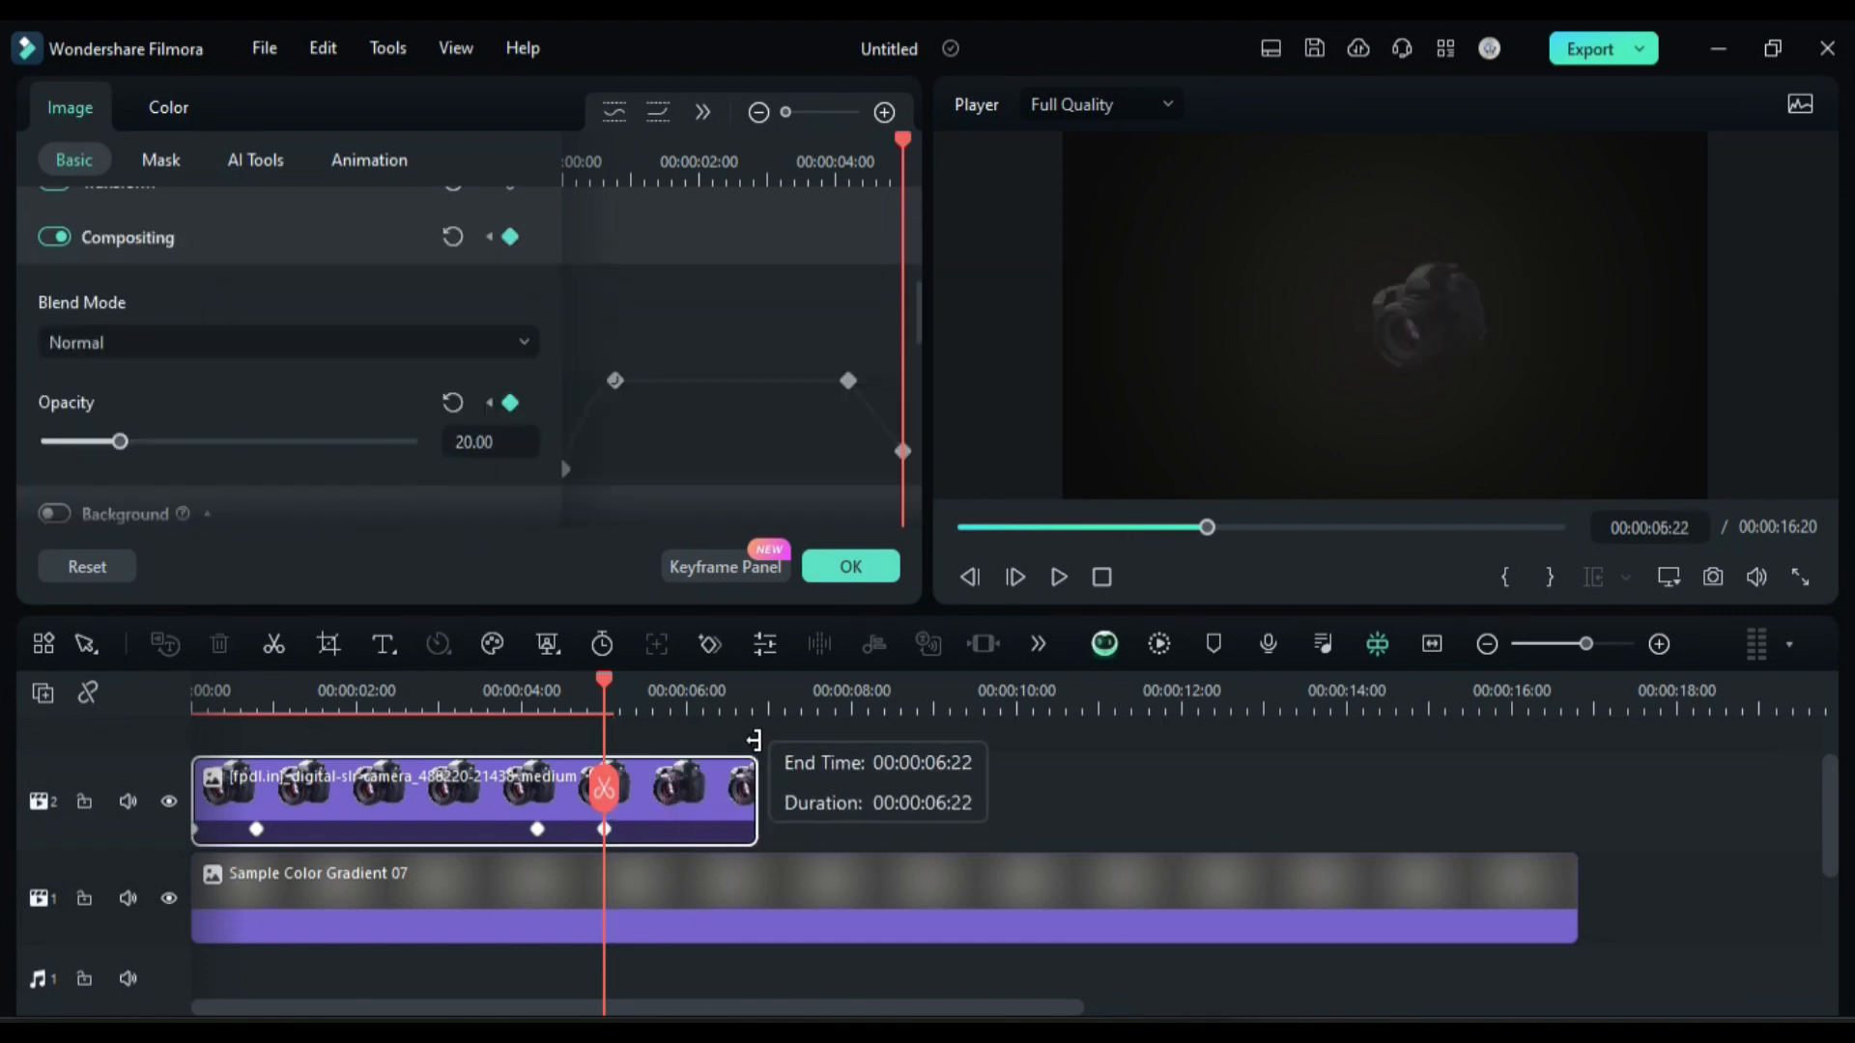
pyautogui.moveTo(753, 787); pyautogui.dragTo(1372, 786)
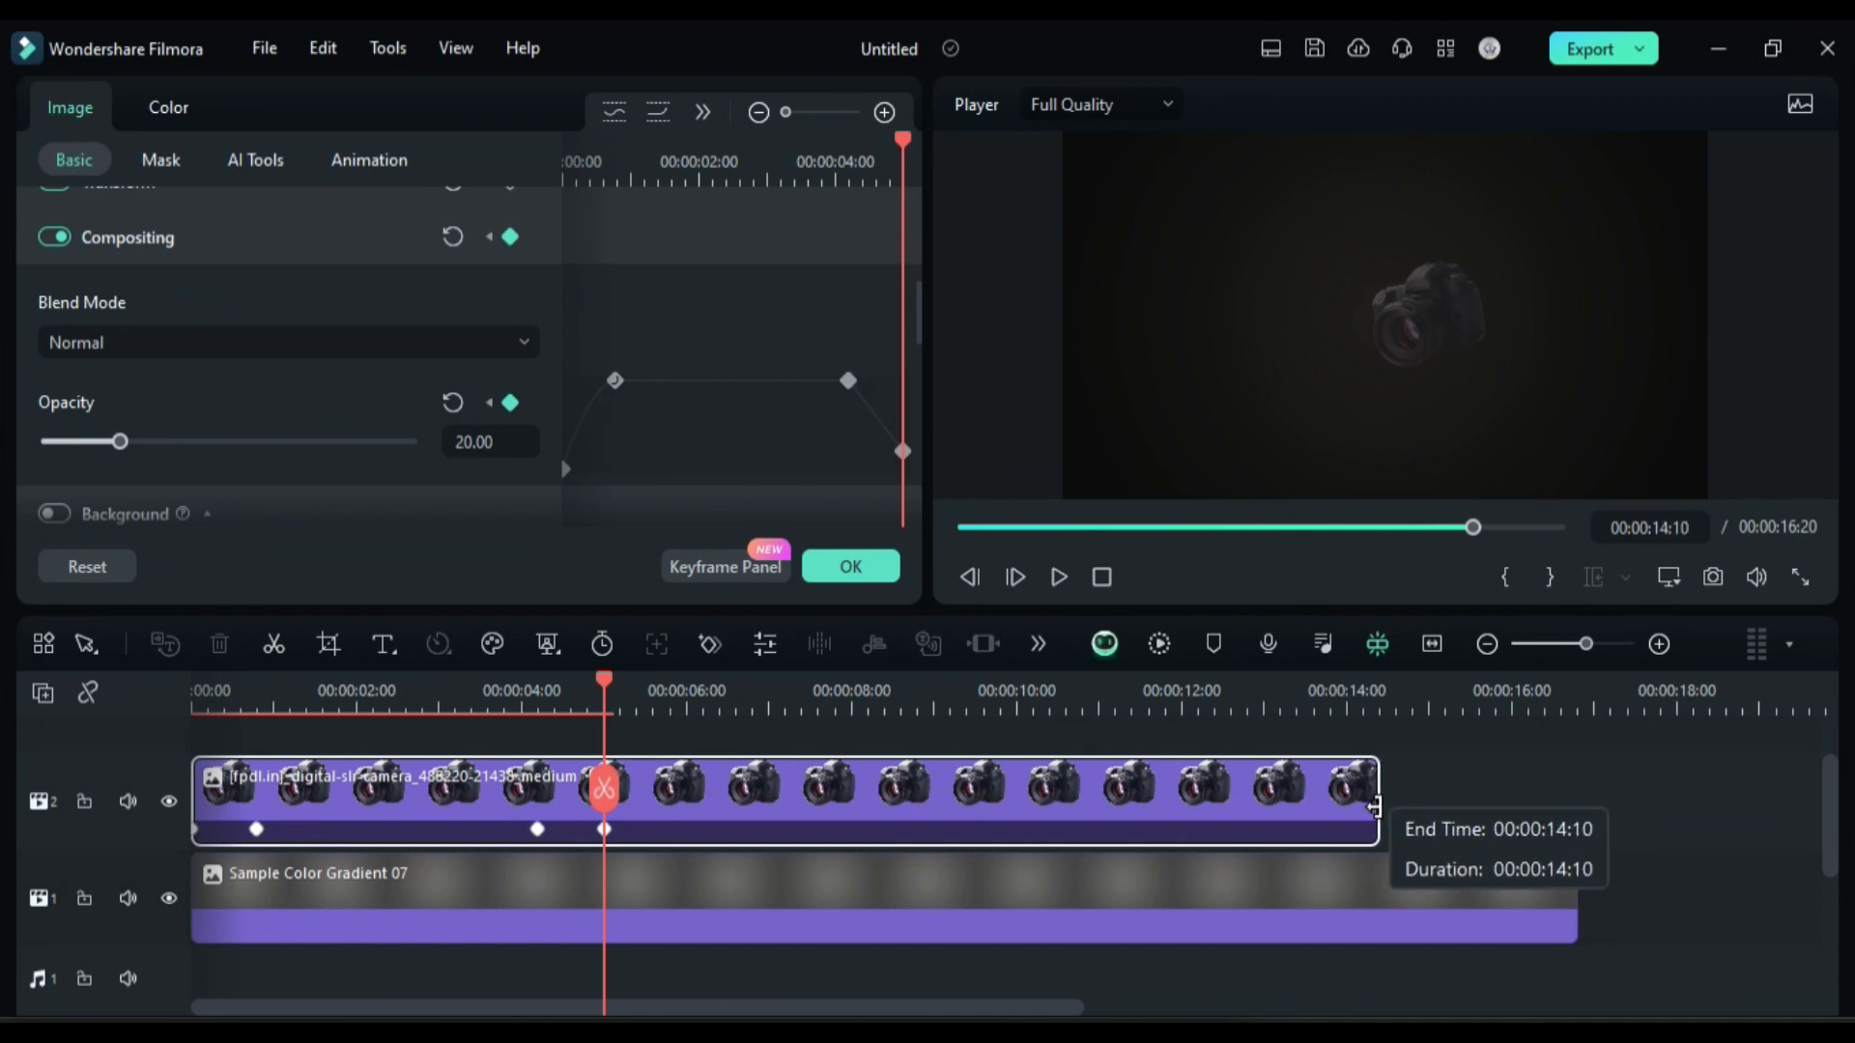
pyautogui.moveTo(603, 690); pyautogui.dragTo(939, 690)
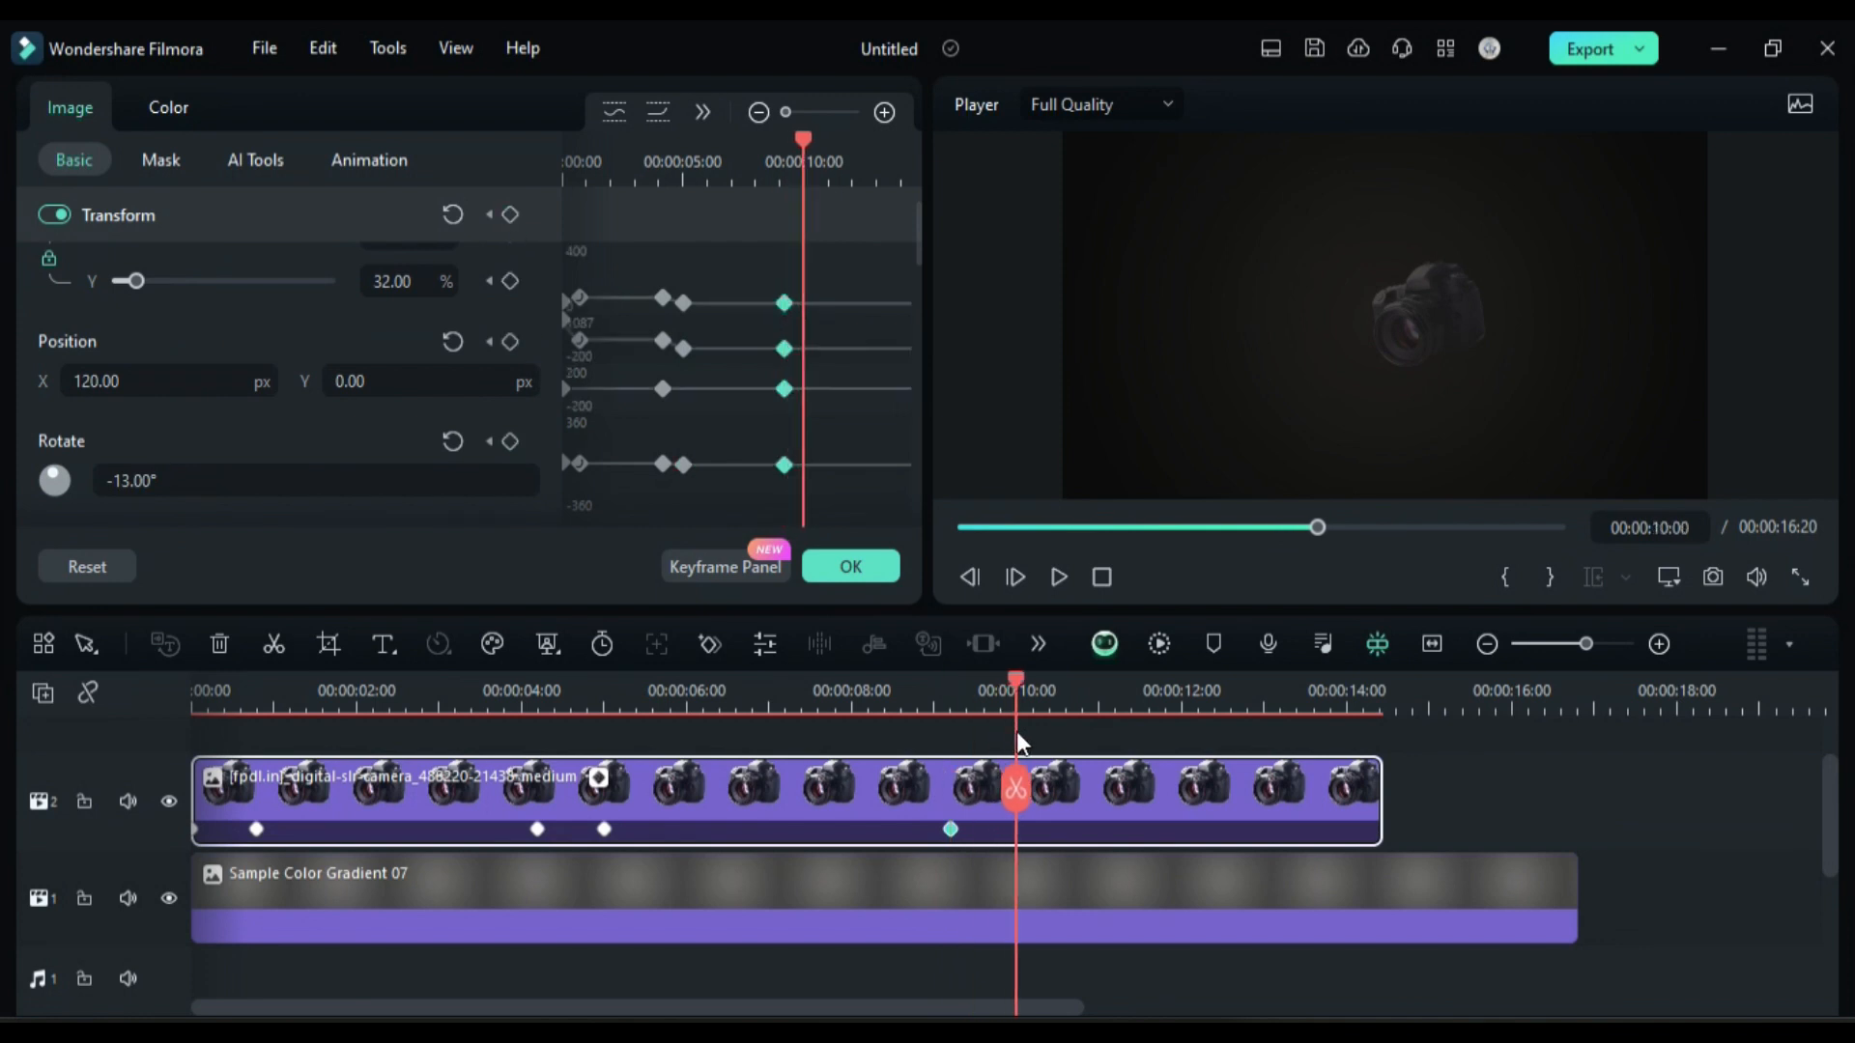
pyautogui.click(166, 381)
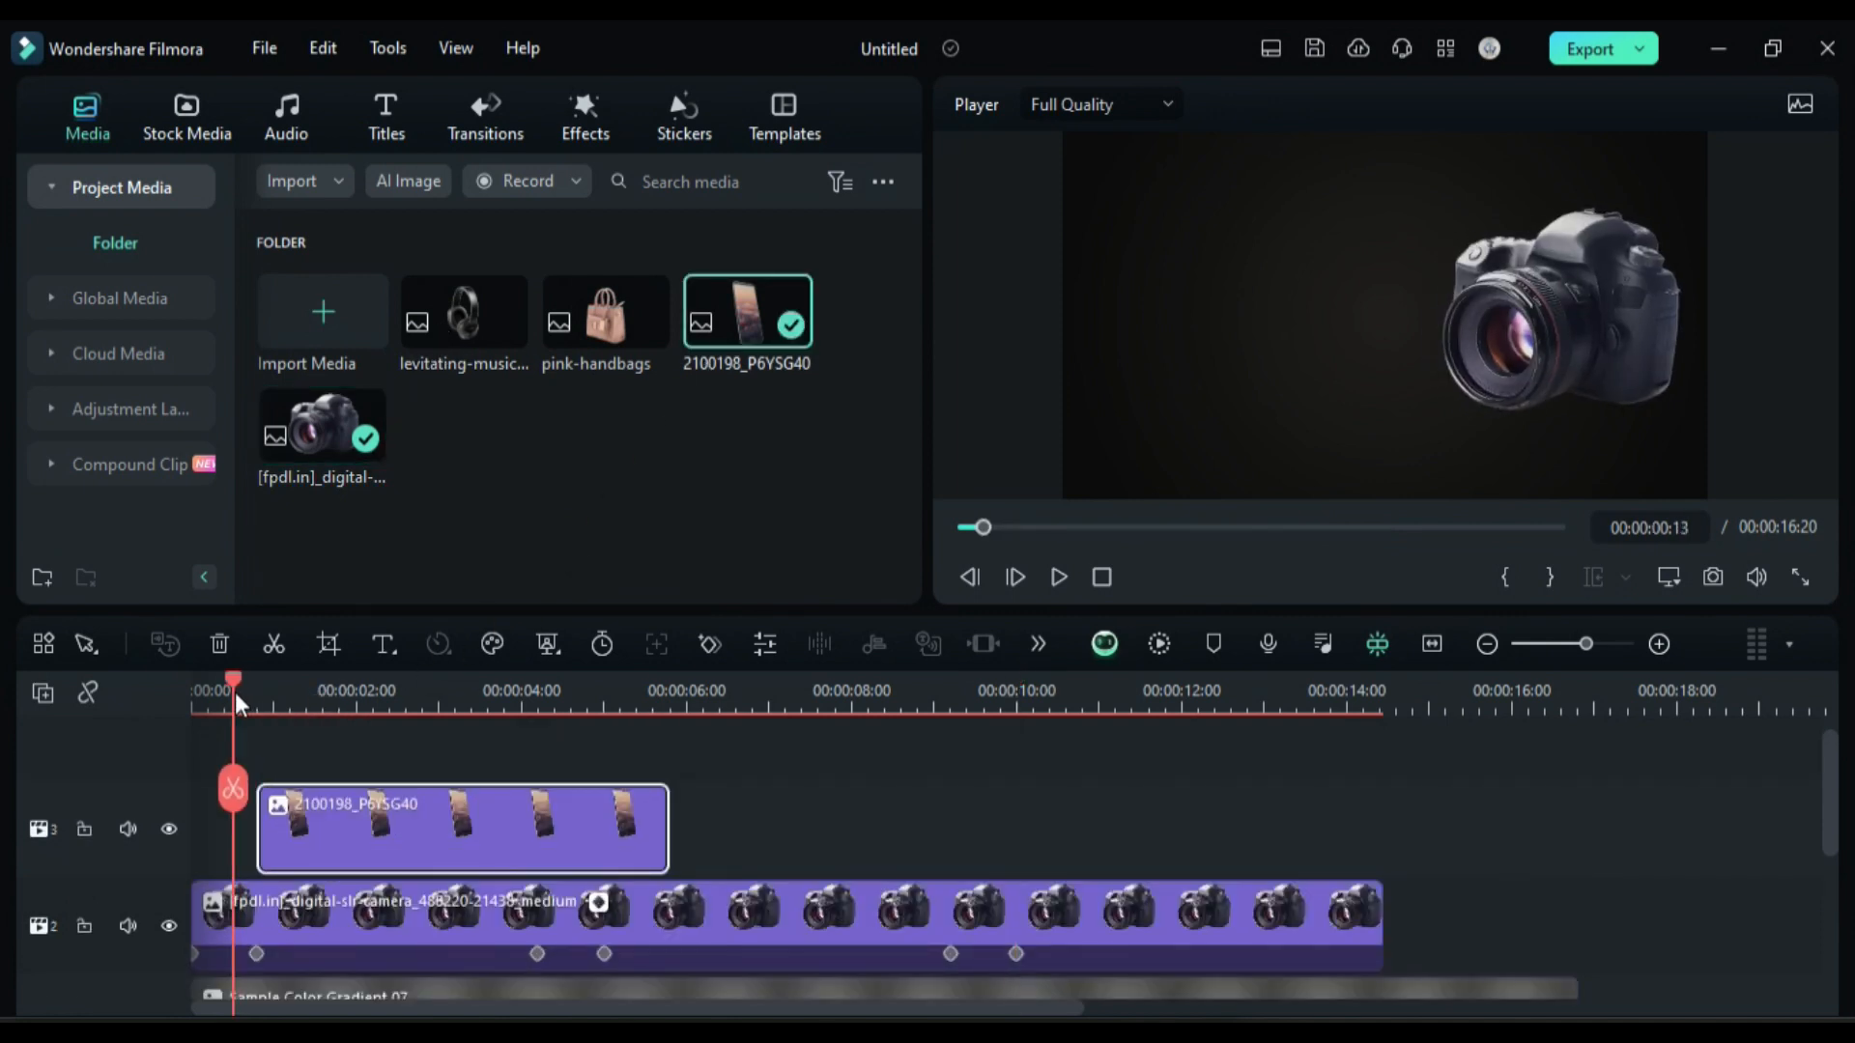
# Keyframe the phone image's scale, Position 501 and rotation at several times across its 14-second clip.
pyautogui.doubleClick(462, 829)
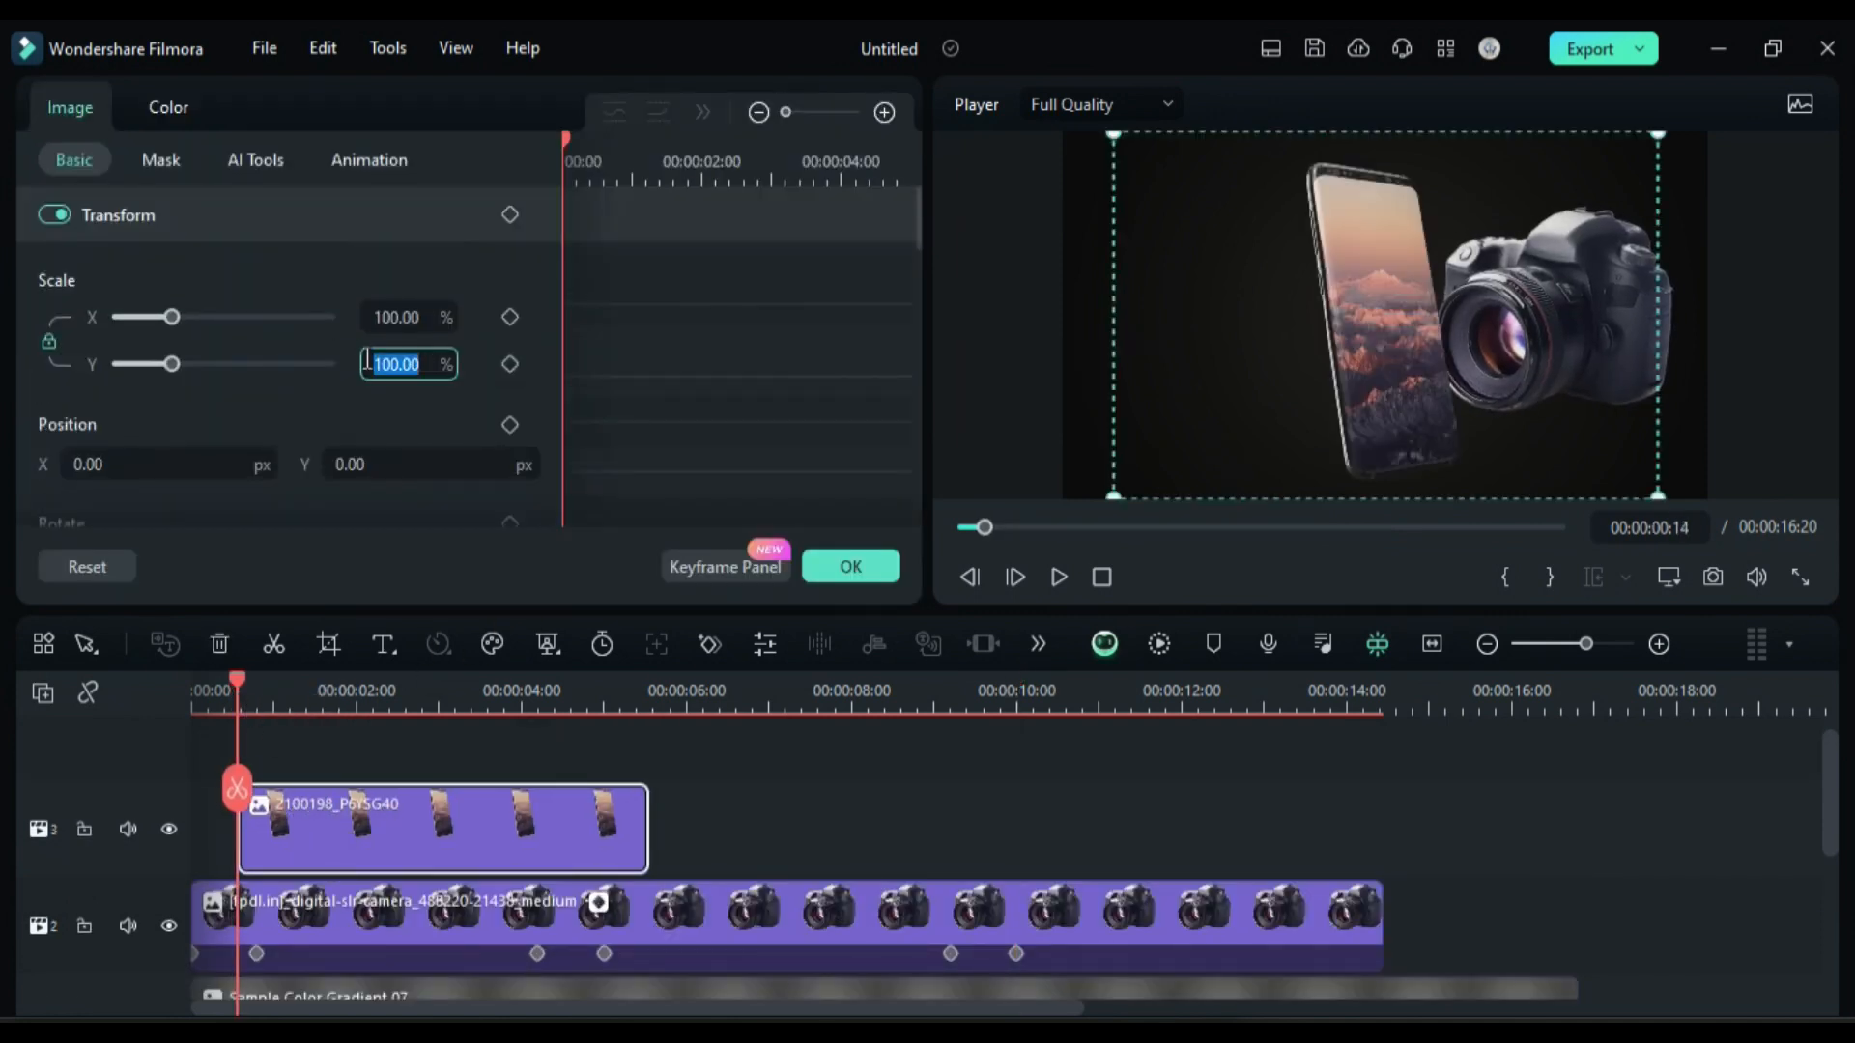
pyautogui.write('10')
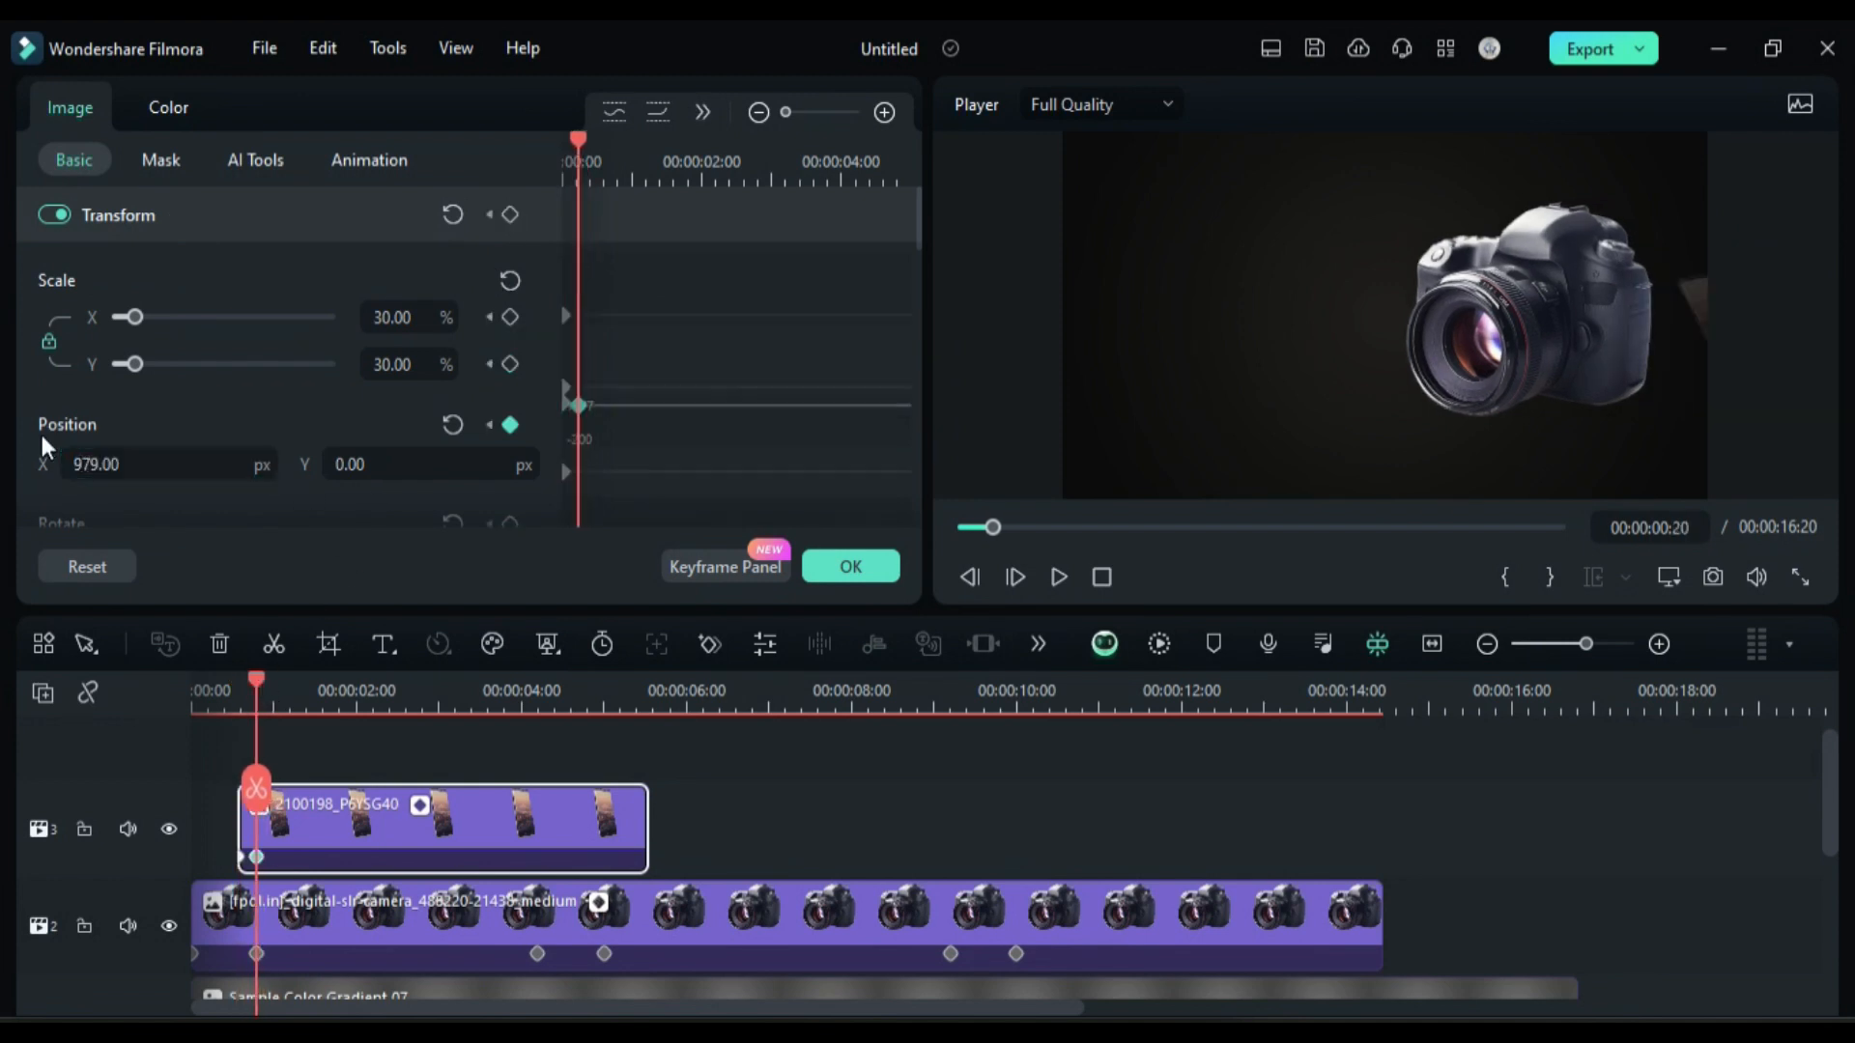
pyautogui.click(535, 692)
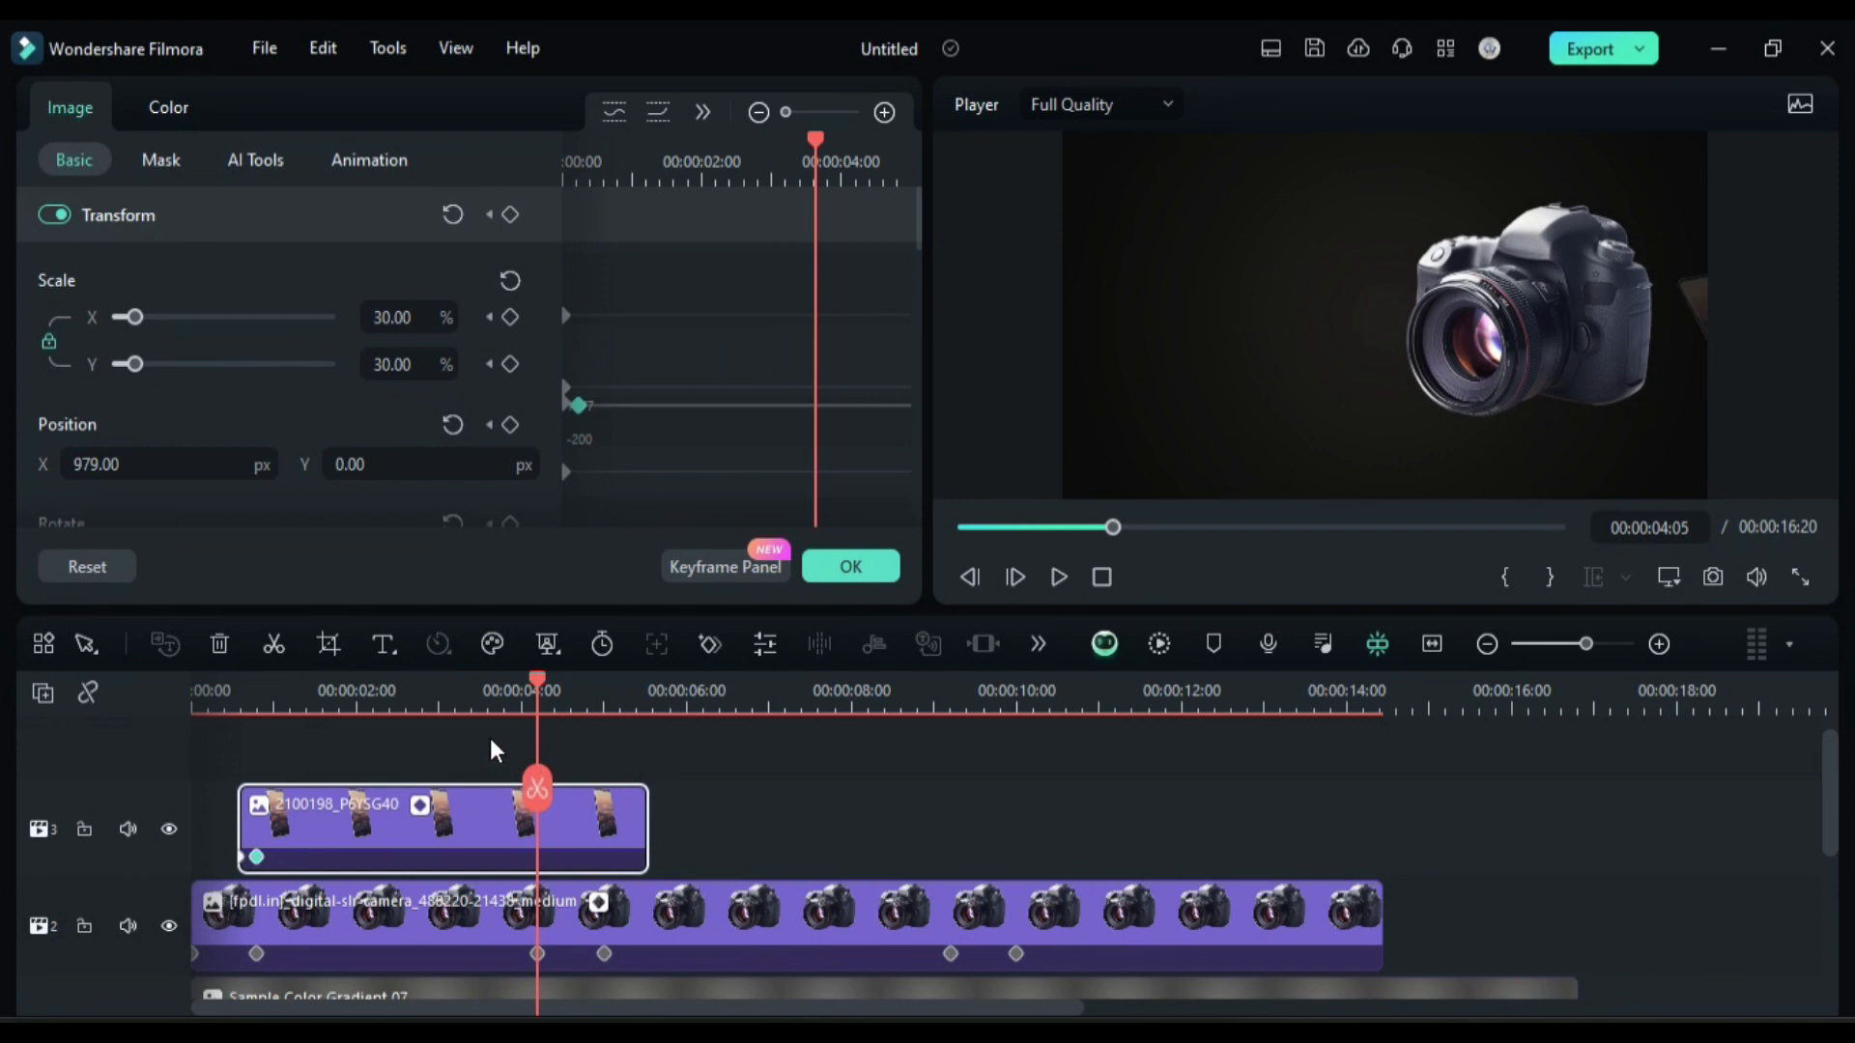
pyautogui.click(511, 214)
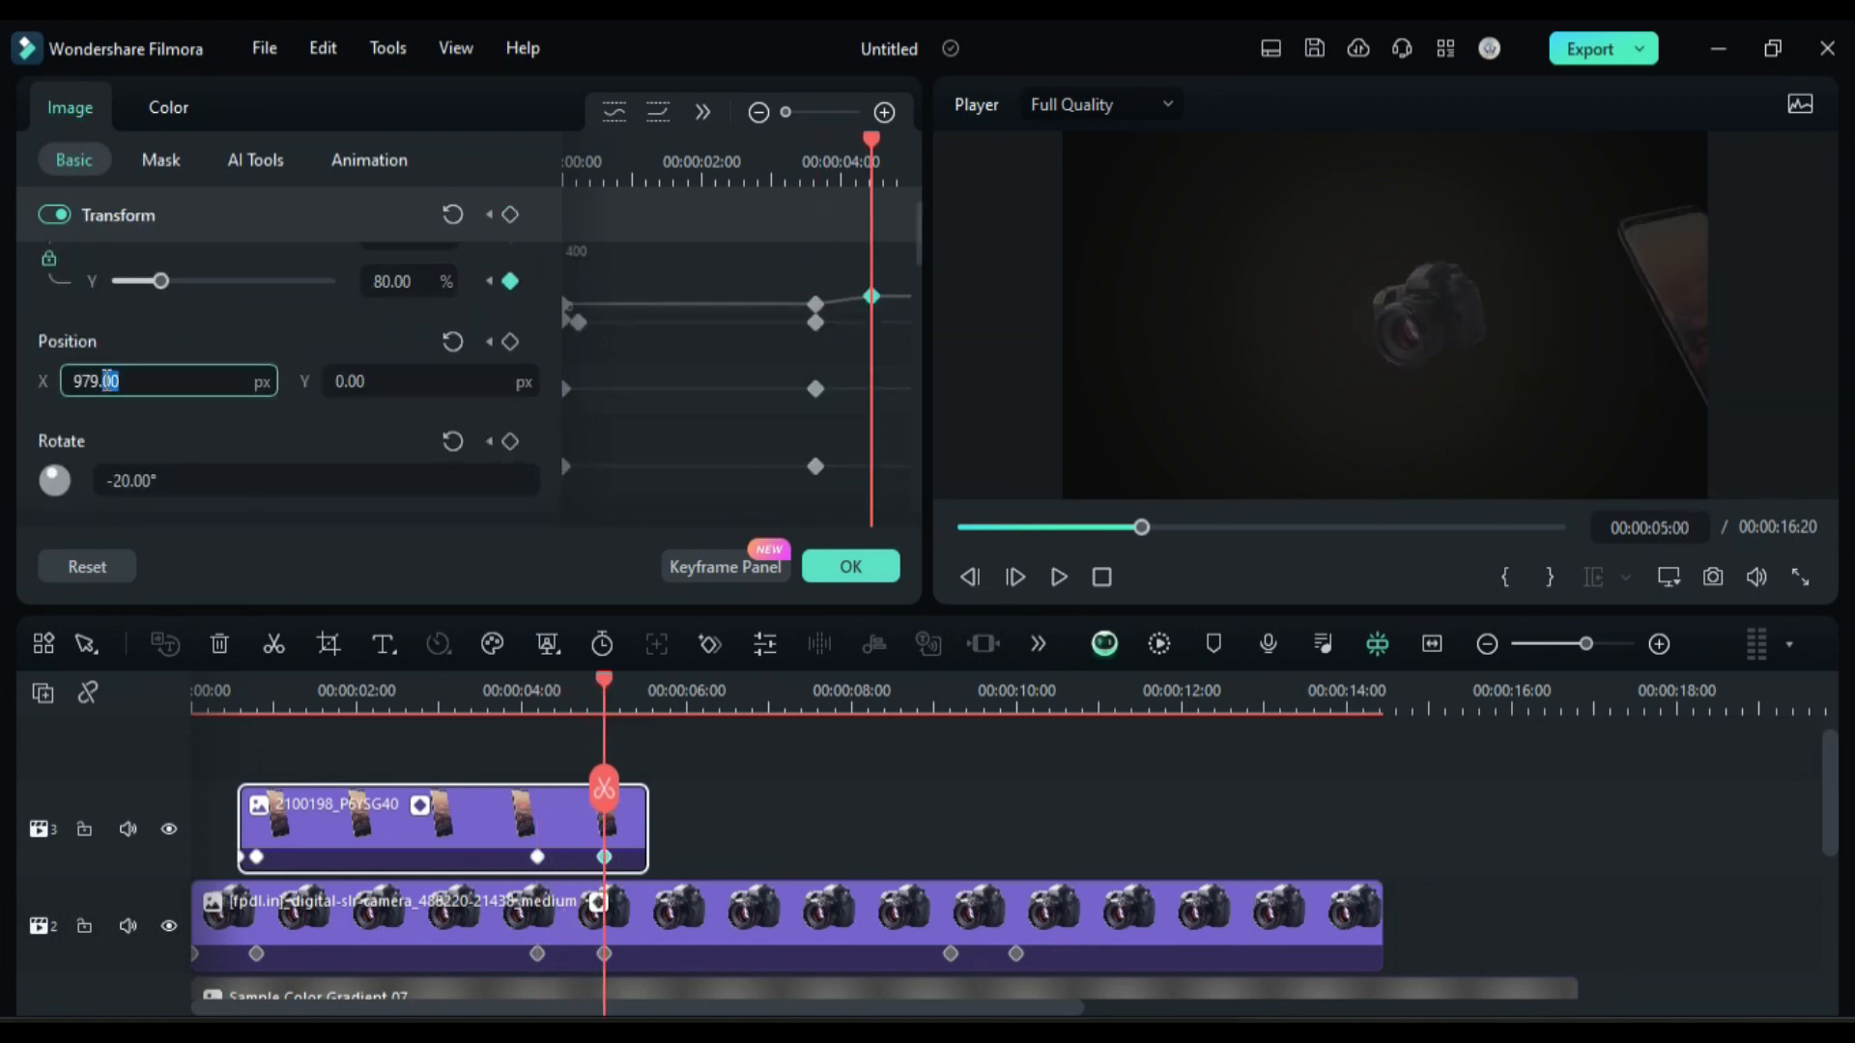
pyautogui.write('501.00')
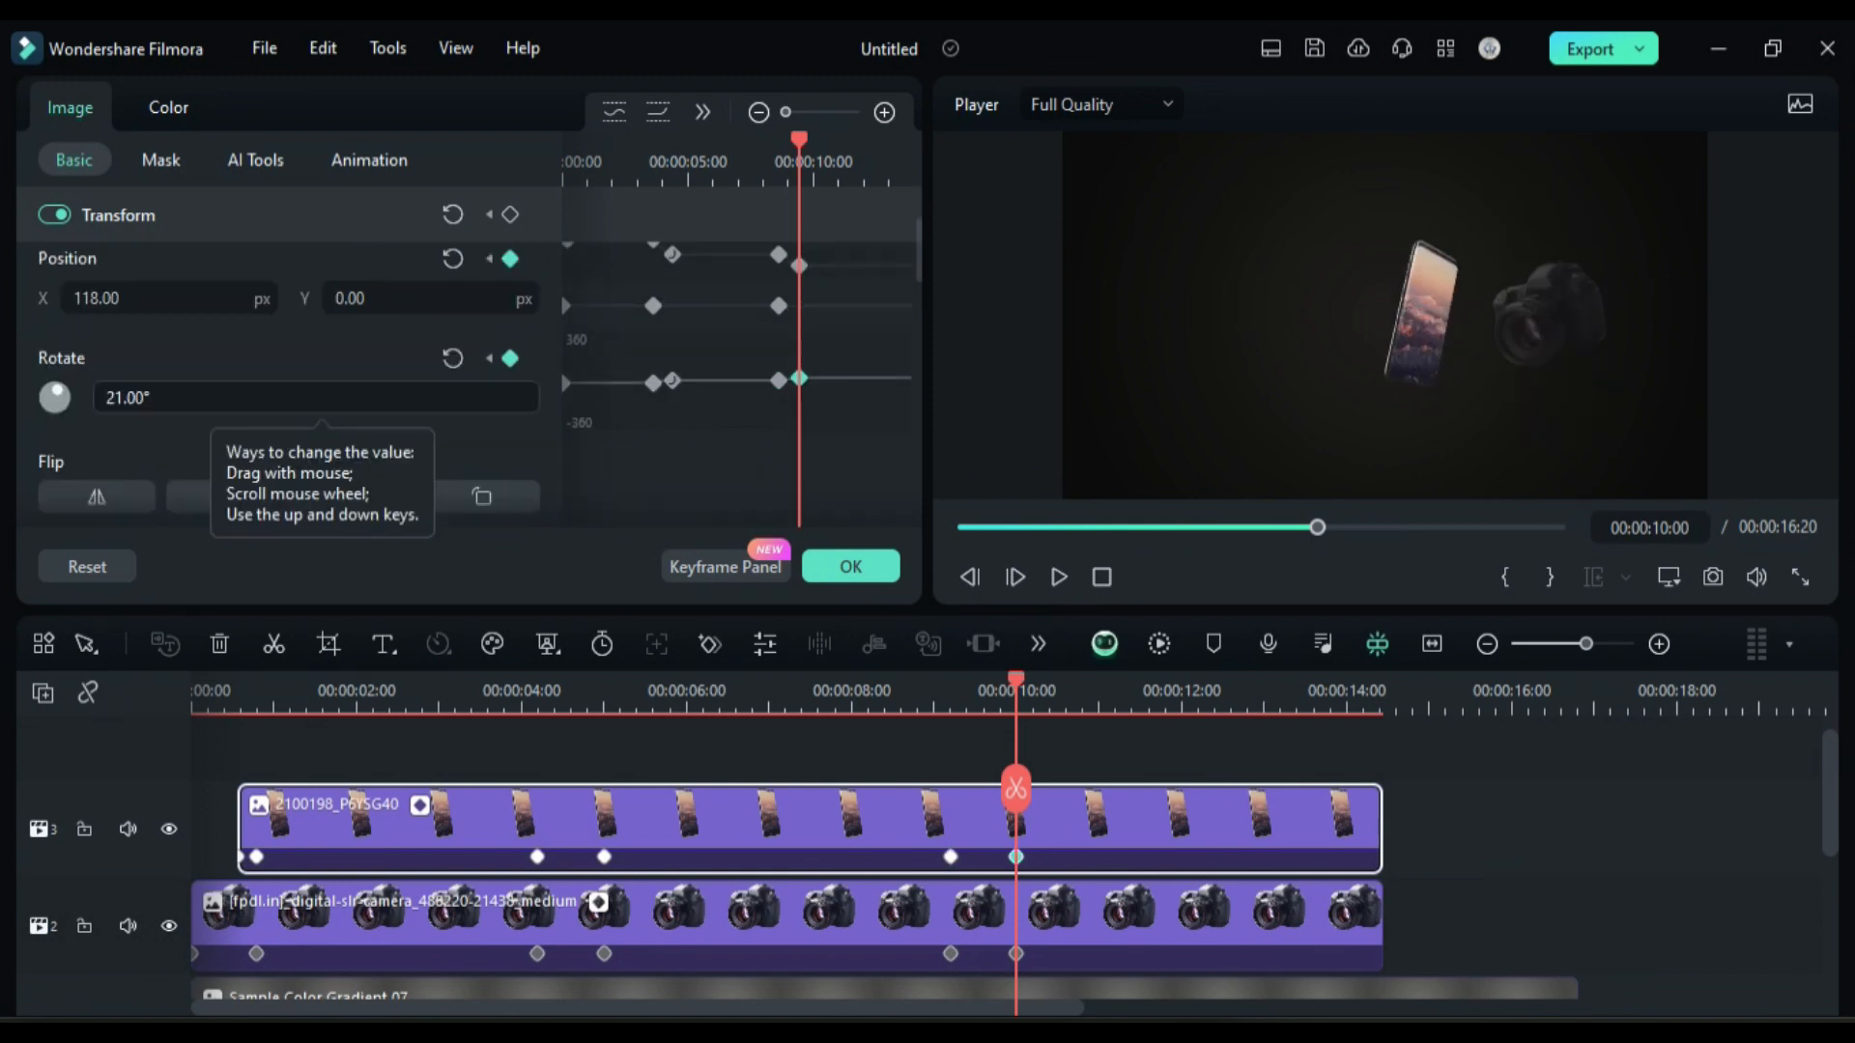
pyautogui.scroll(-3)
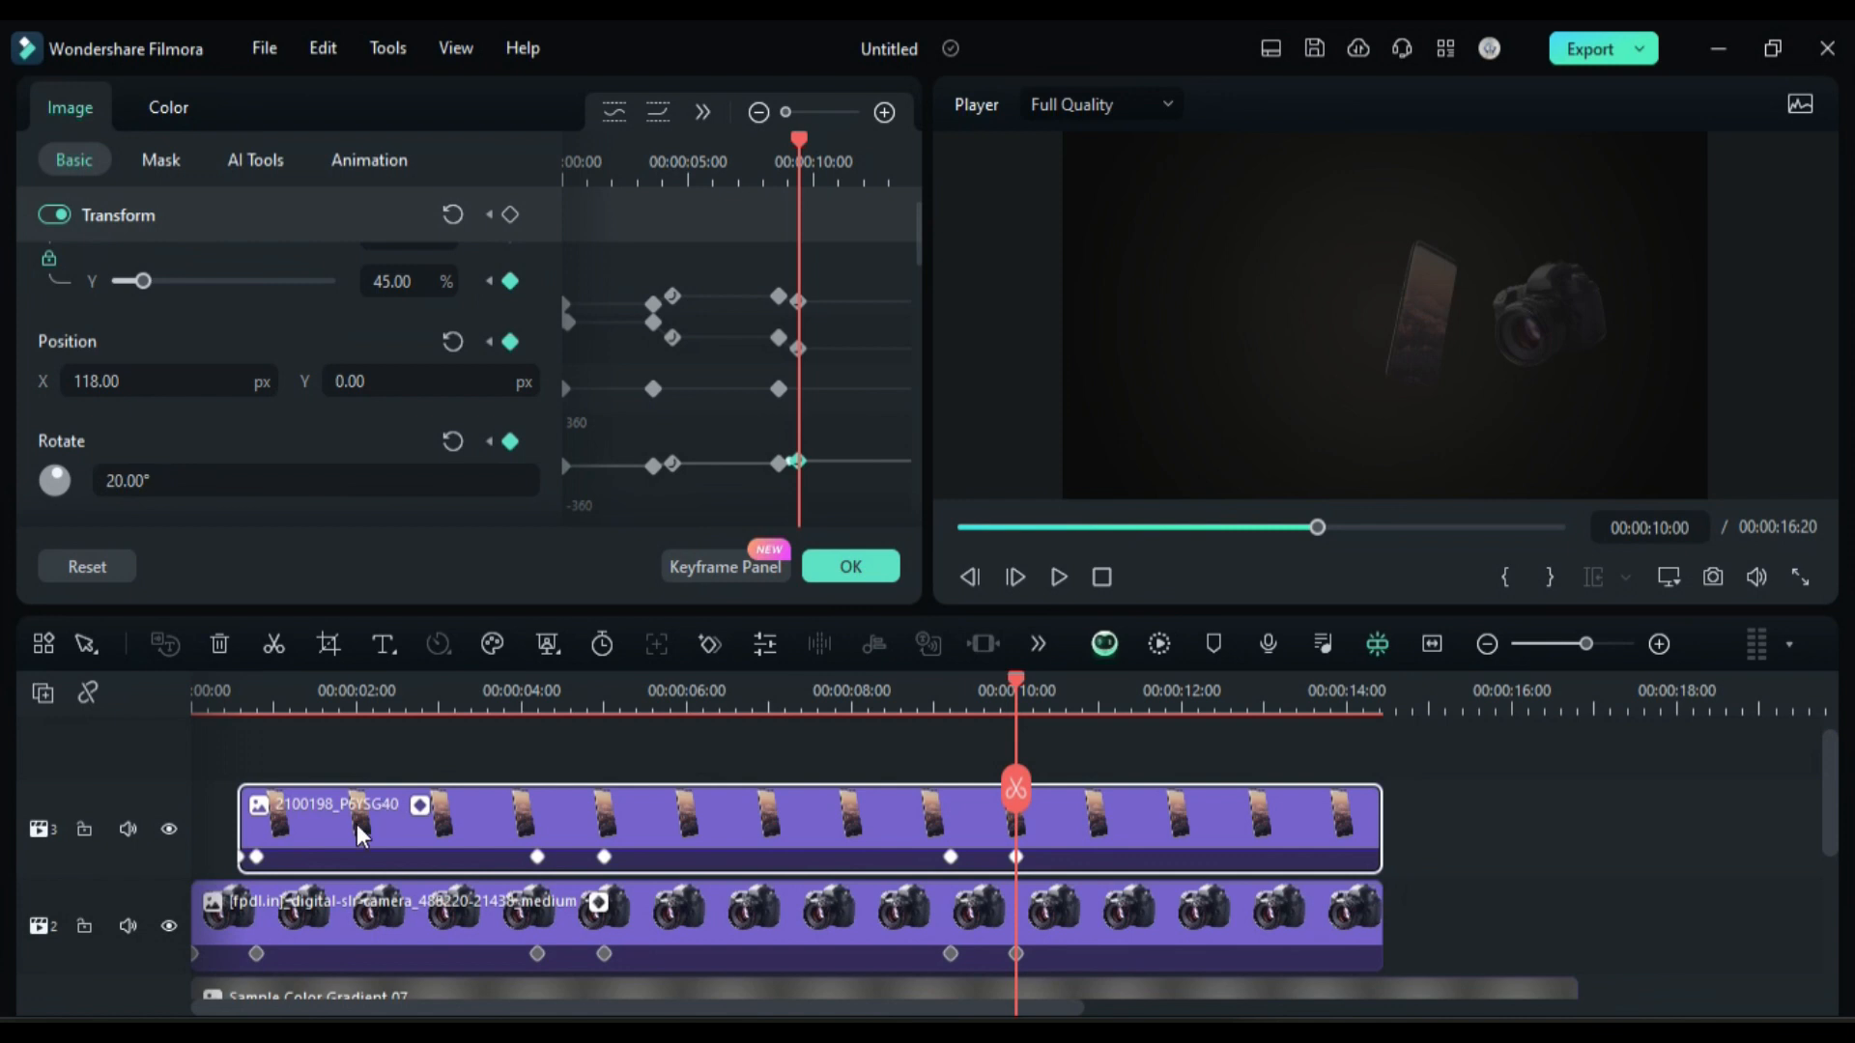
# Group the product clips into compound clip 'Products', duplicate it flipped with Opacity 23 as a reflection.
pyautogui.click(561, 691)
pyautogui.write('Products')
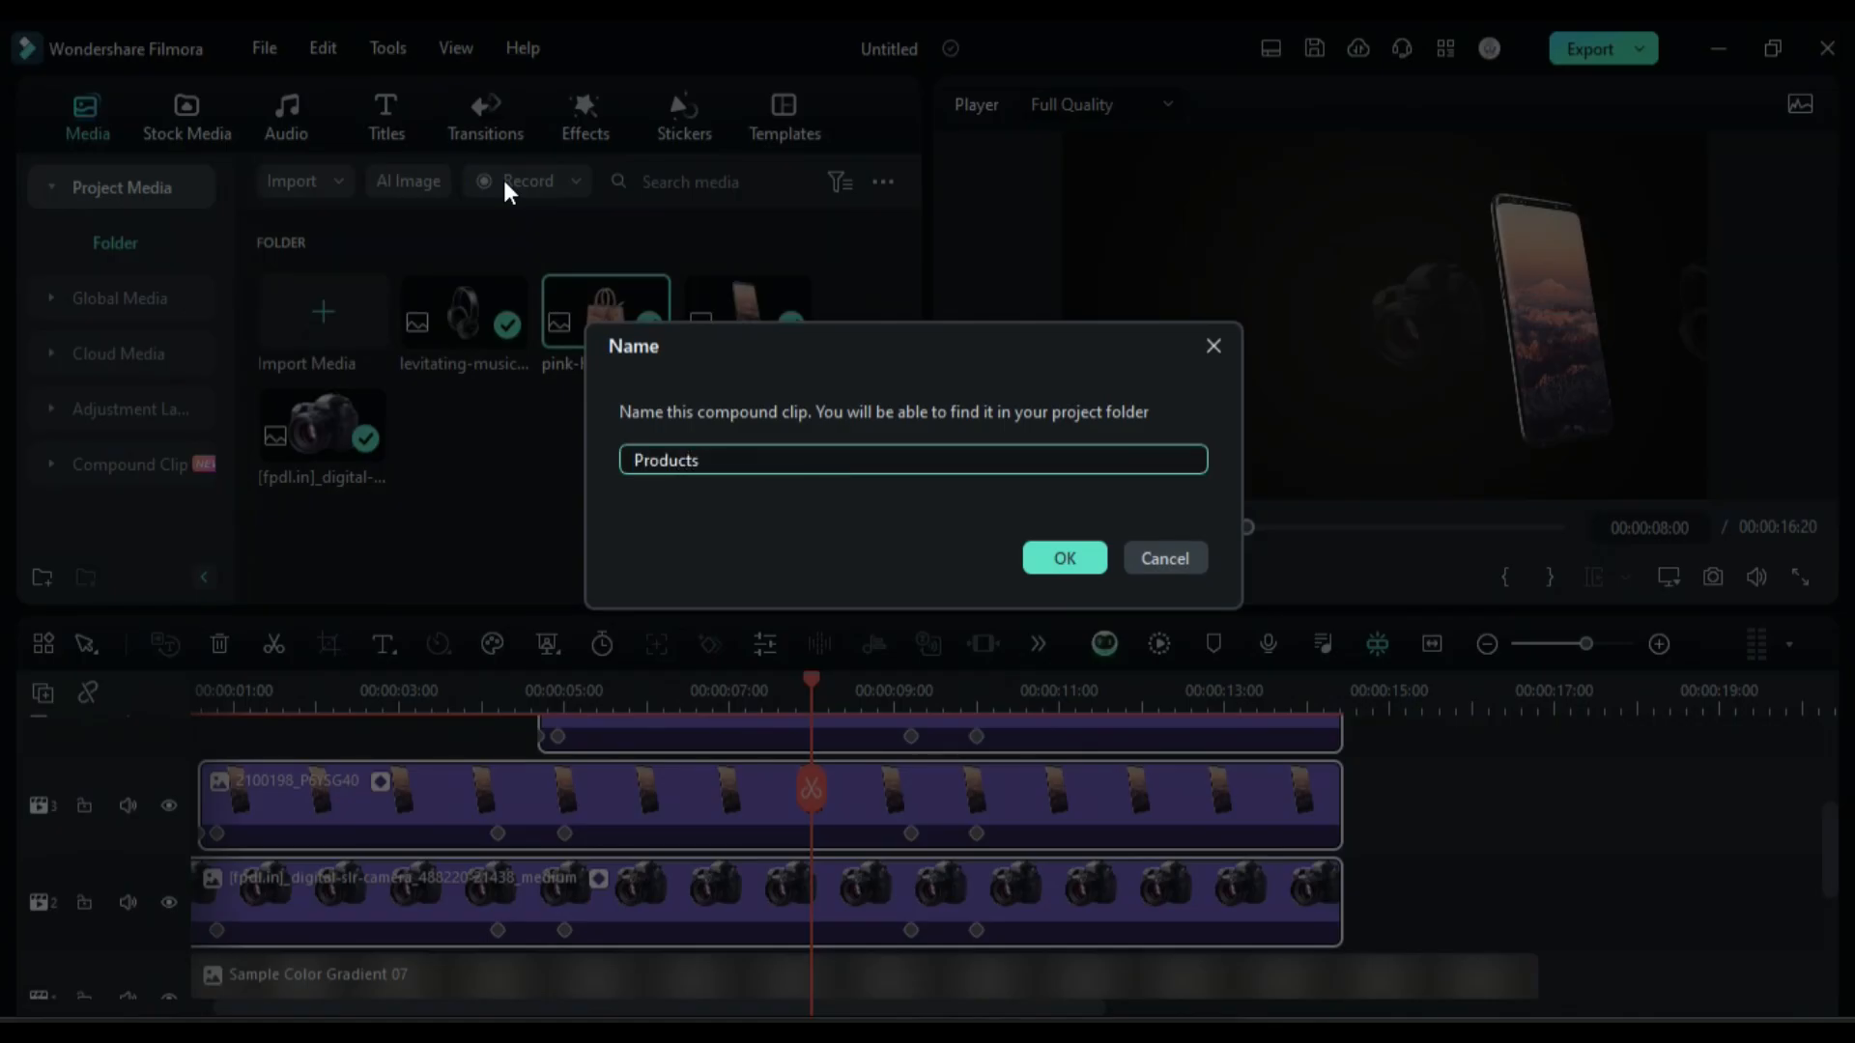
pyautogui.click(1063, 556)
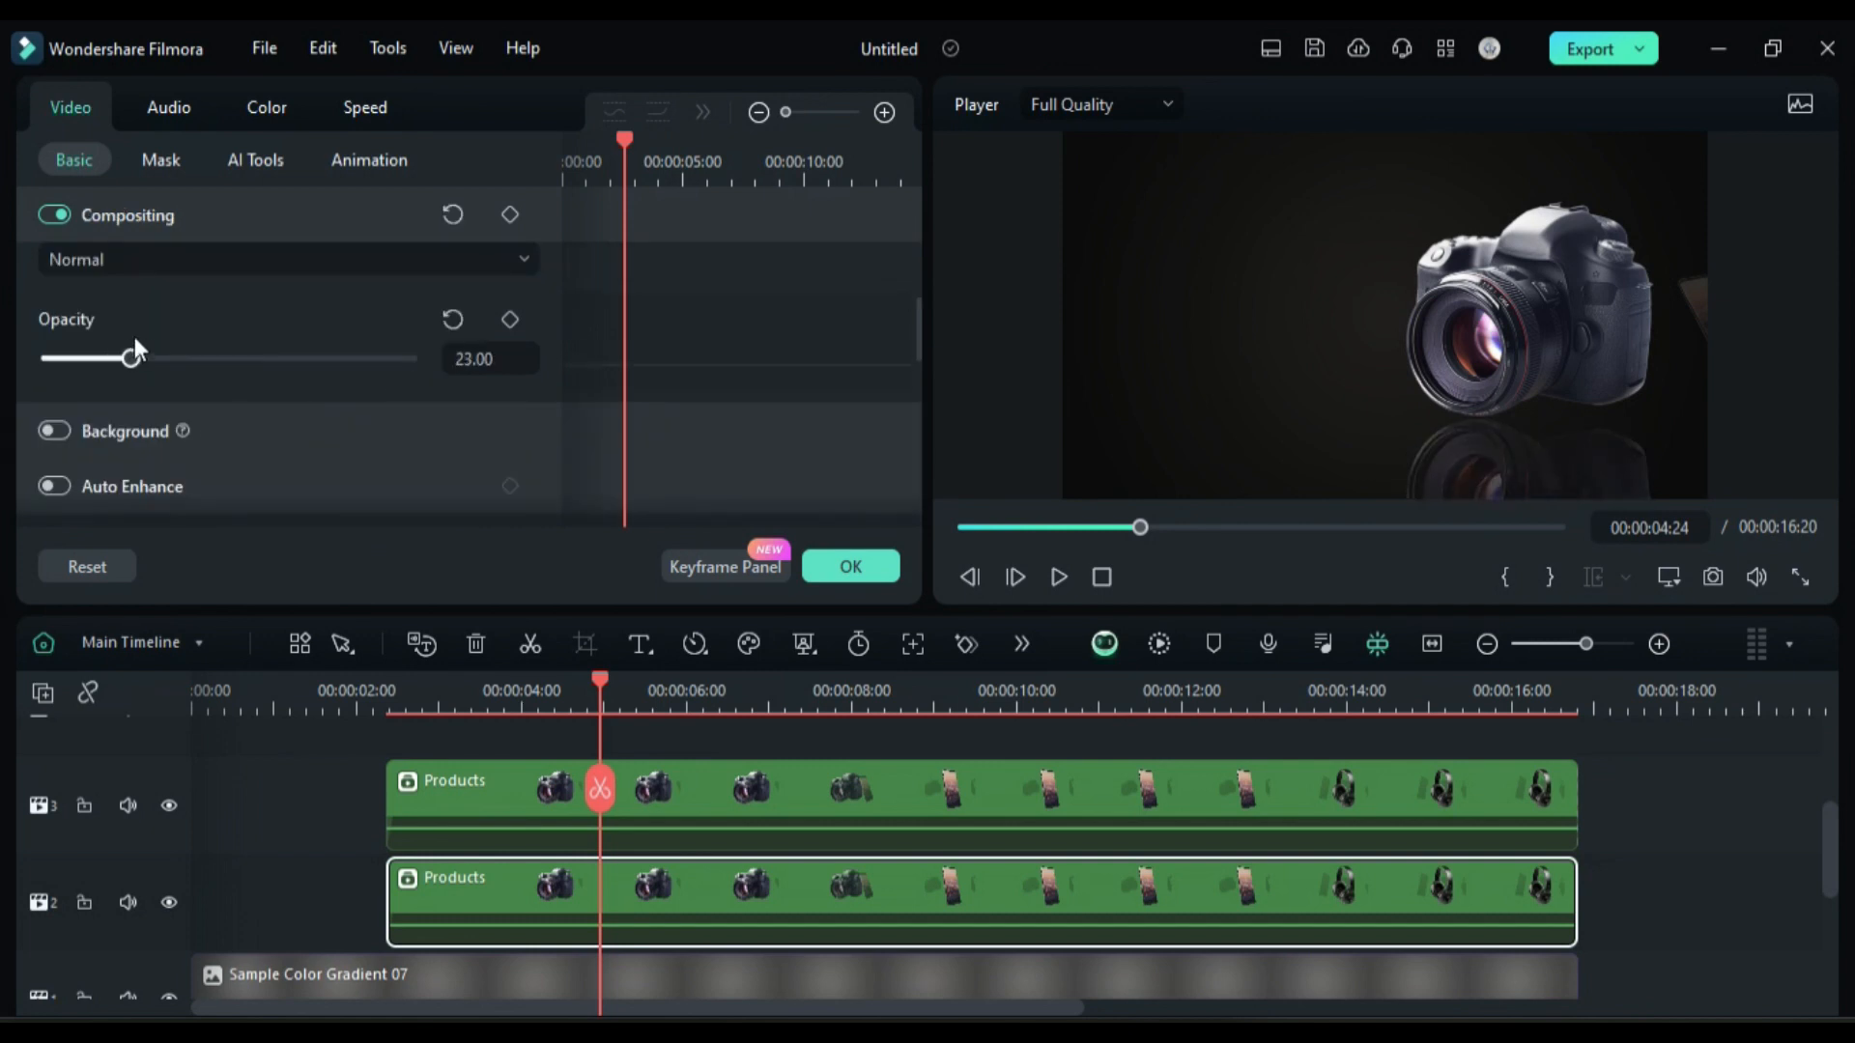
pyautogui.click(160, 161)
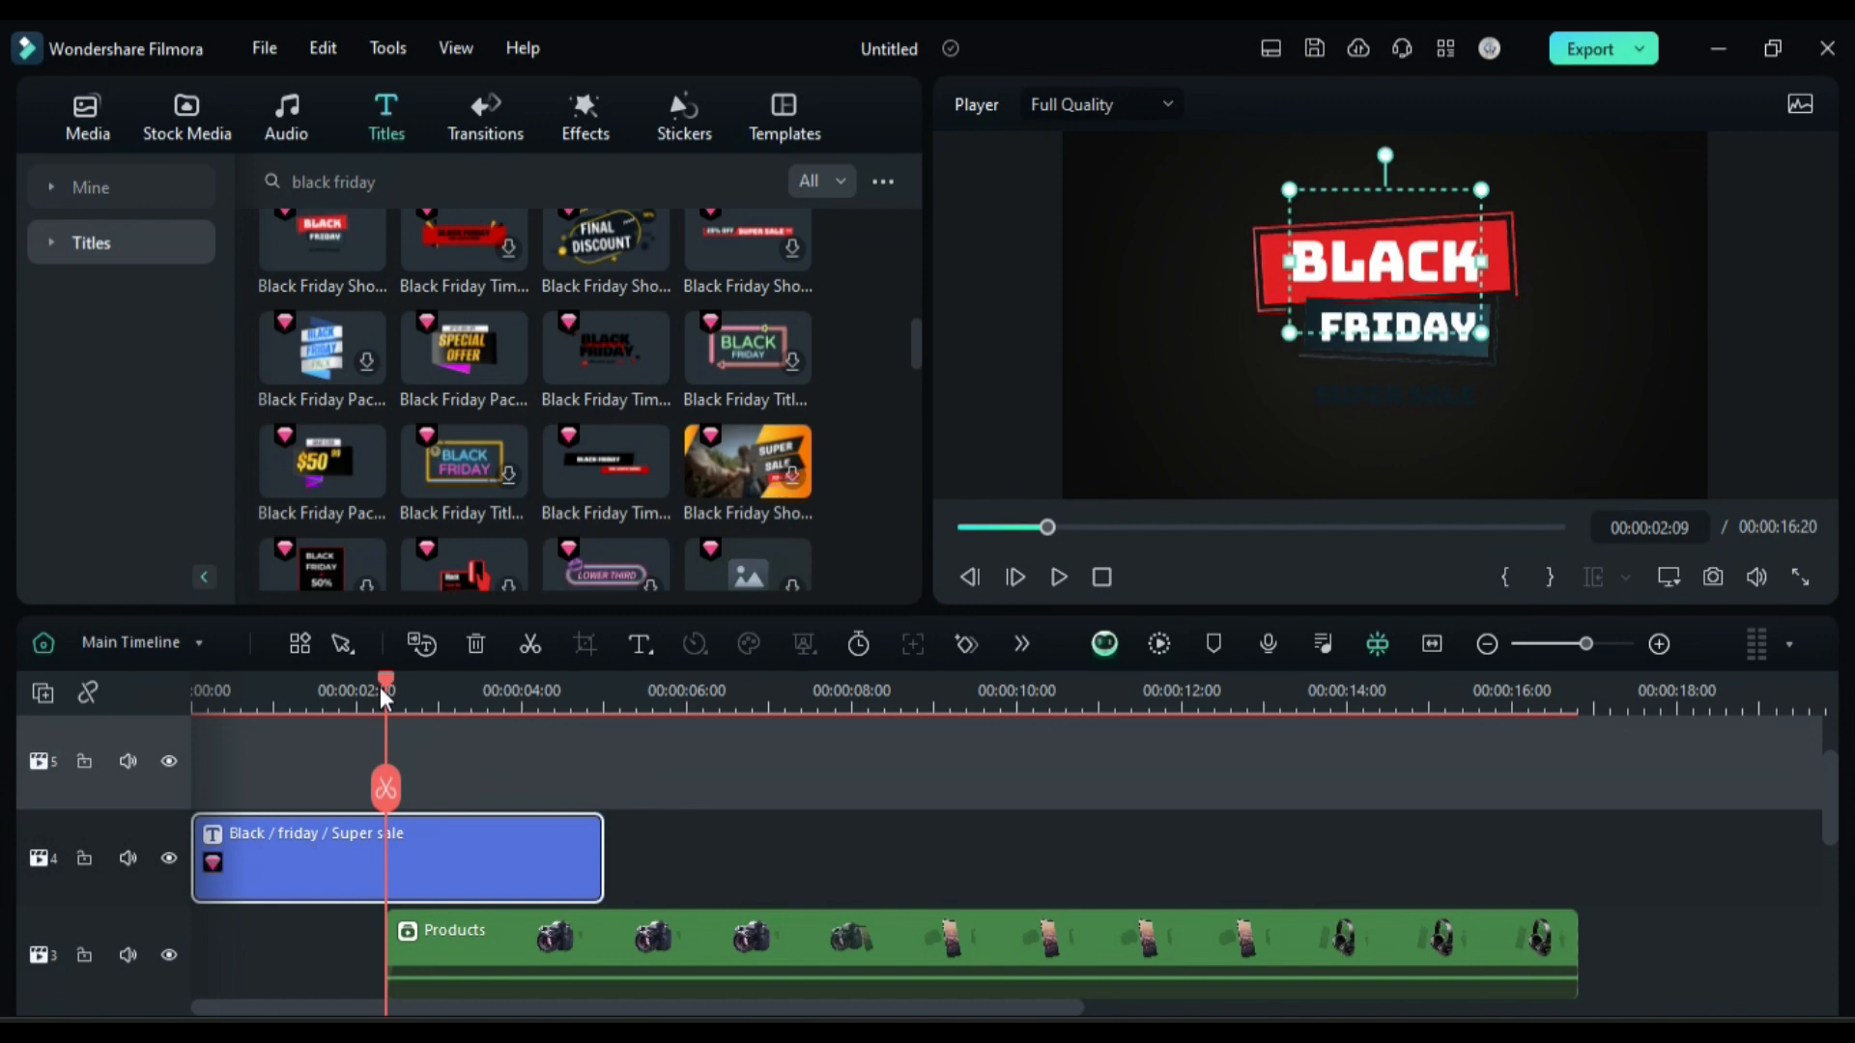
# Stretch the Super sale layer in the title's Advanced edit so SUPER SALE shows beneath BLACK FRIDAY.
pyautogui.moveTo(385, 682); pyautogui.dragTo(340, 682)
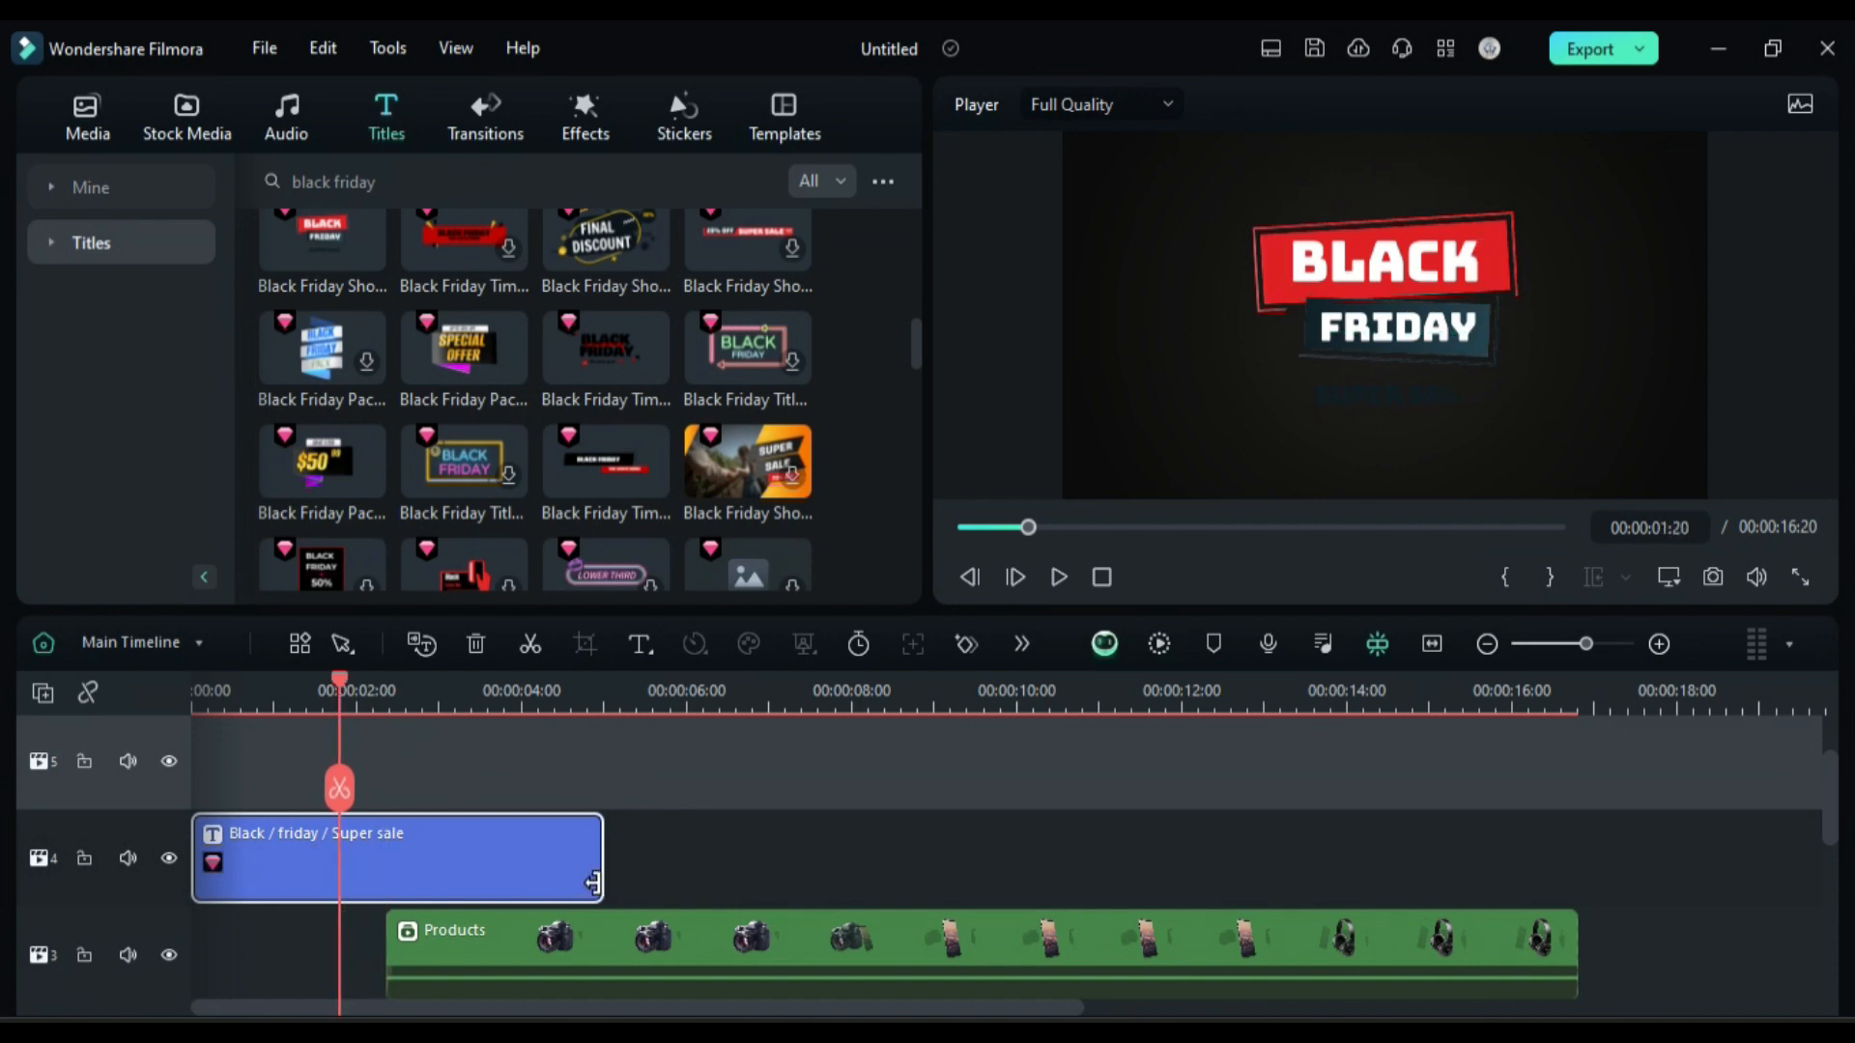
pyautogui.doubleClick(396, 858)
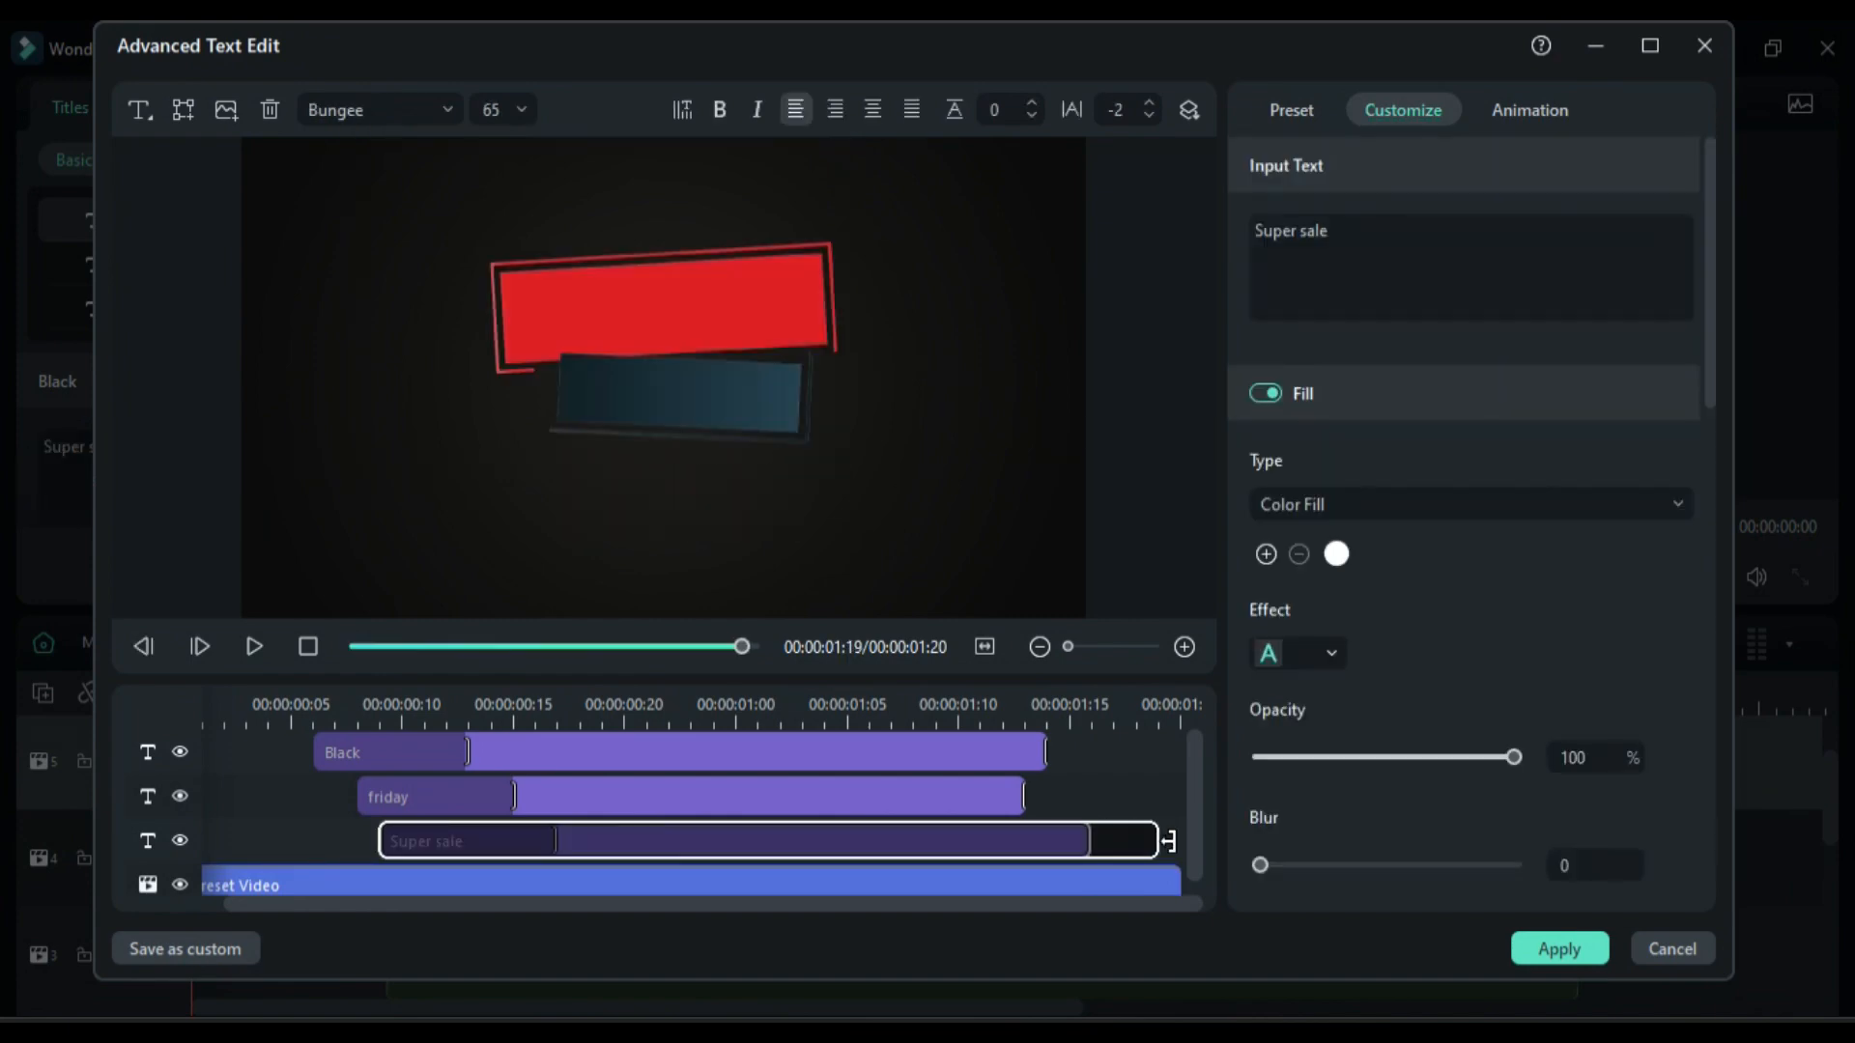
pyautogui.click(1557, 947)
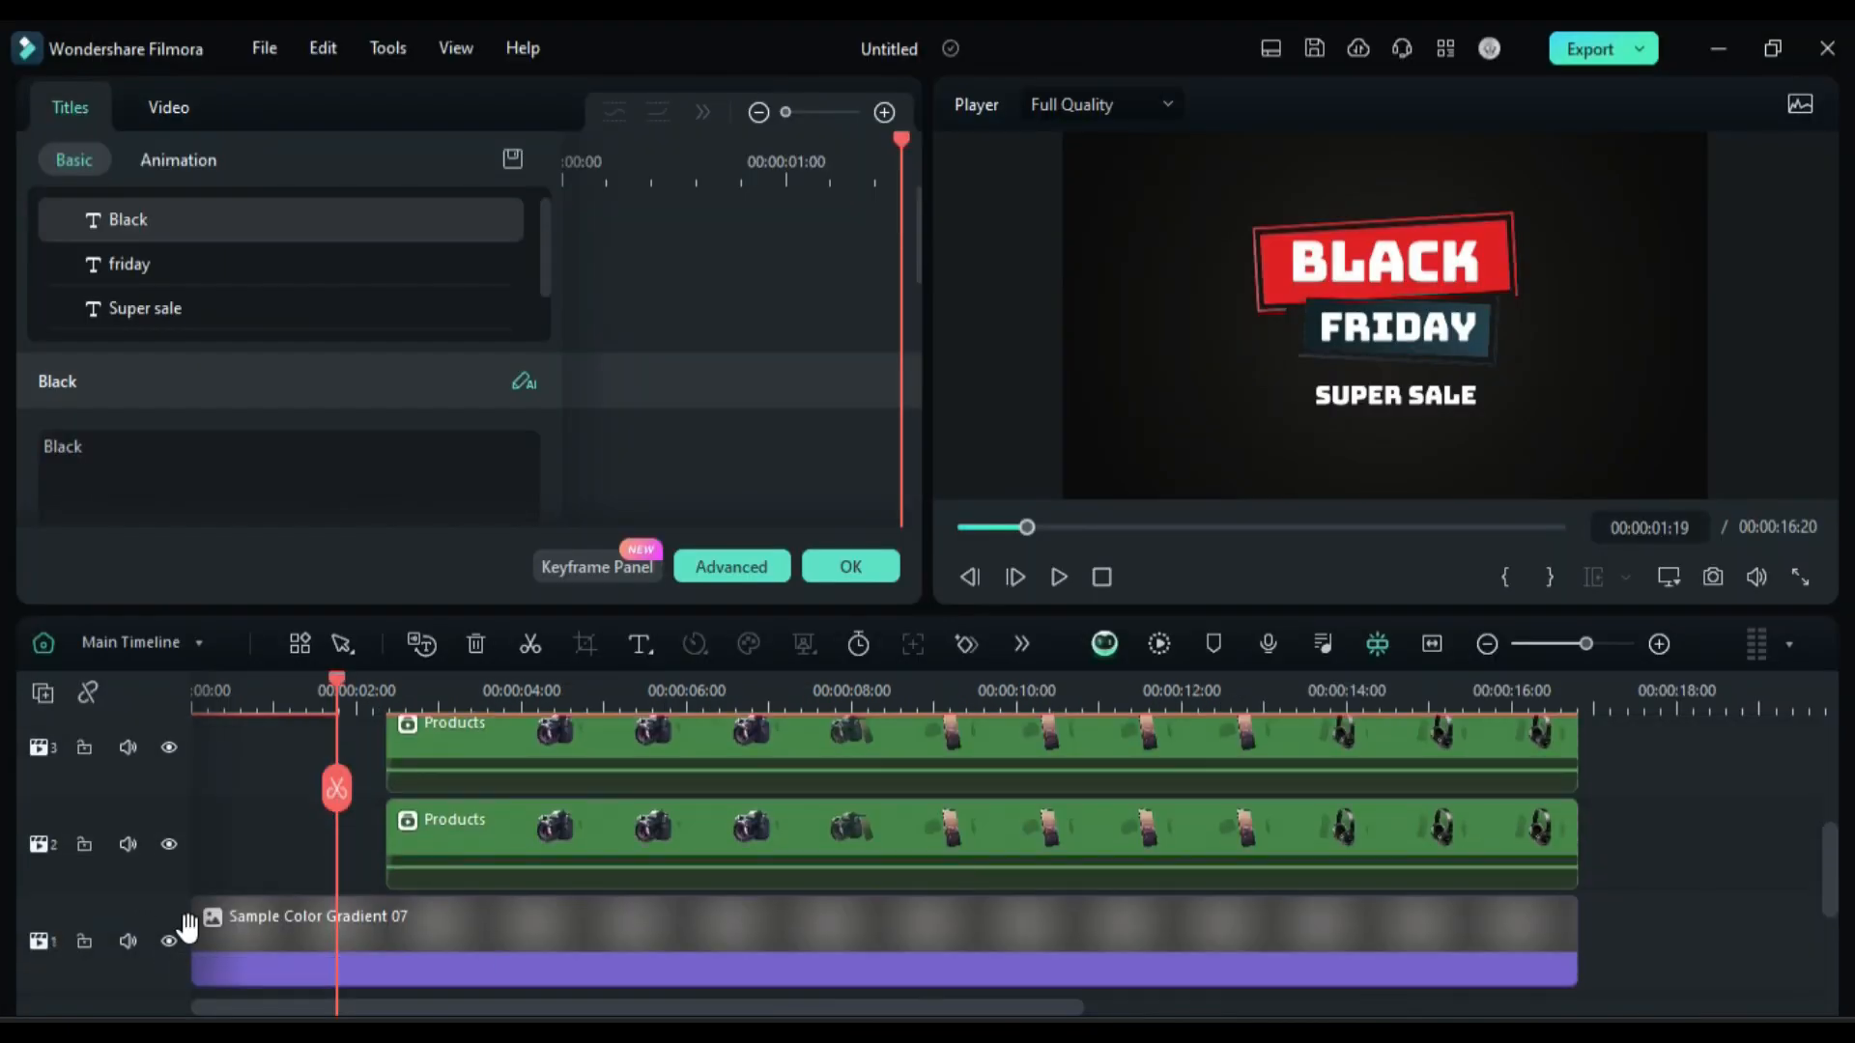
# Extend Snapshot_245 to the video's end and keyframe Scale 39% with Position X 75, Y 403.
pyautogui.click(87, 116)
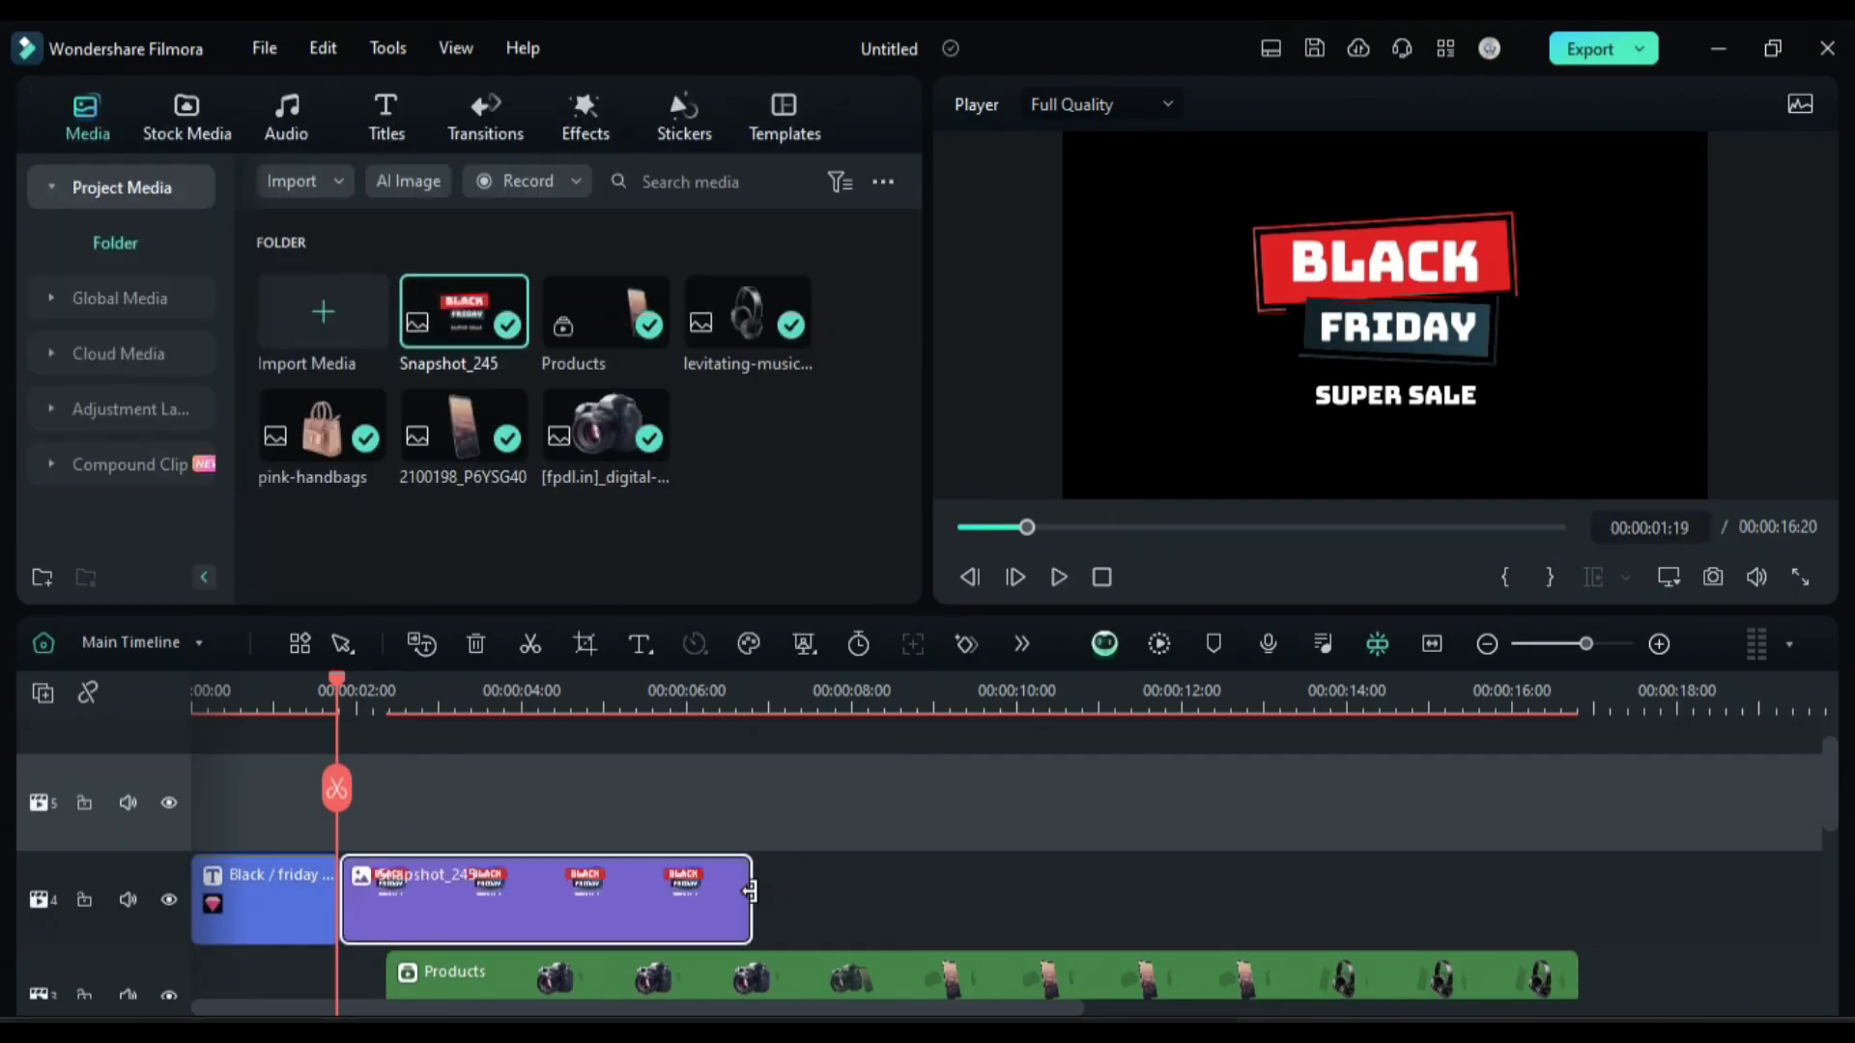
pyautogui.moveTo(747, 893); pyautogui.dragTo(1562, 896)
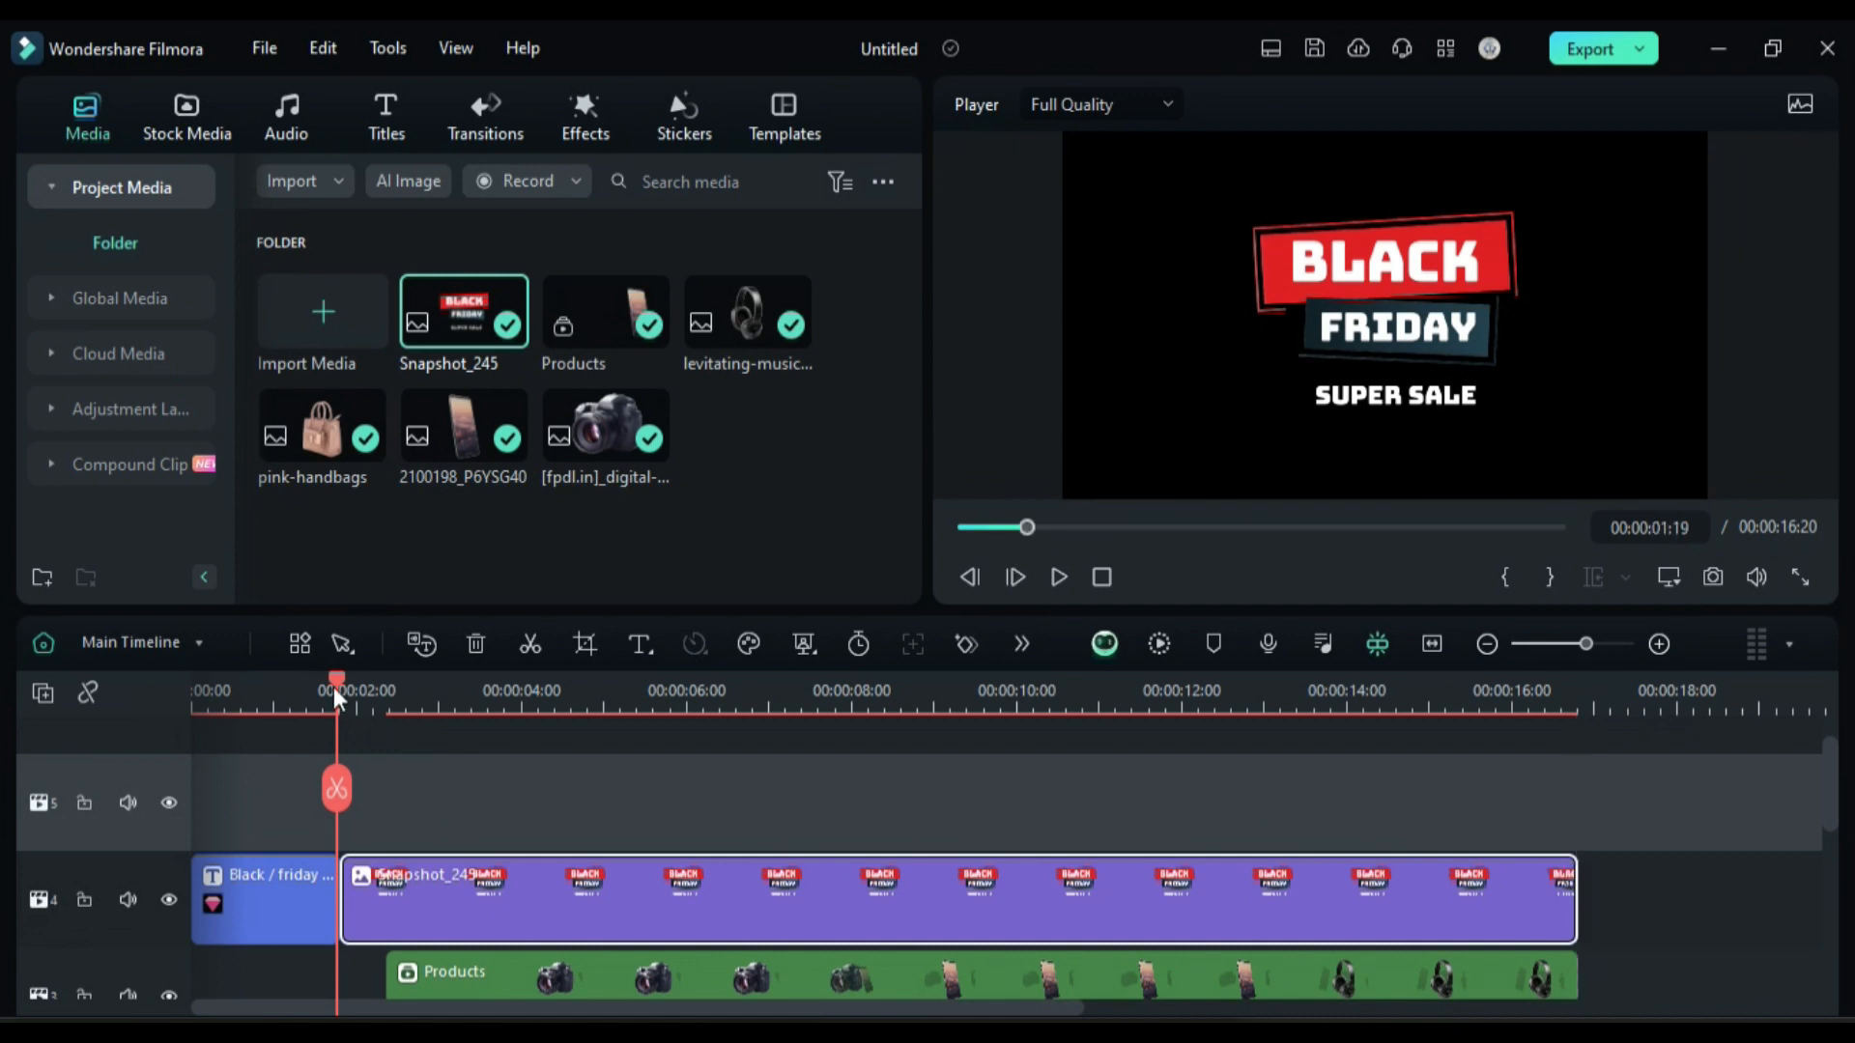
pyautogui.doubleClick(425, 899)
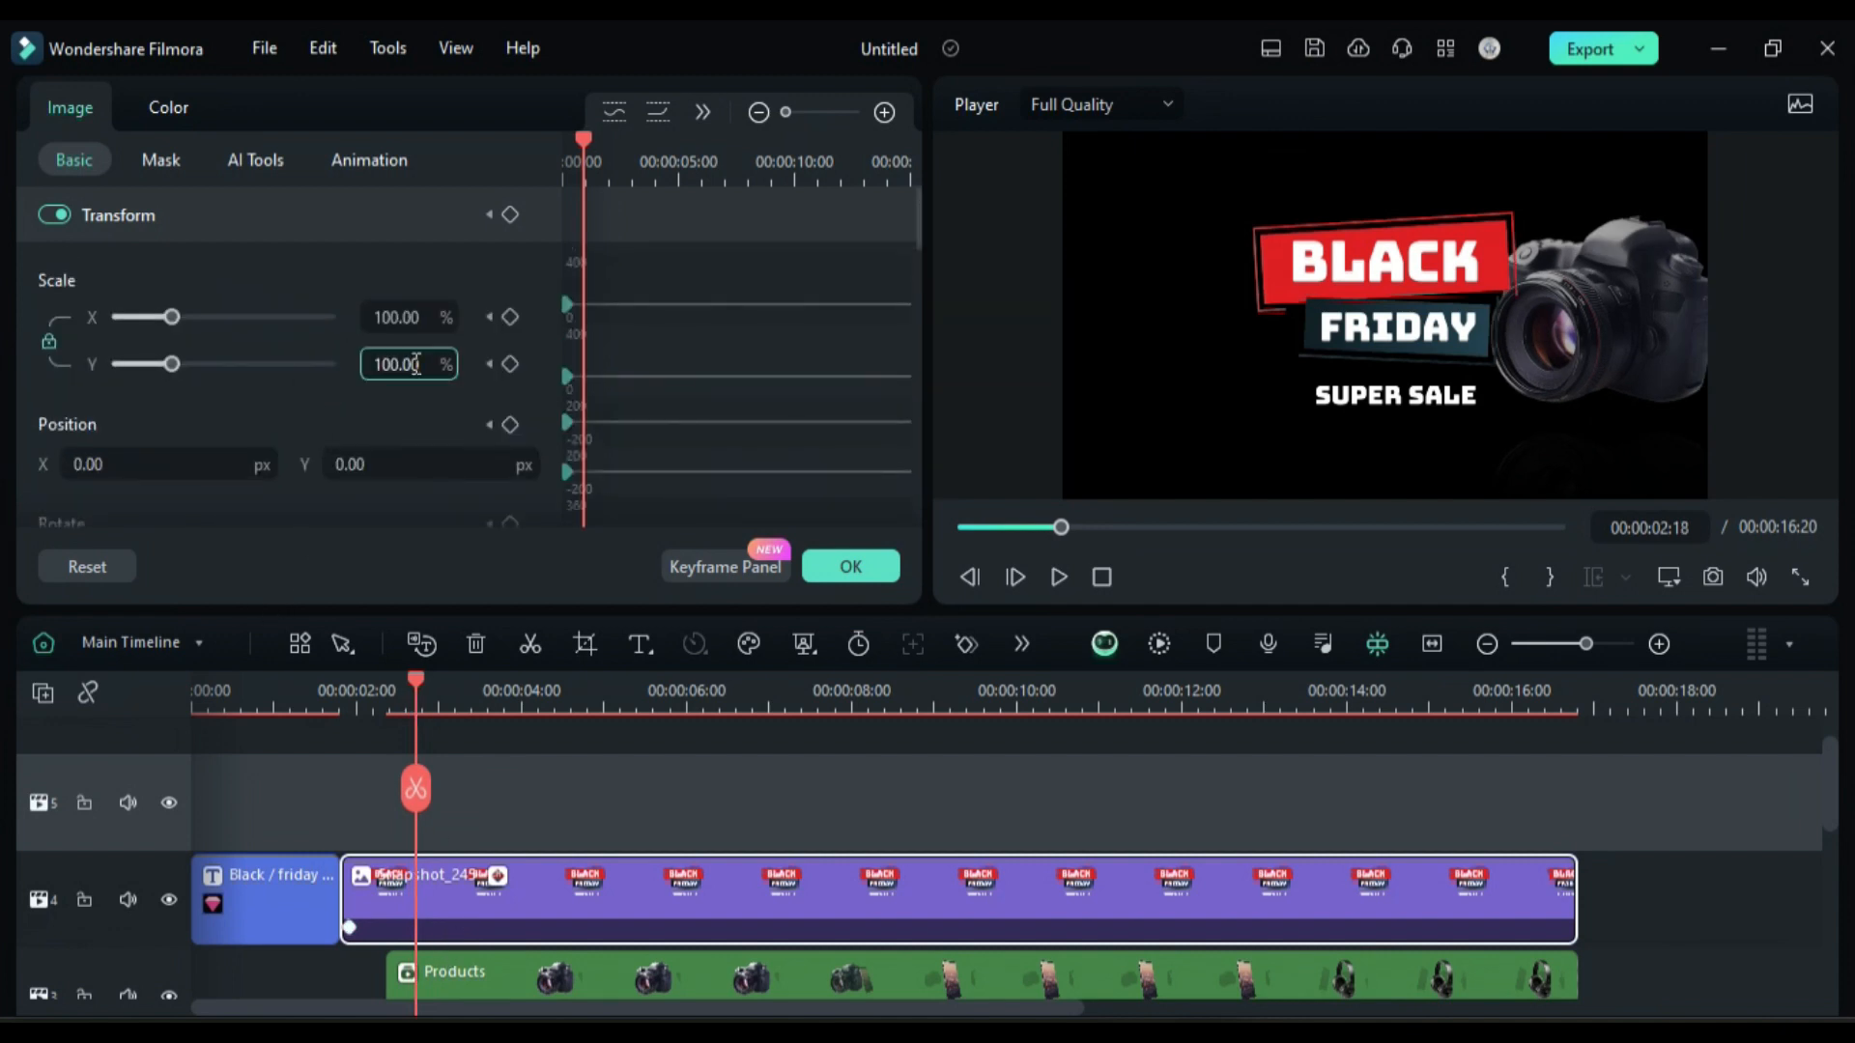
pyautogui.write('75')
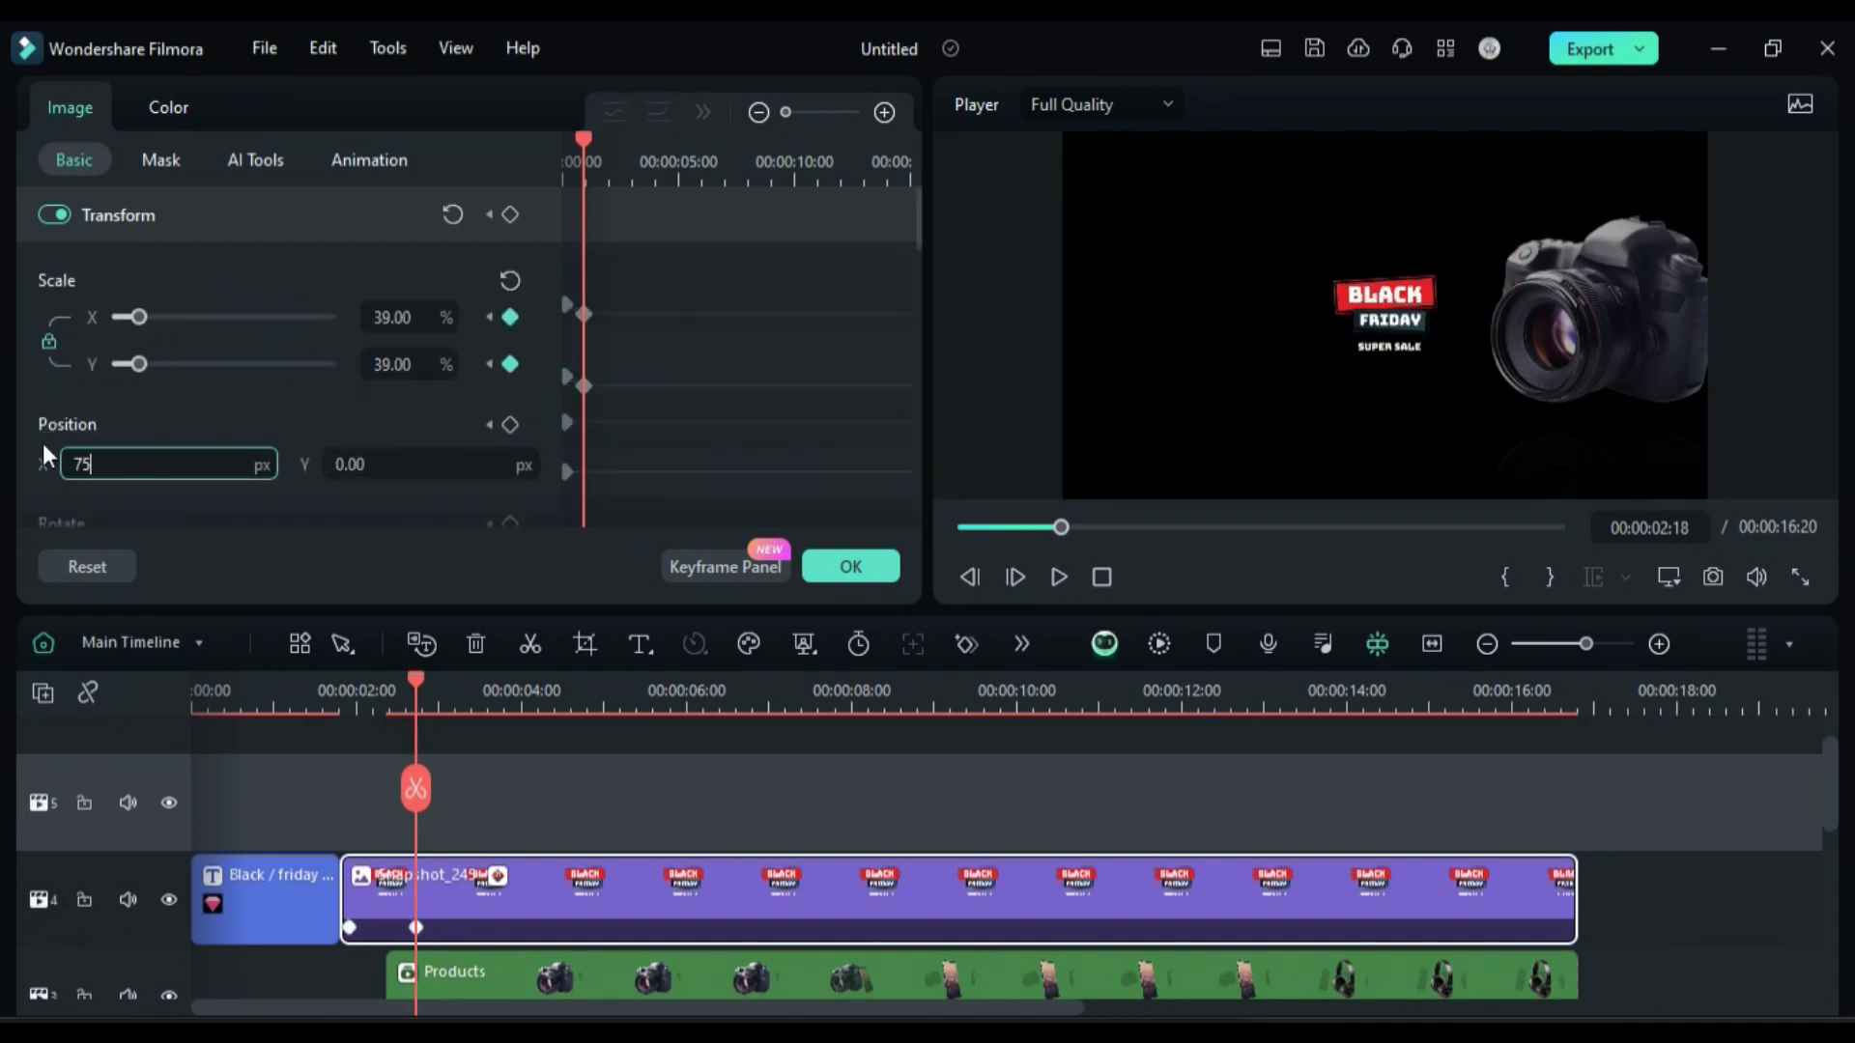
pyautogui.write('403')
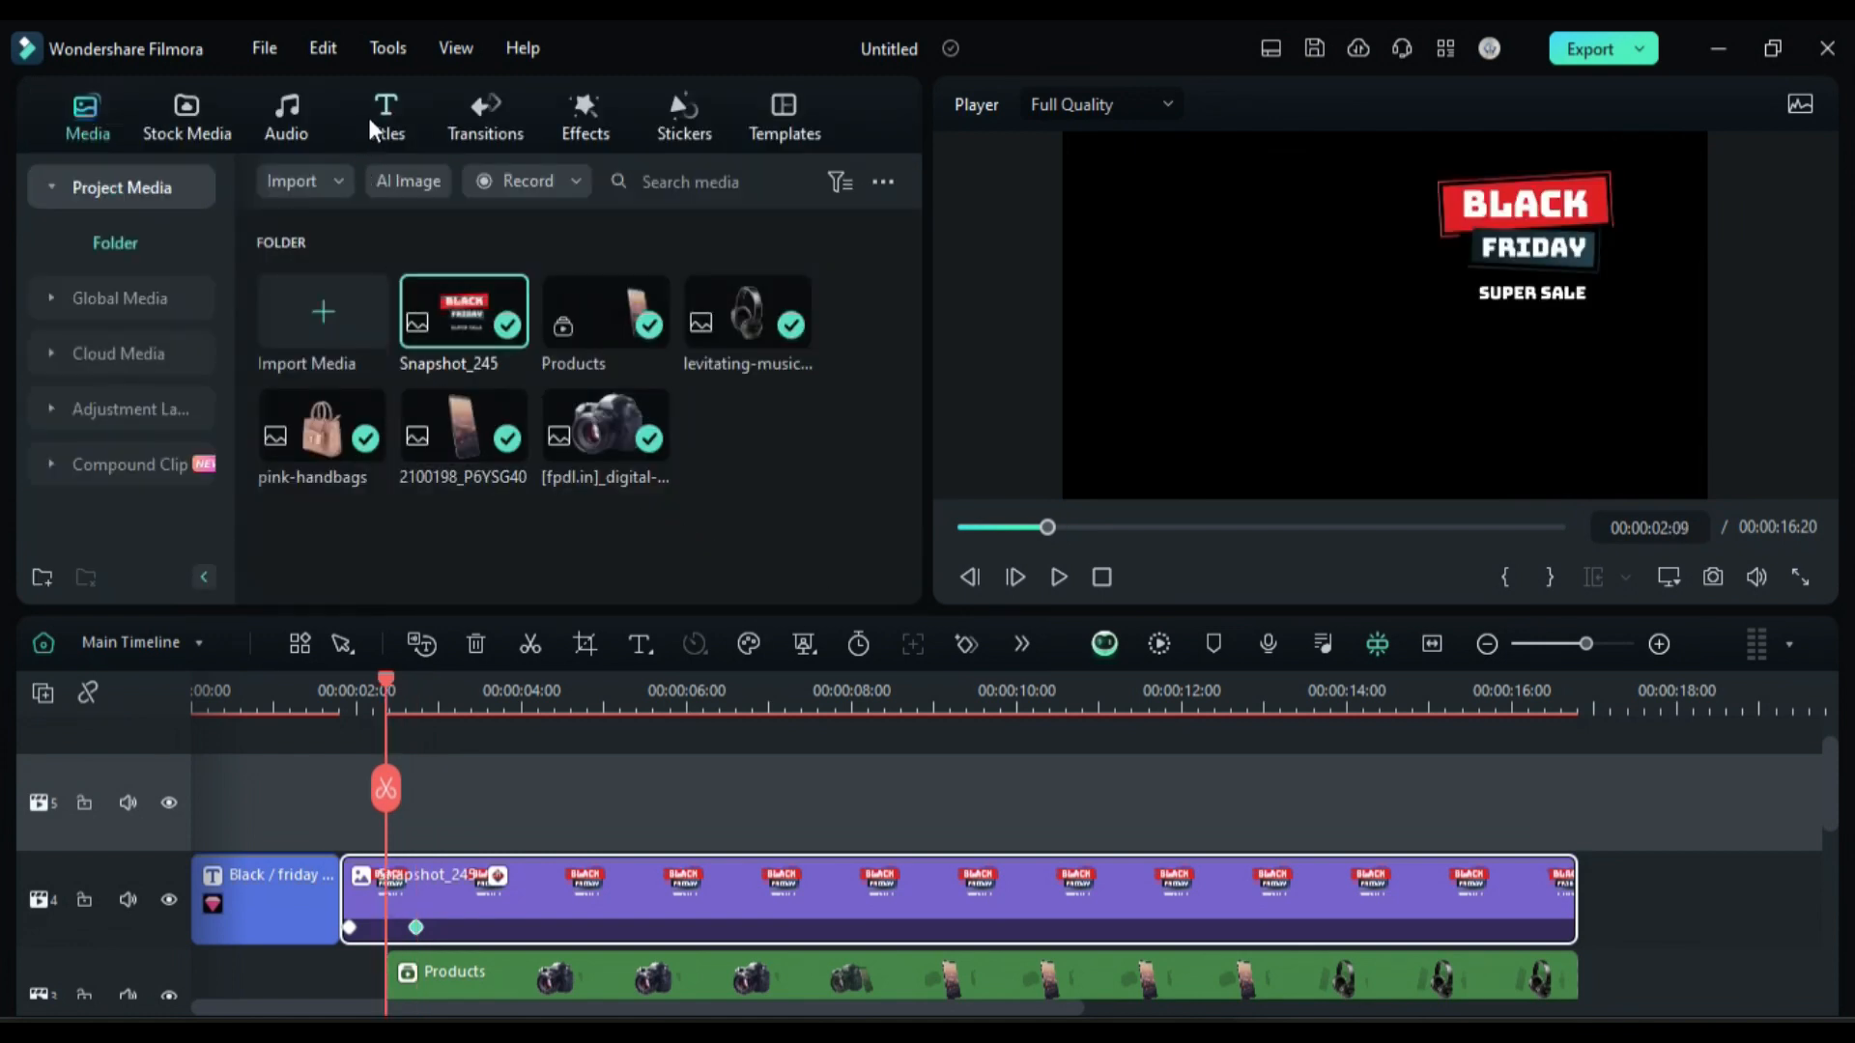
# Add a Default Title reading 4K CAMERA on track 5, scaled down at Position X -44.
pyautogui.click(386, 116)
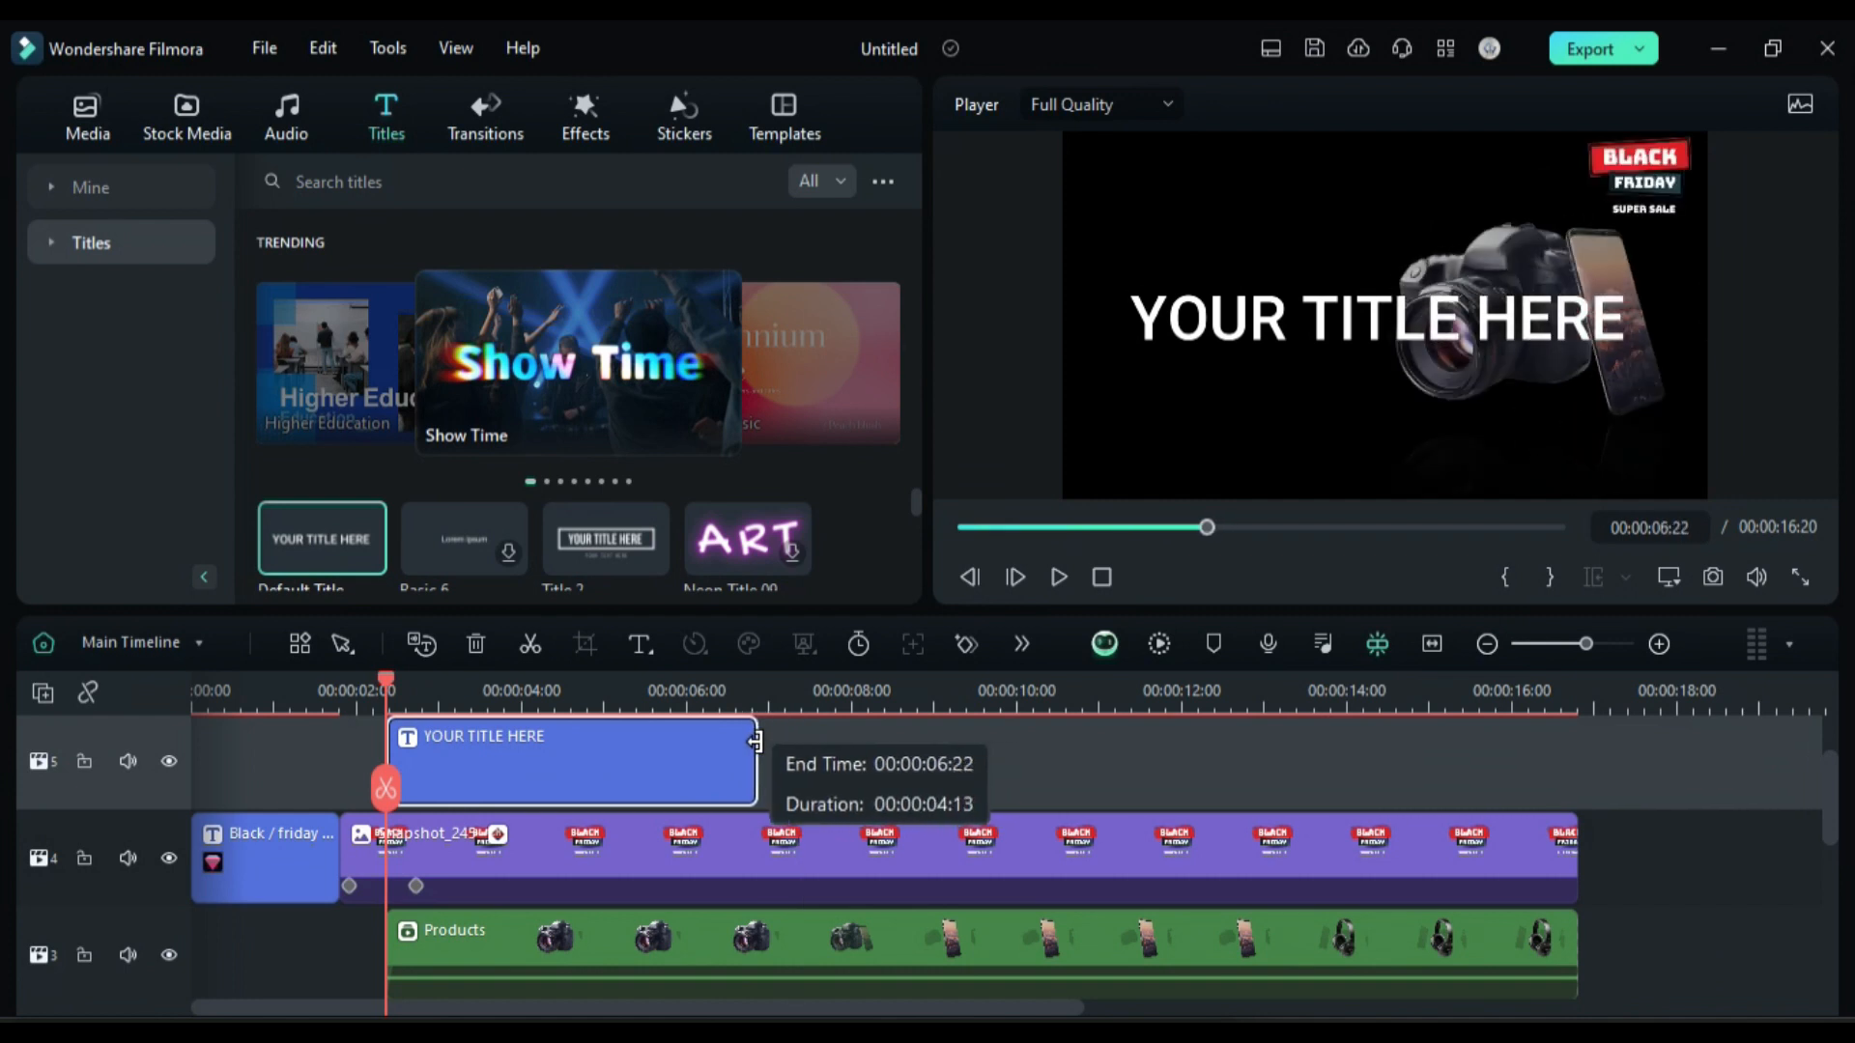
pyautogui.doubleClick(568, 763)
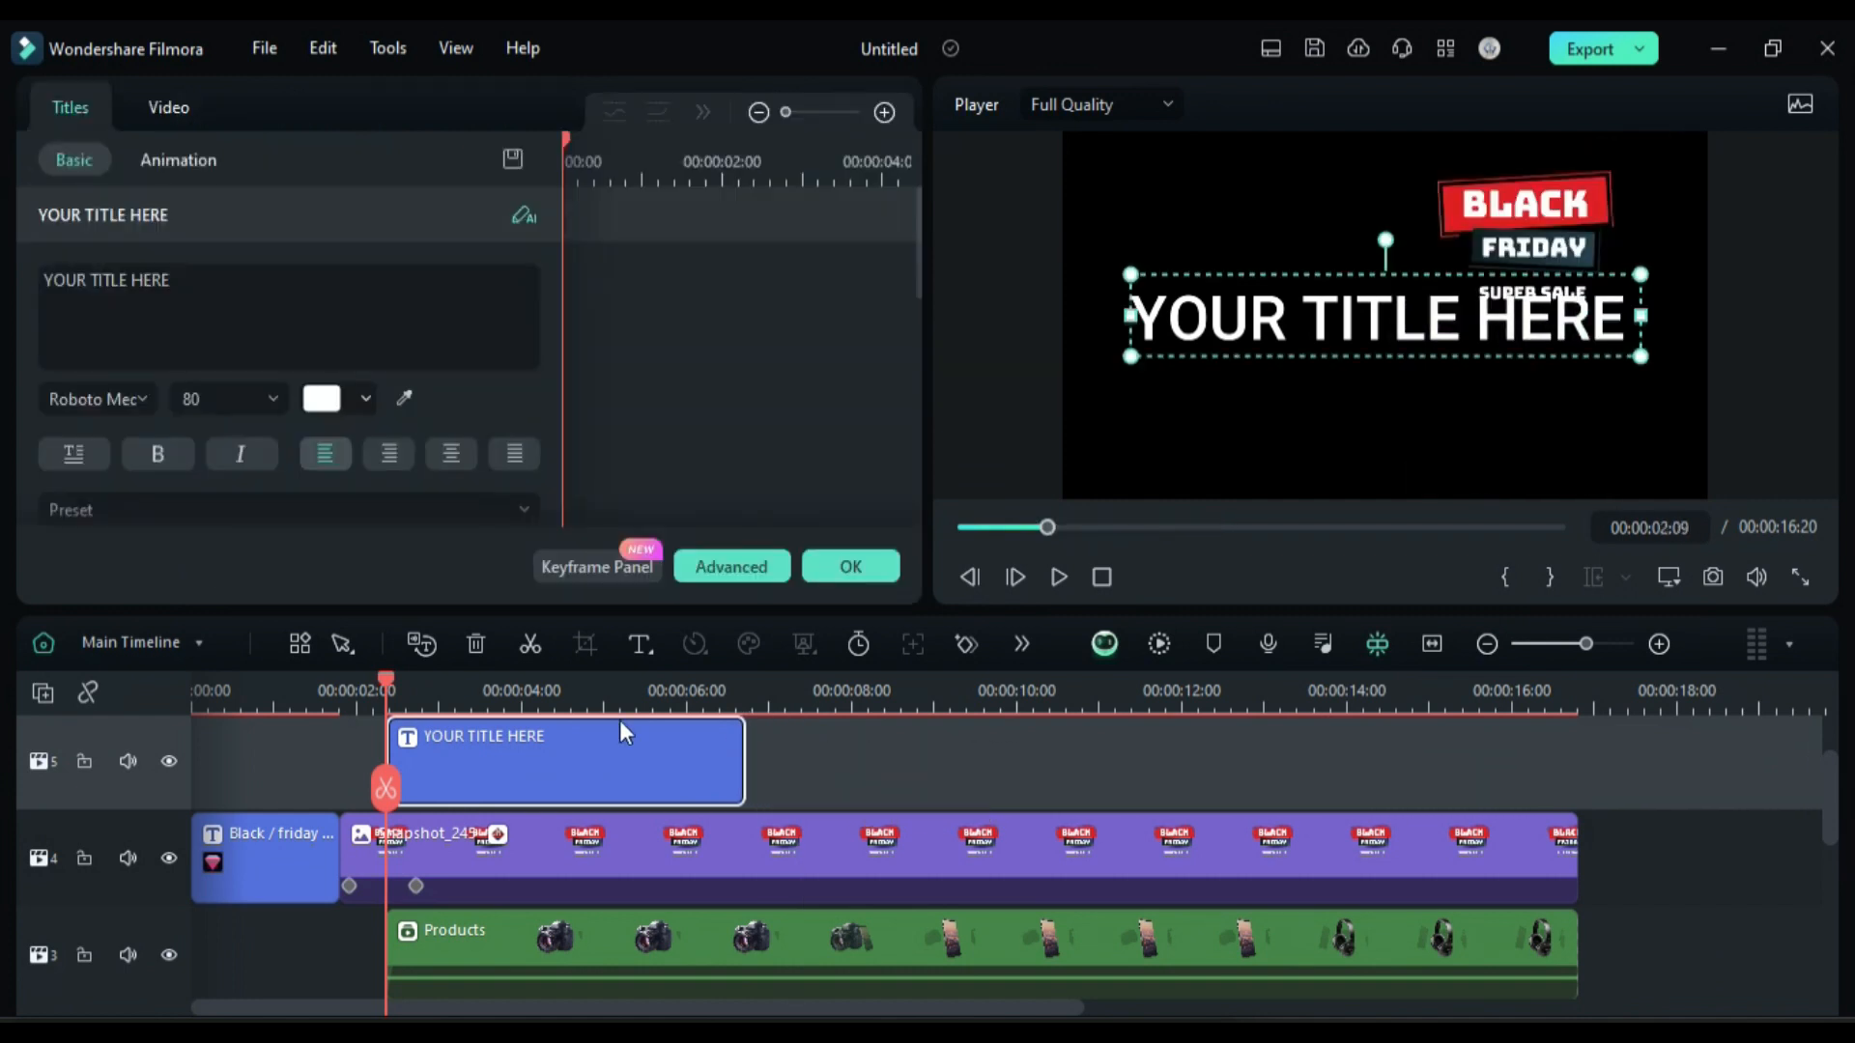
pyautogui.click(94, 398)
pyautogui.write('4K CAMERA')
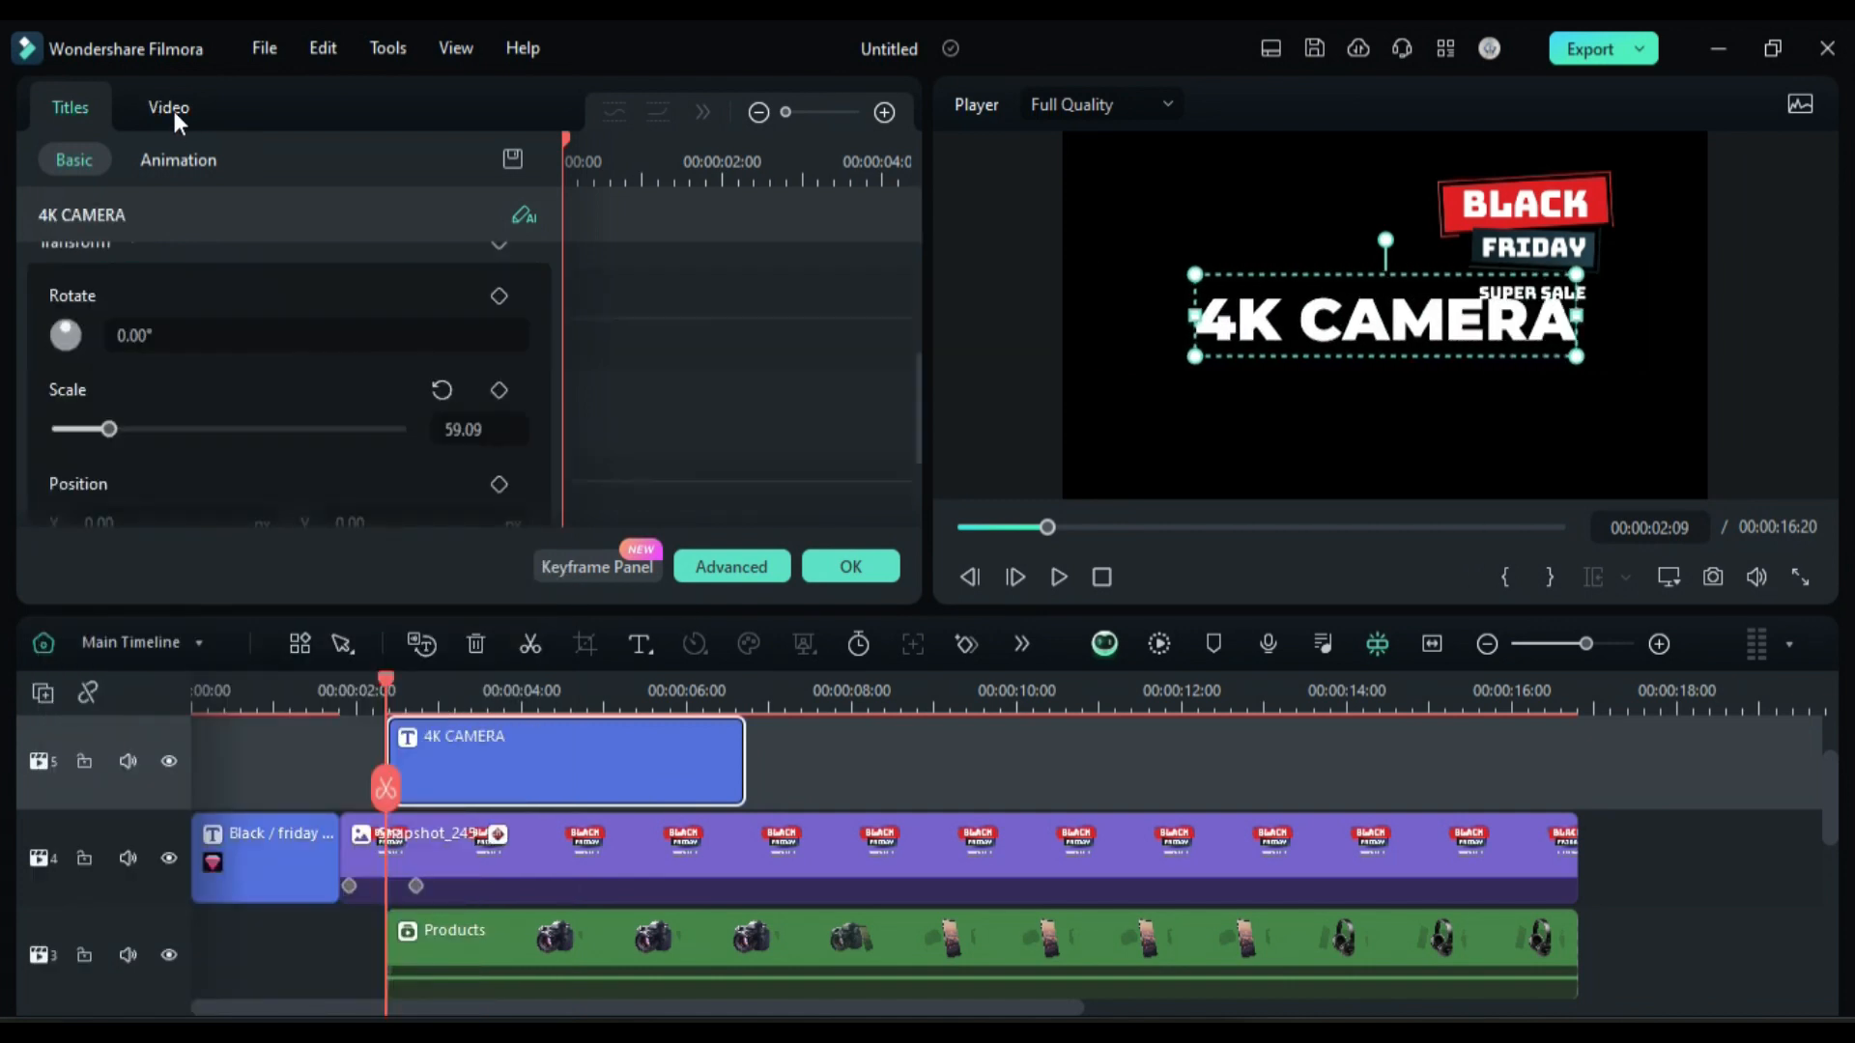
pyautogui.click(168, 106)
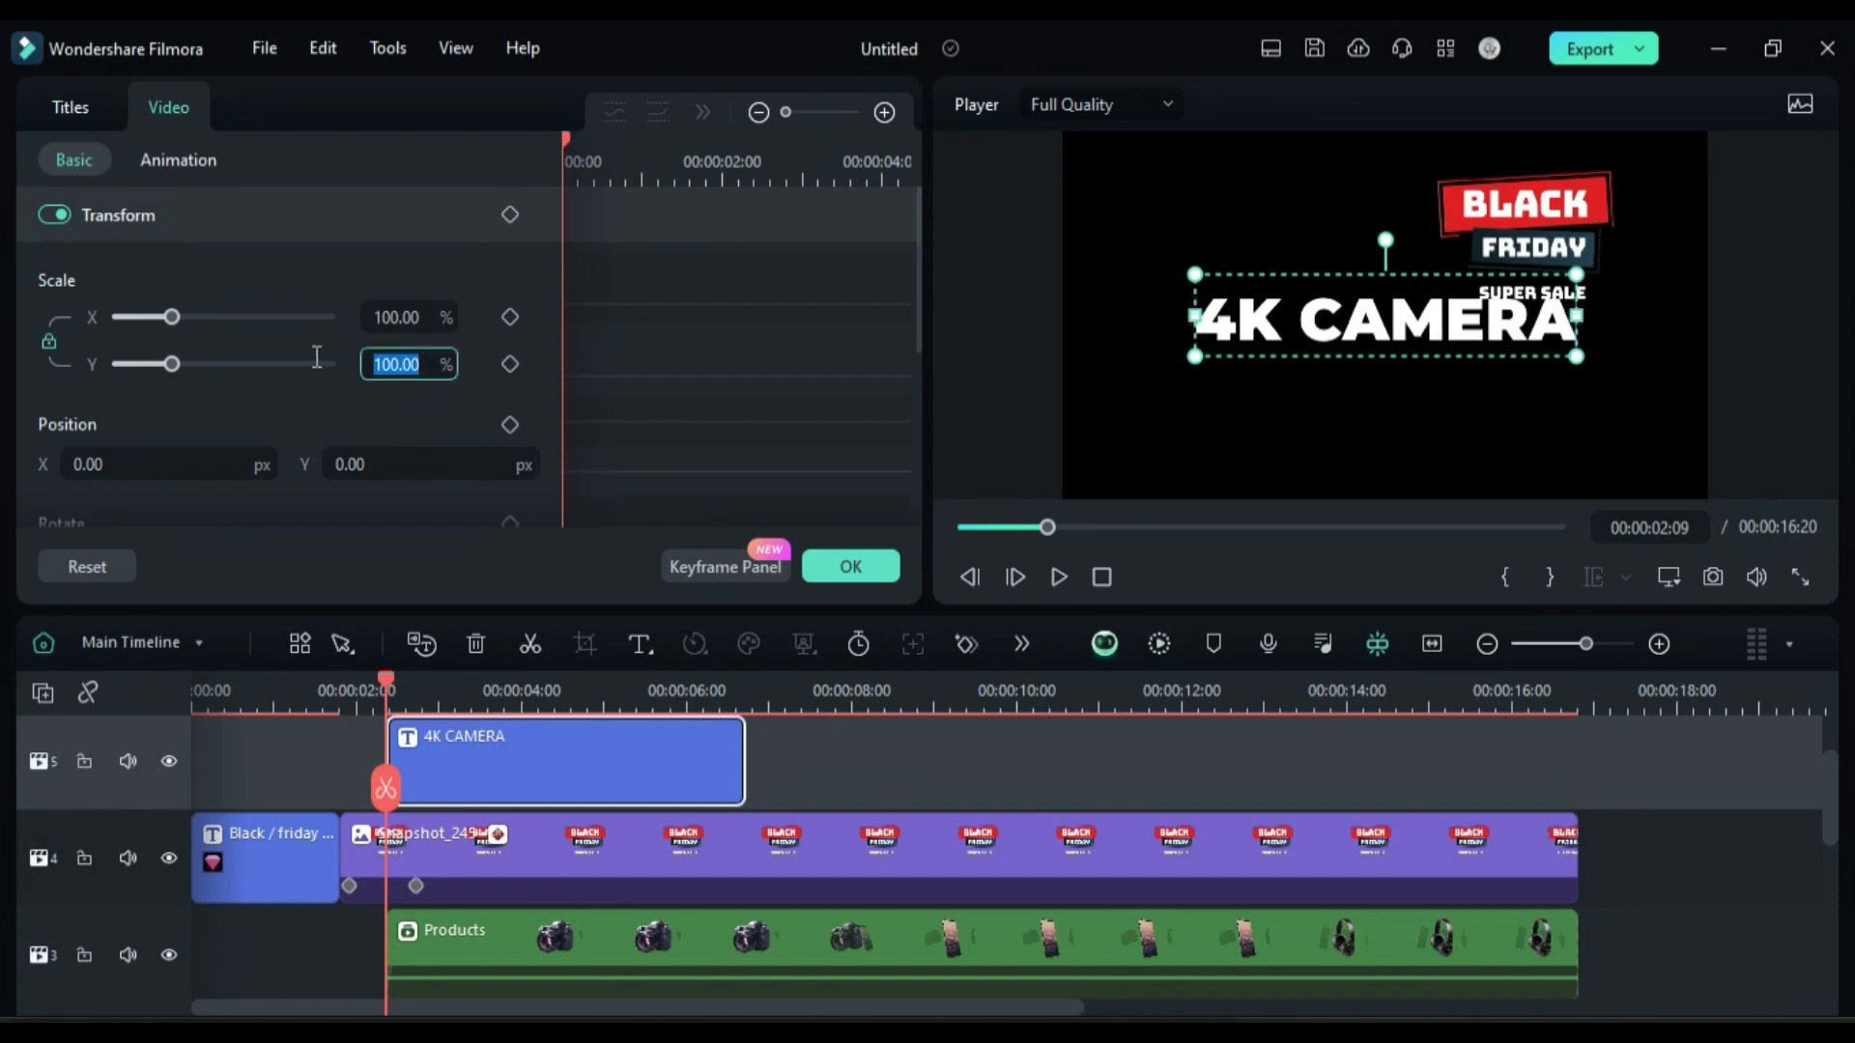
pyautogui.write('-44')
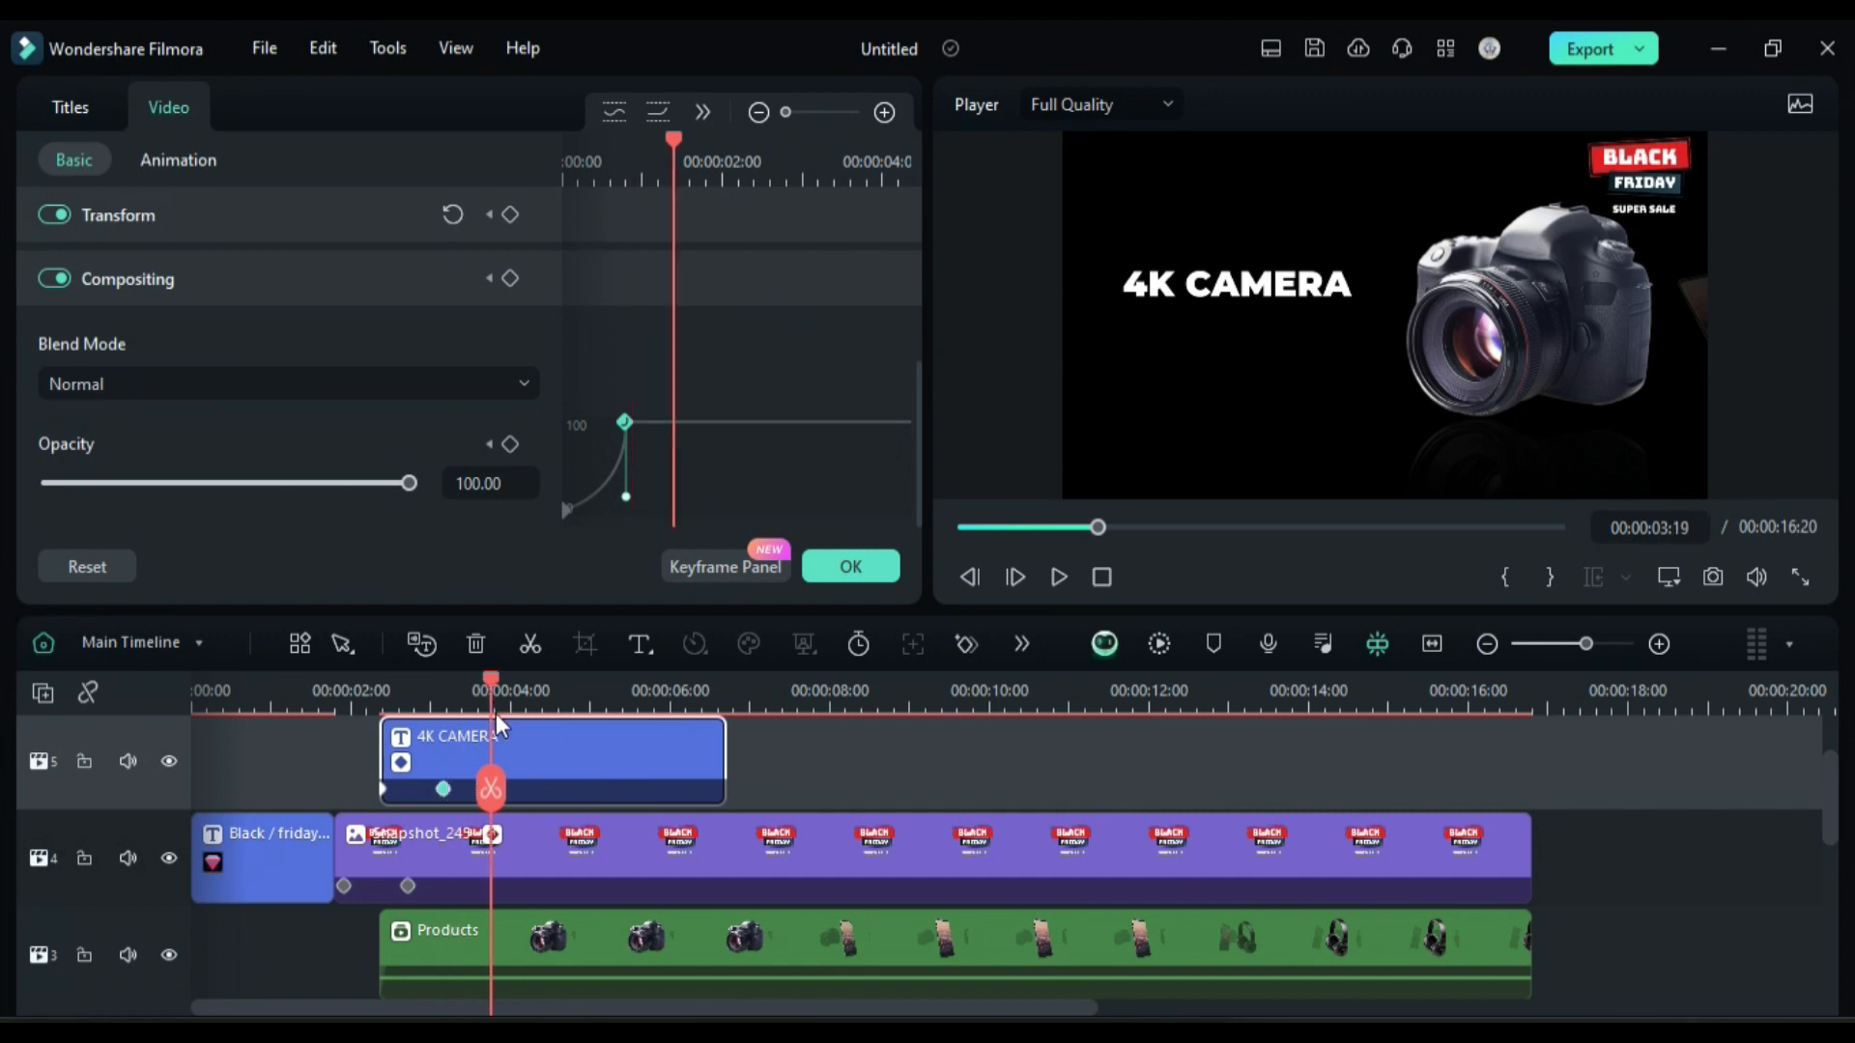
# Add fade-in opacity keyframes and search the titles for 'blackfriday time'.
pyautogui.click(387, 116)
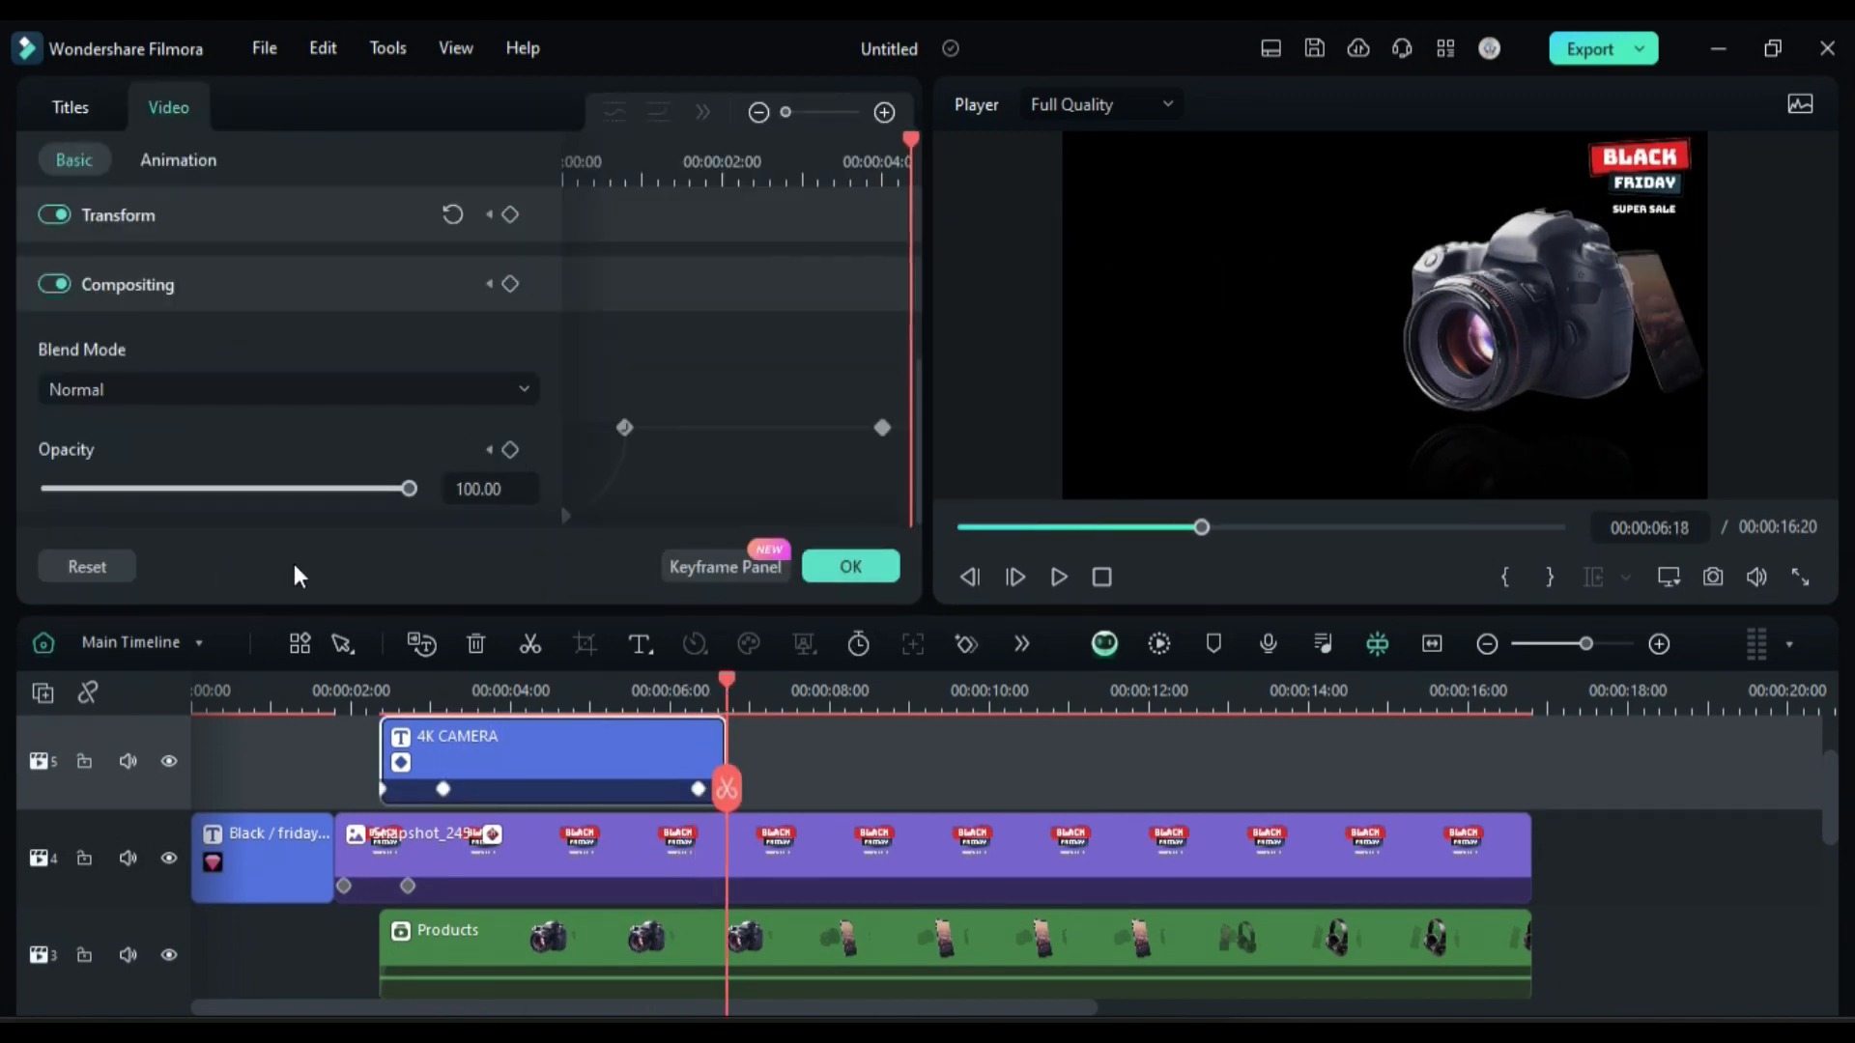
pyautogui.click(387, 116)
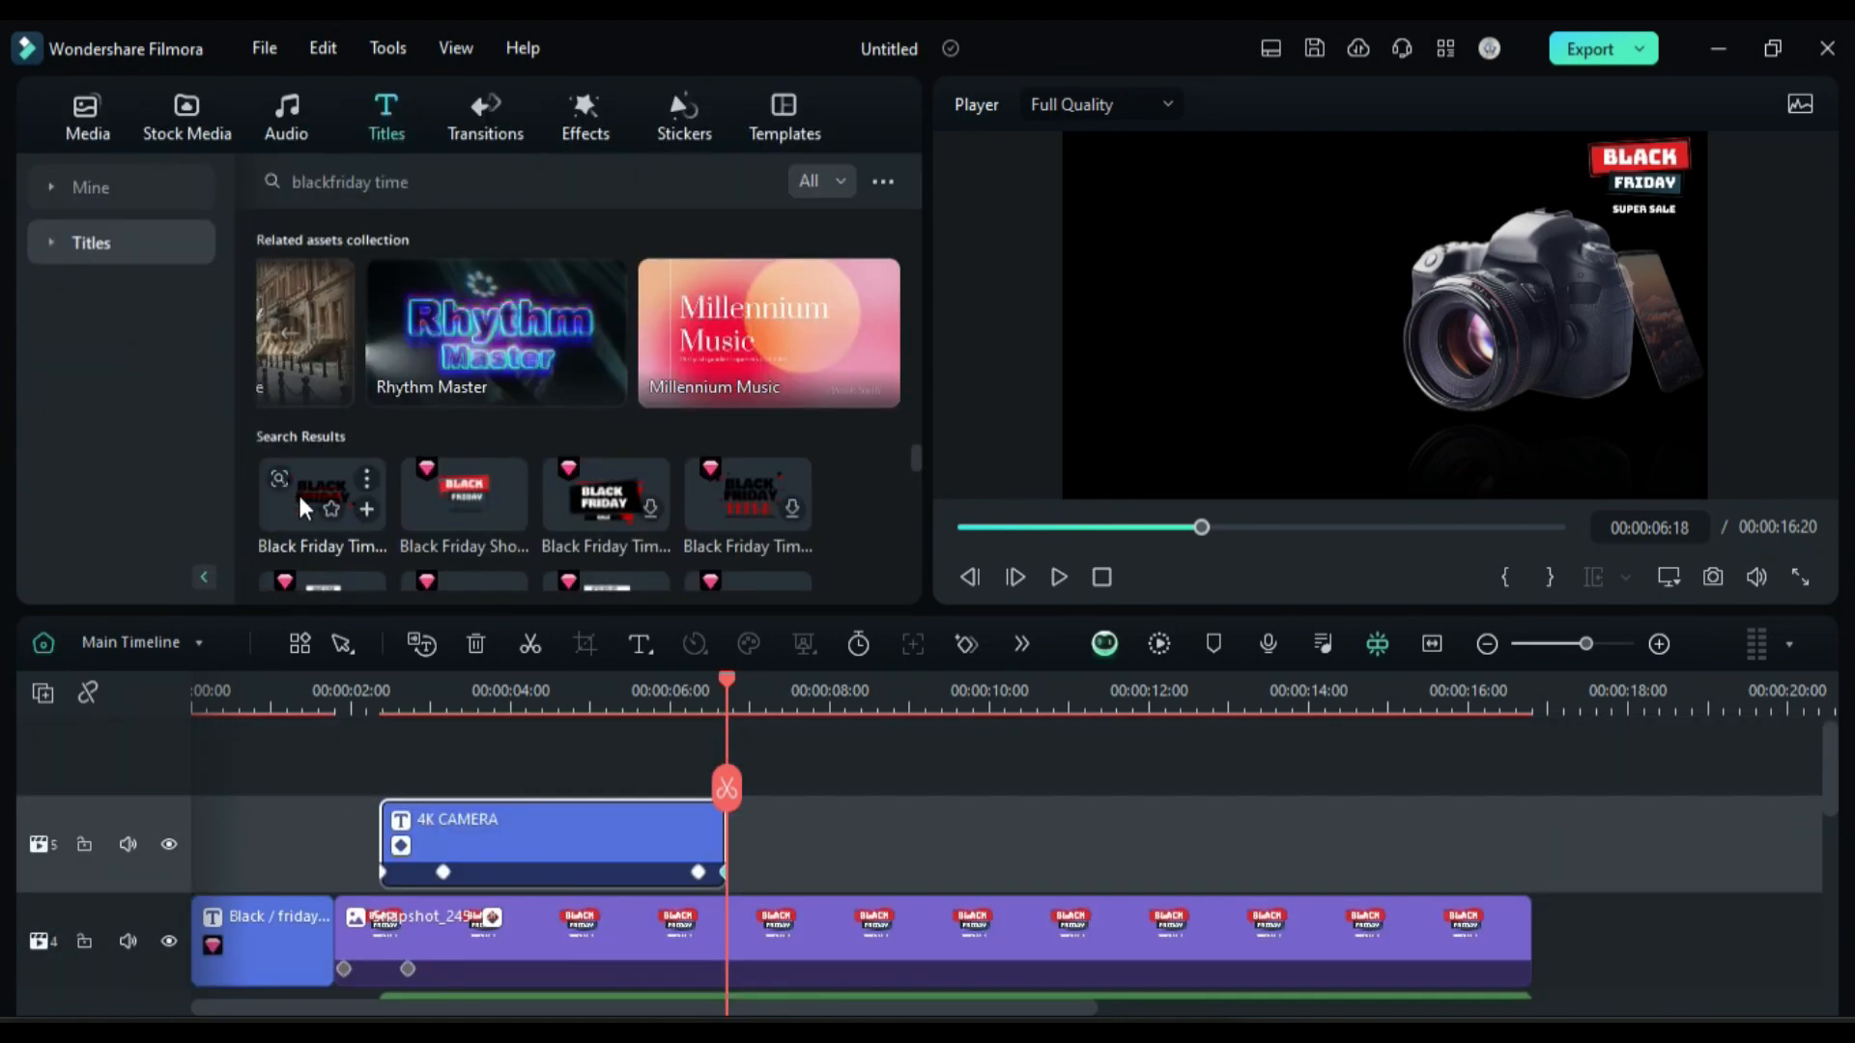
# Place the 50% OFF timer title on track 6 and layer Black Friday and Discount Promotion stickers.
pyautogui.moveTo(321, 495); pyautogui.dragTo(402, 769)
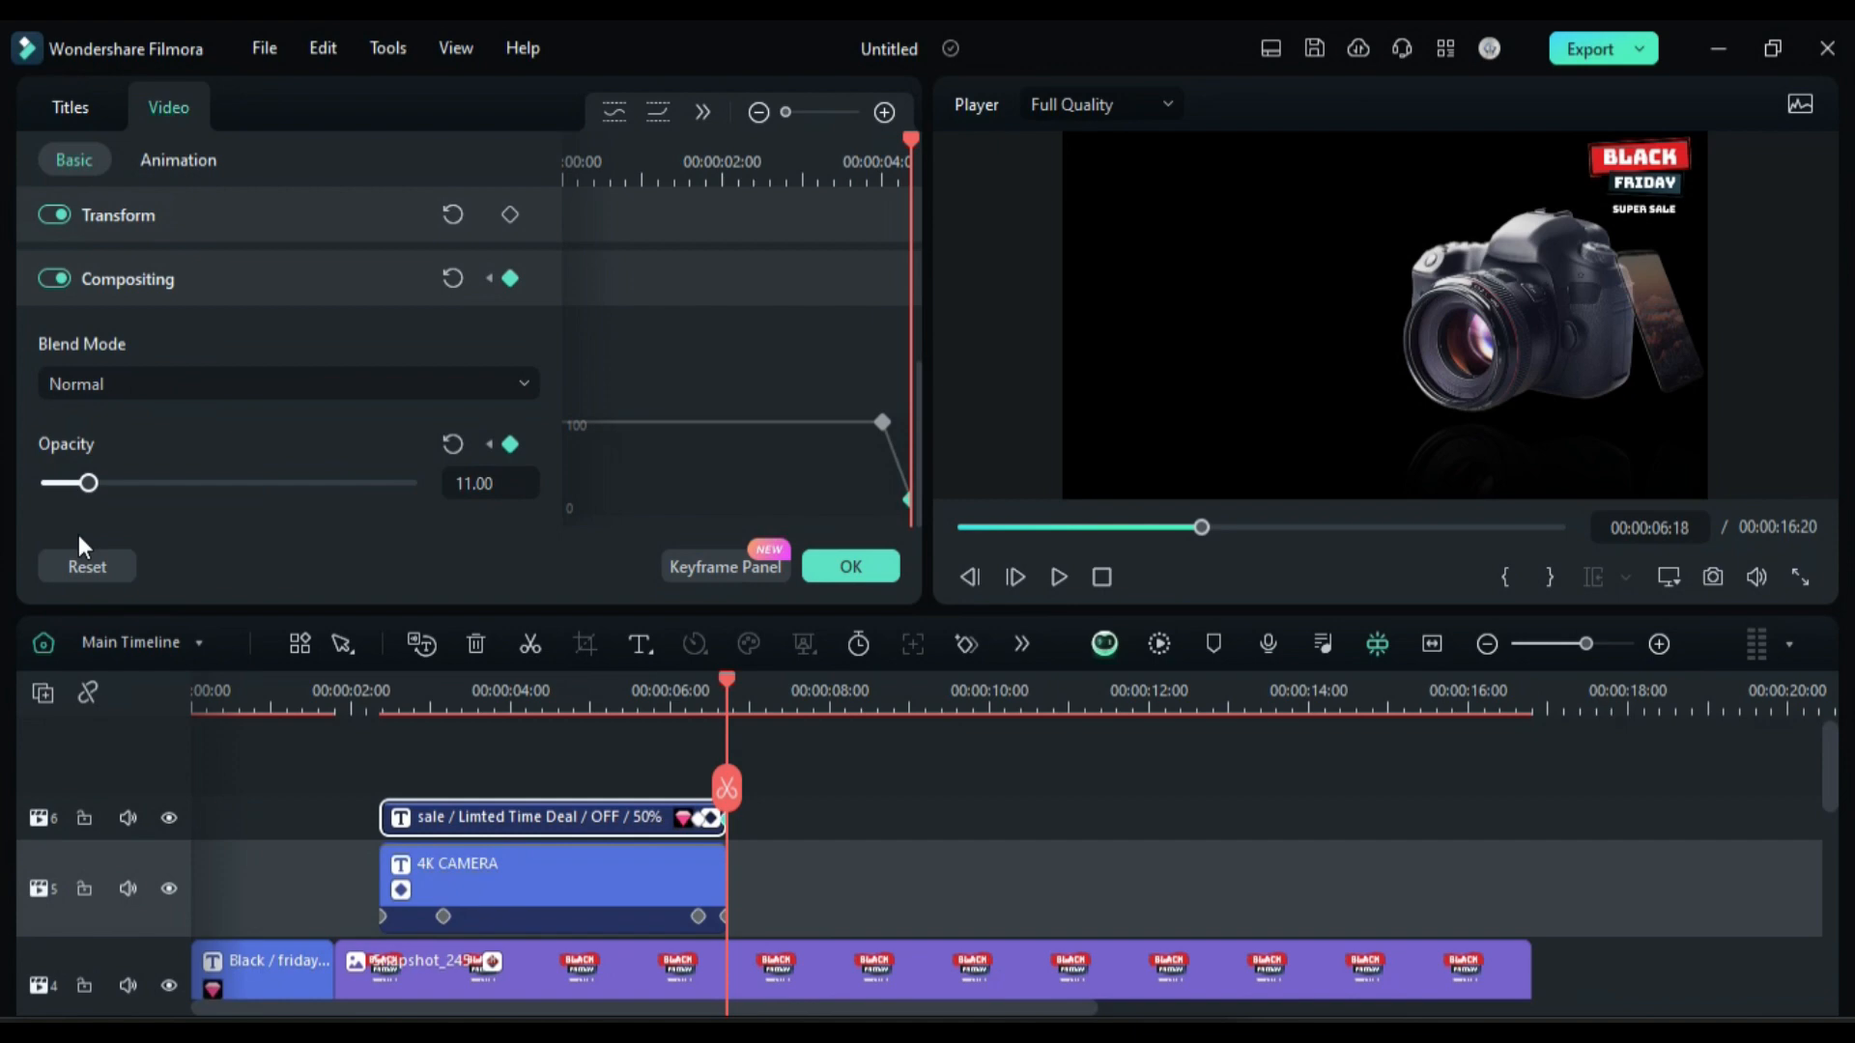
pyautogui.click(682, 116)
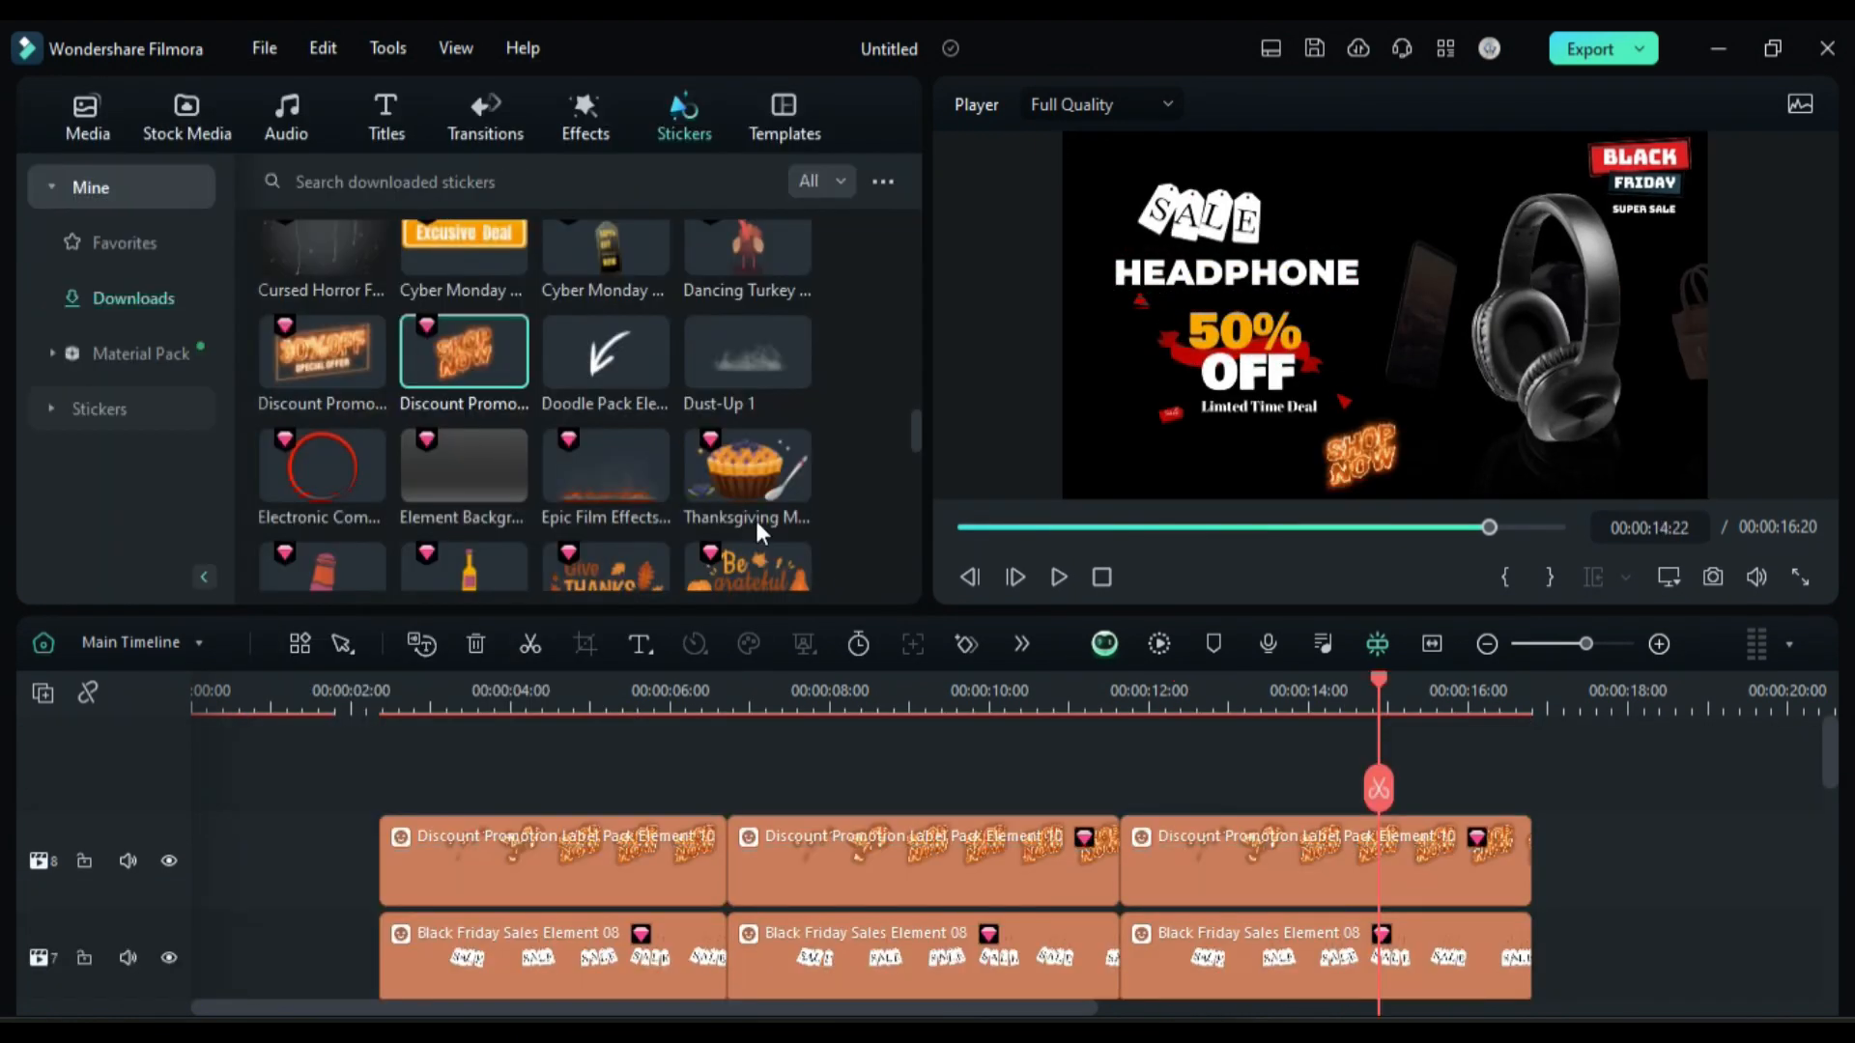
# Span Auto Enhance and Favorites Sharpen effects over the timeline, play the result and close Filmora.
pyautogui.click(584, 117)
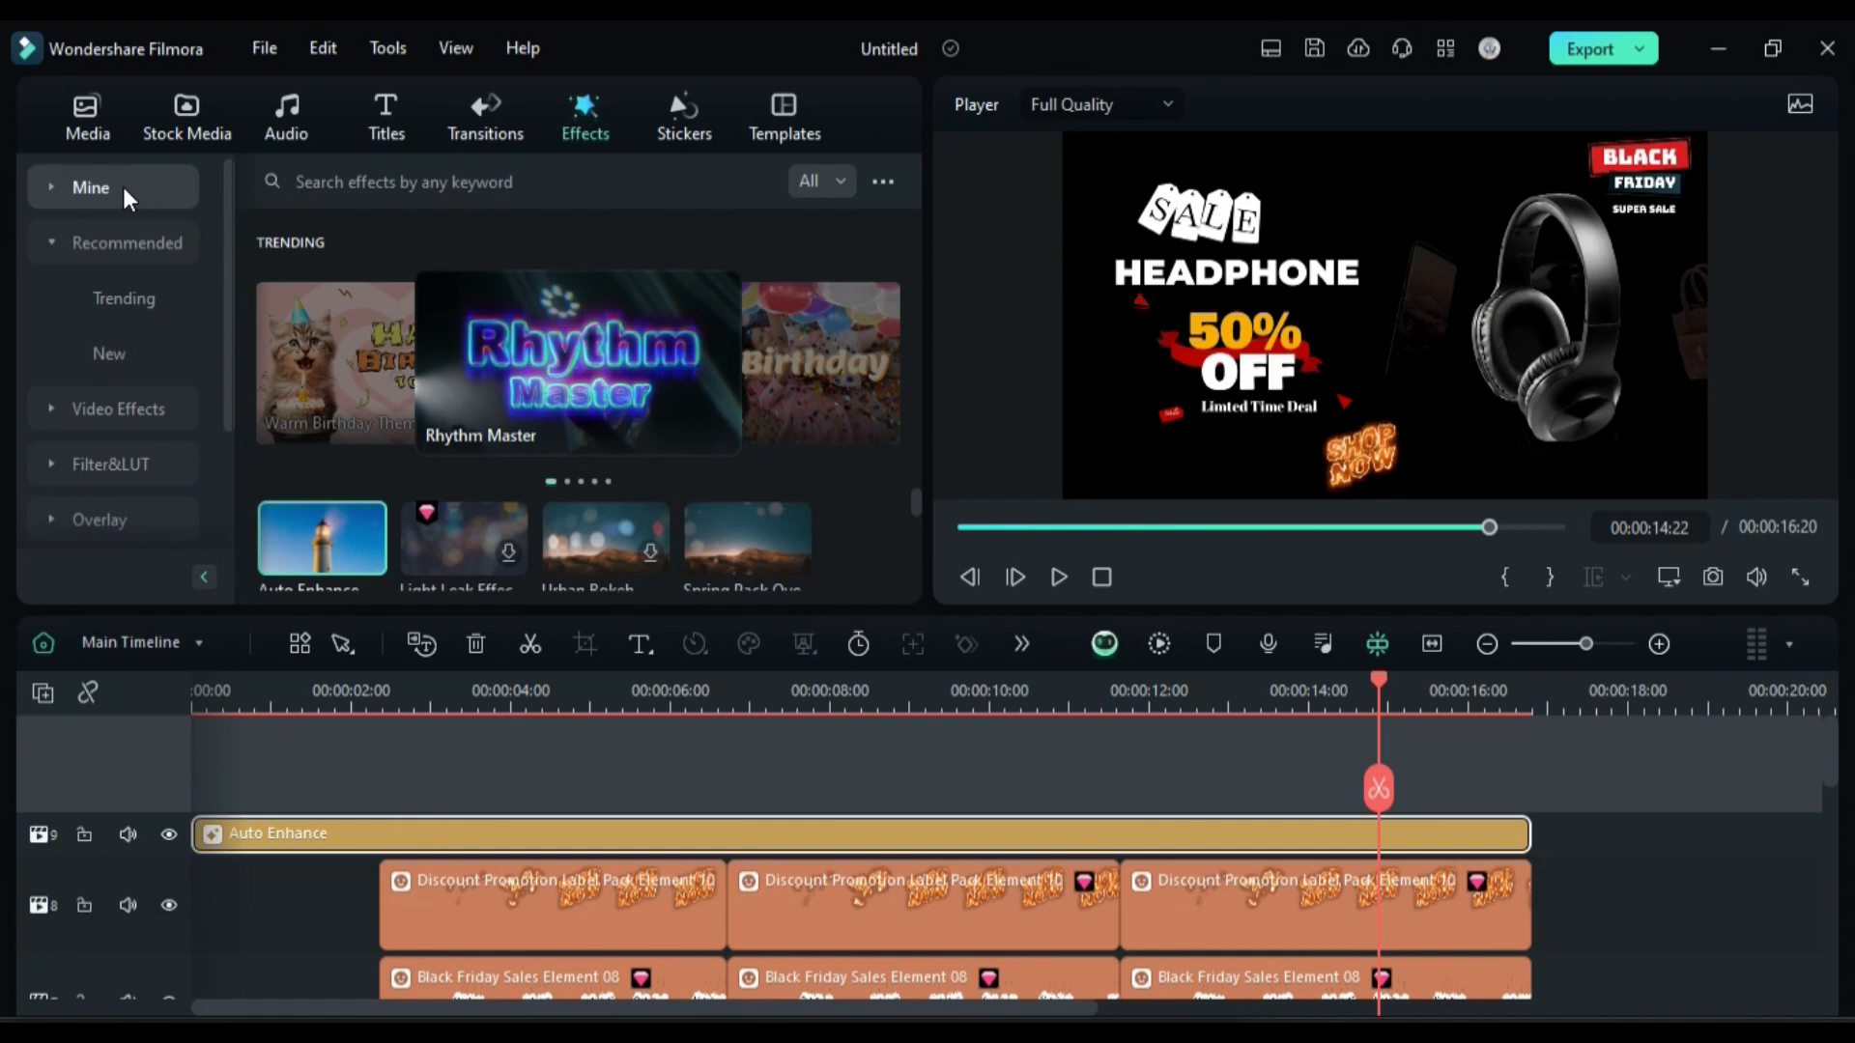
pyautogui.click(1159, 643)
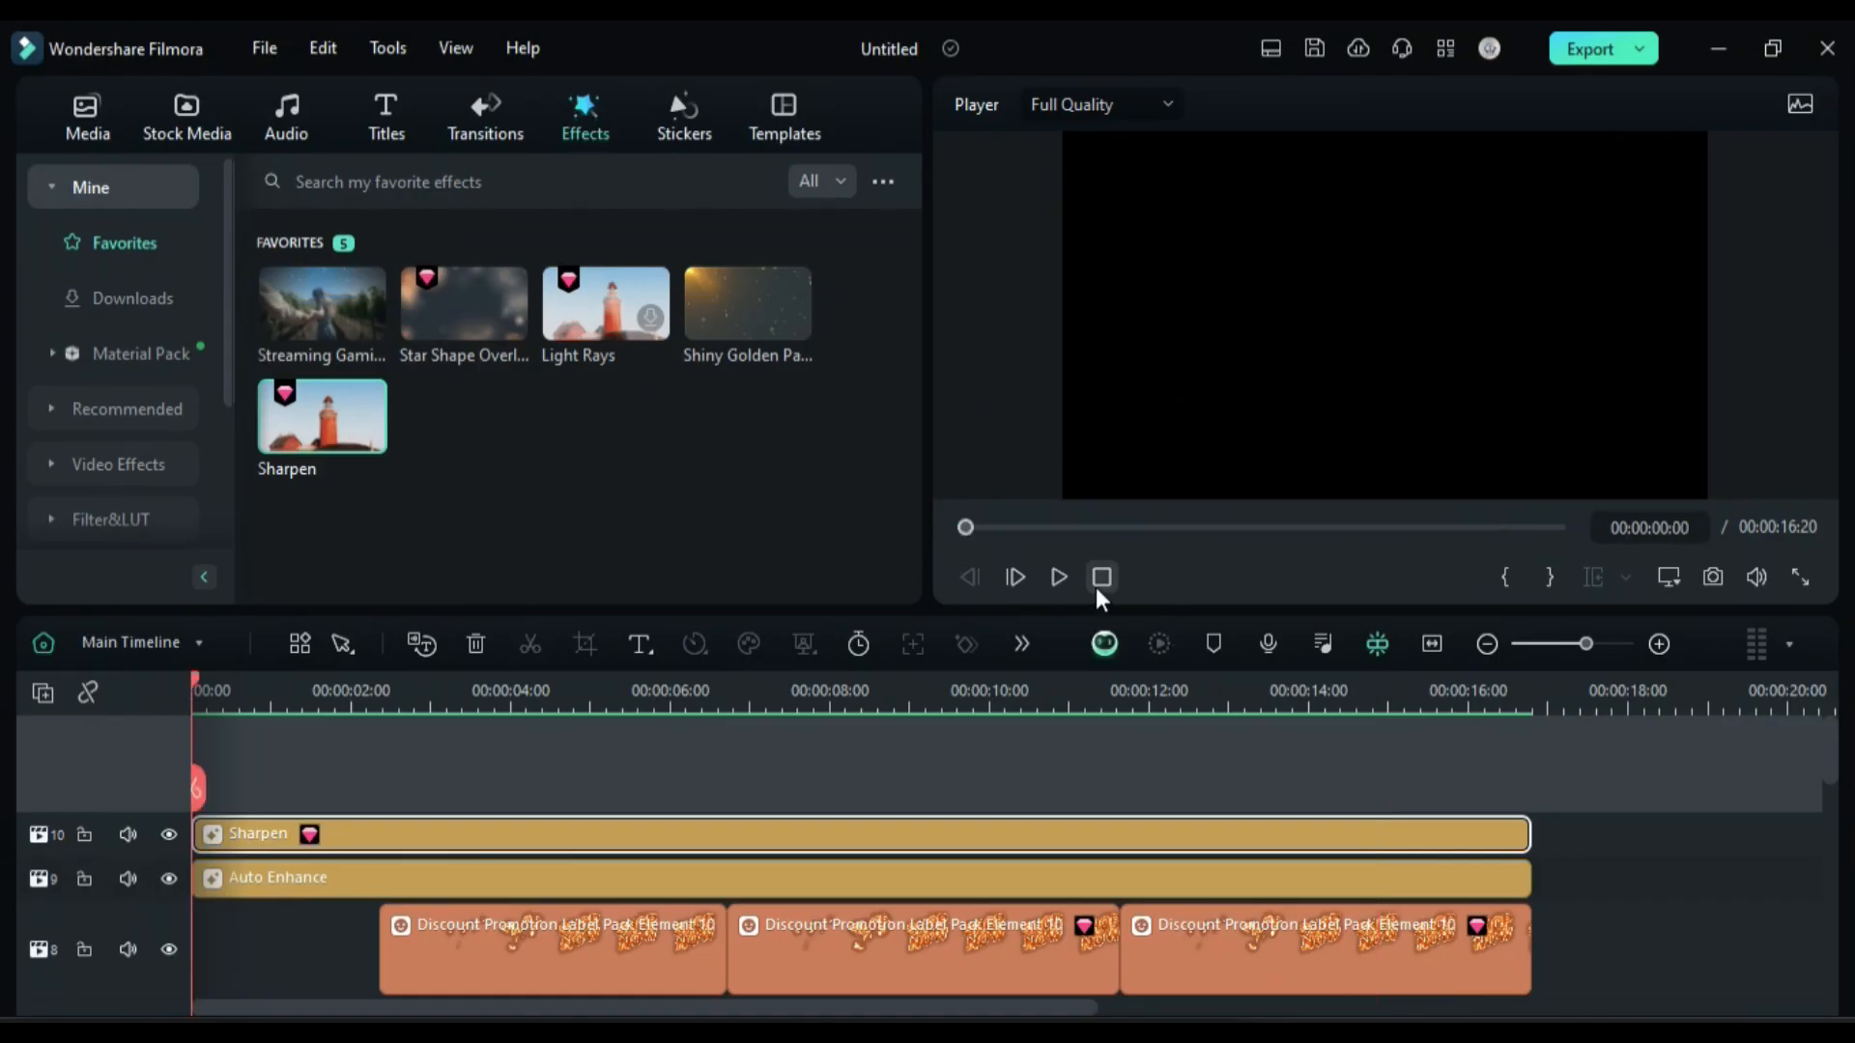
pyautogui.click(1057, 578)
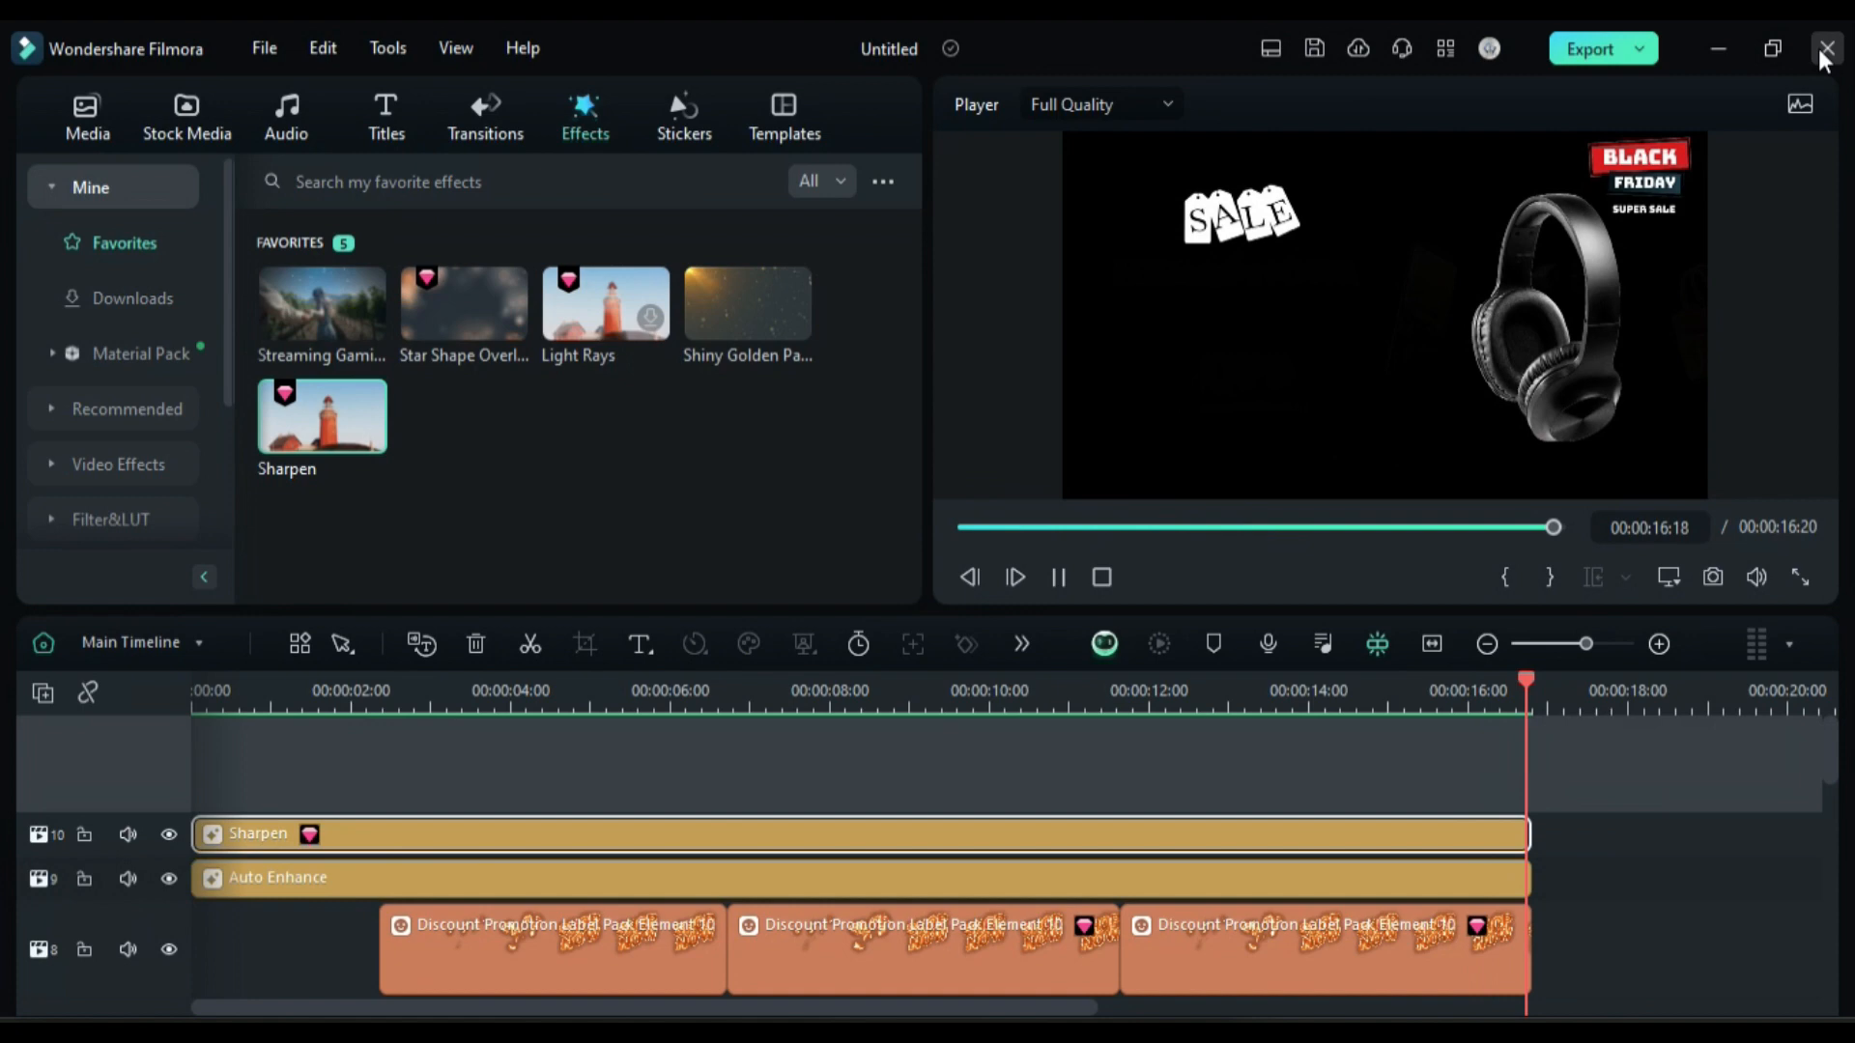
pyautogui.click(1826, 48)
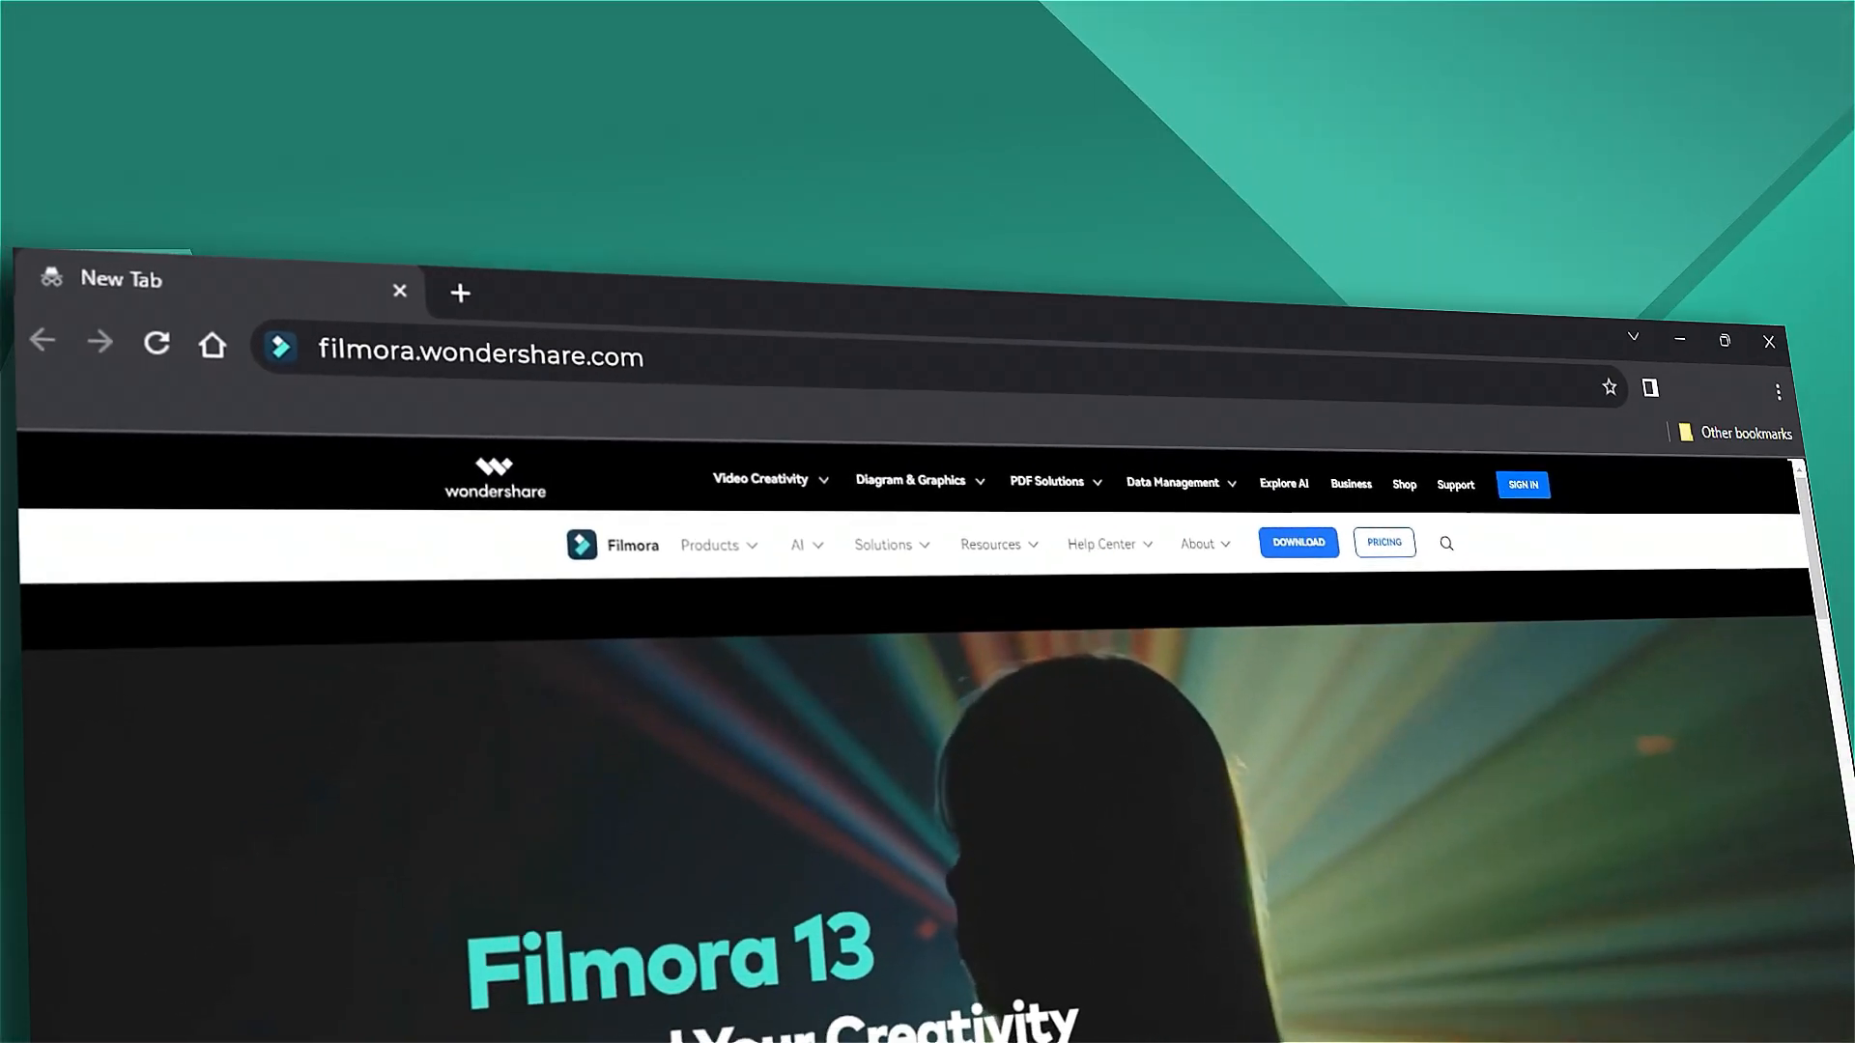